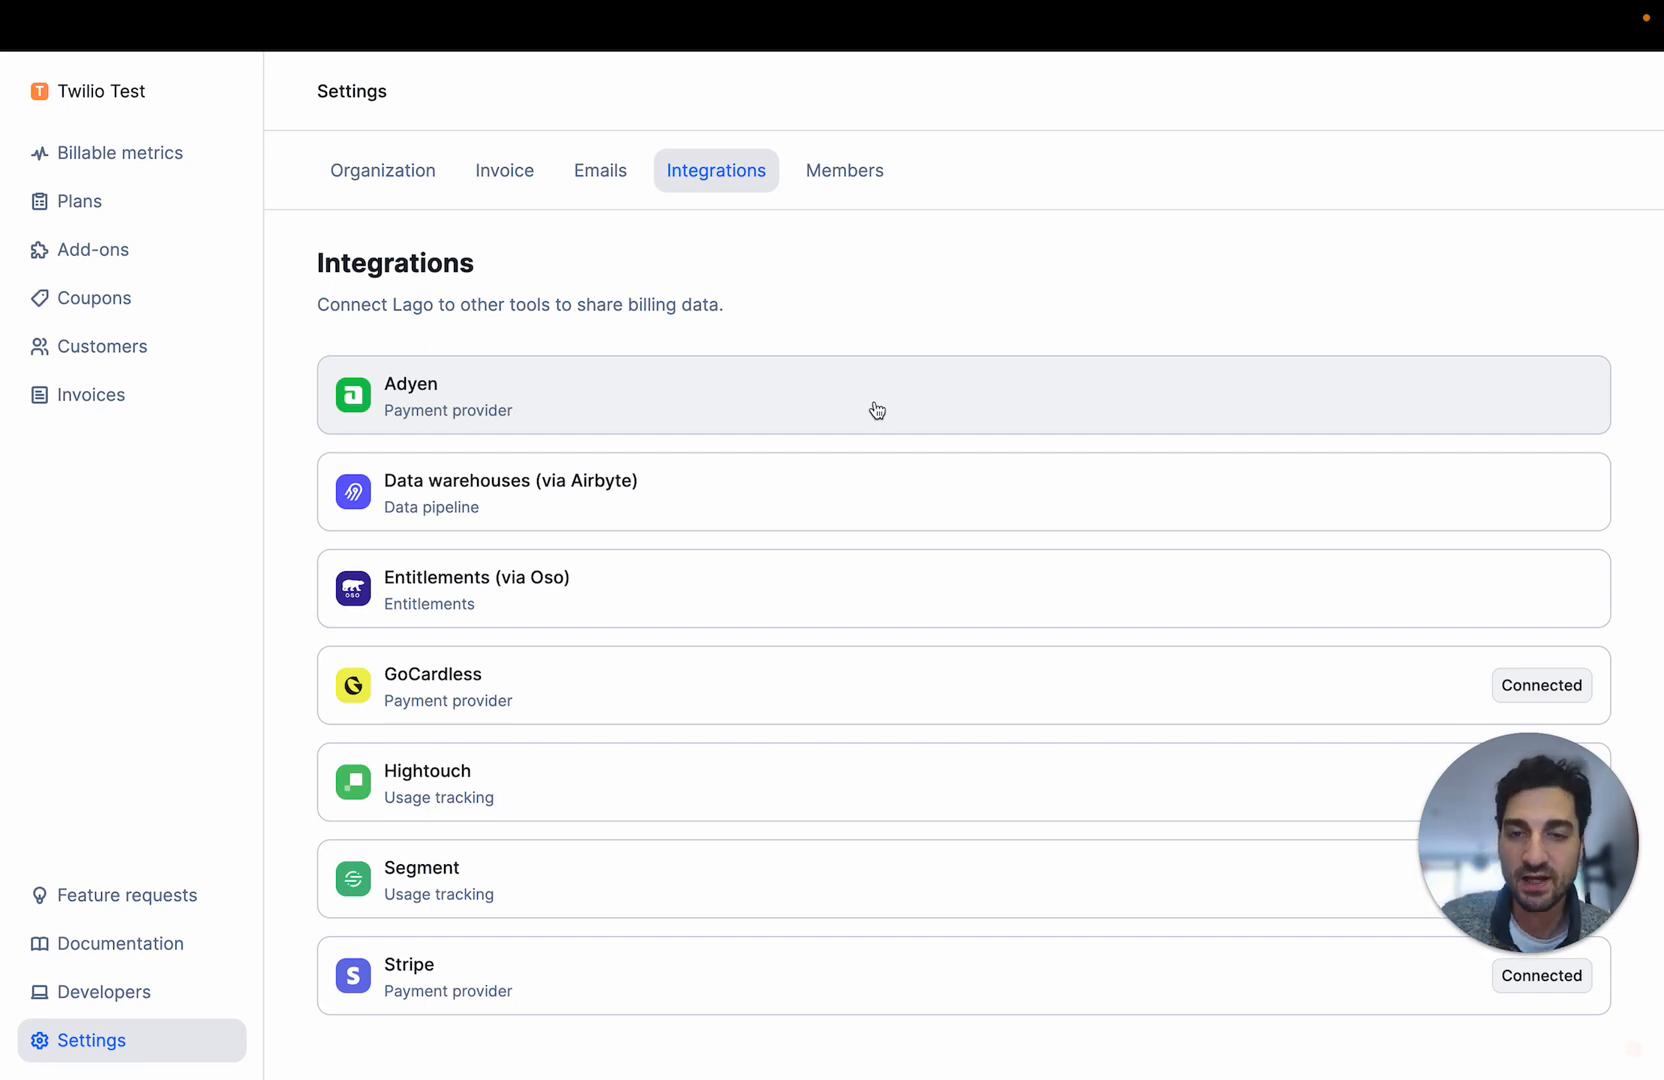
mouse_move(850, 394)
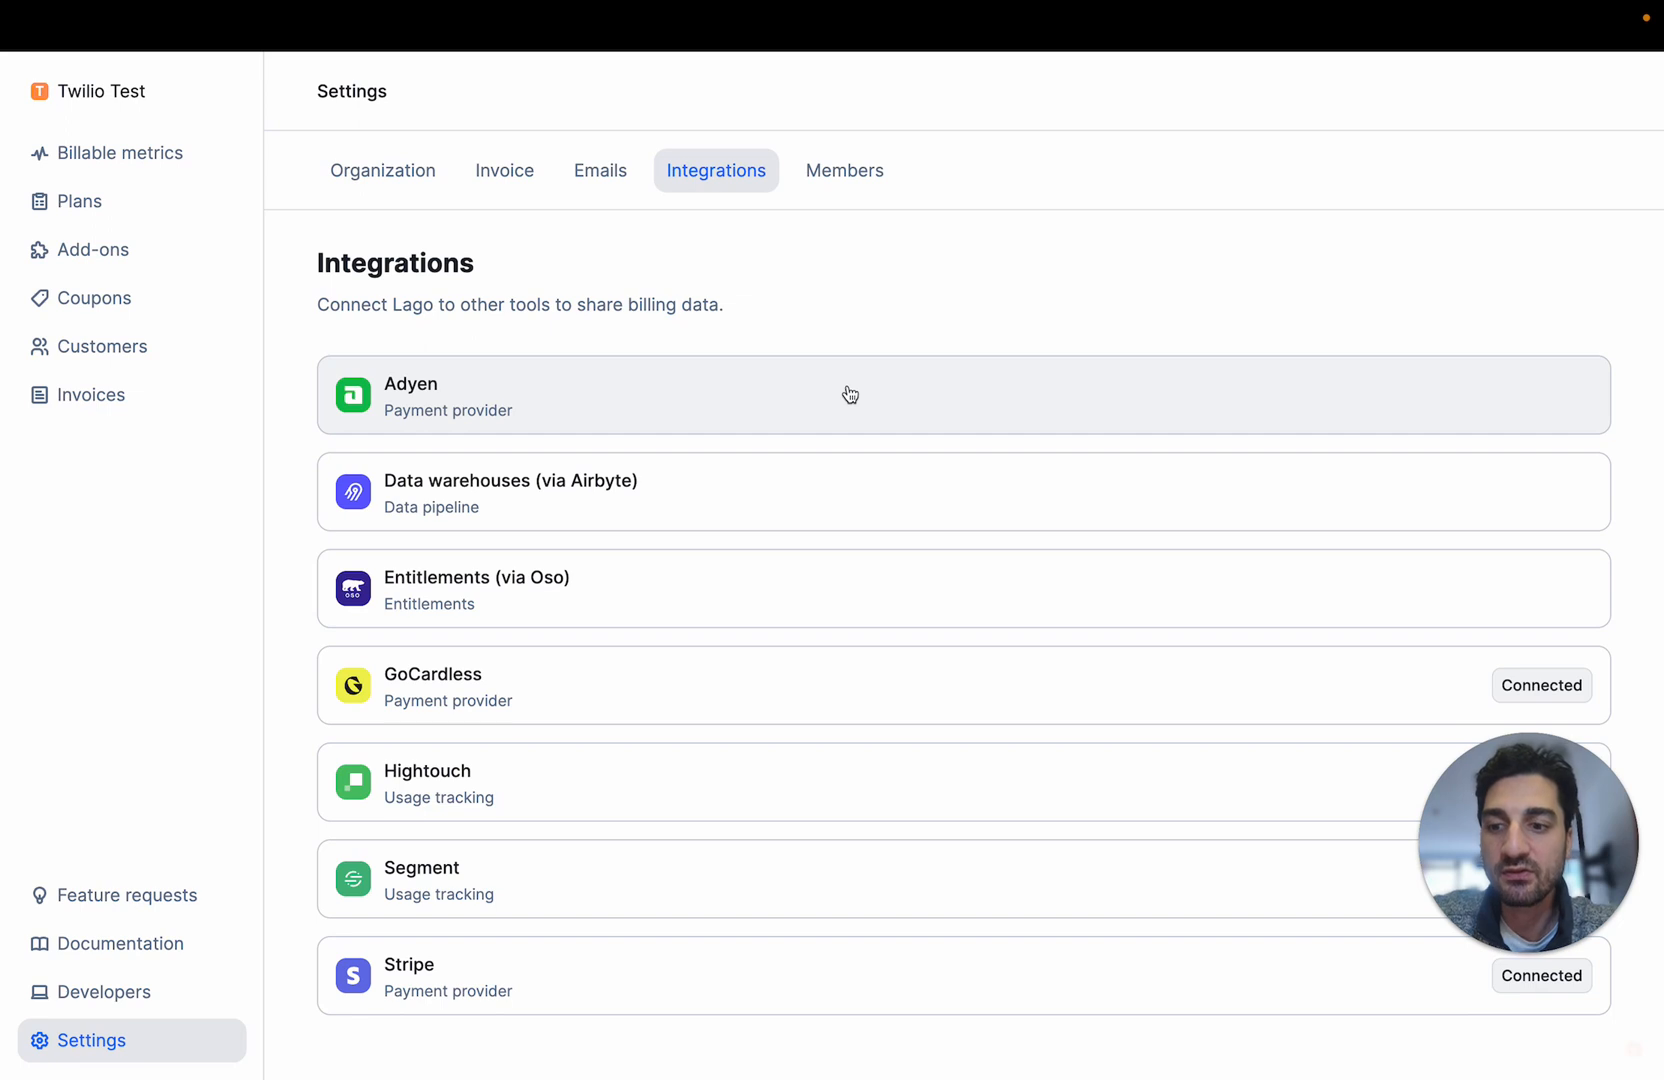
Step: Choose the Adyen row among the integrations to bring up the Connect to Adyen dialog
left_click(850, 394)
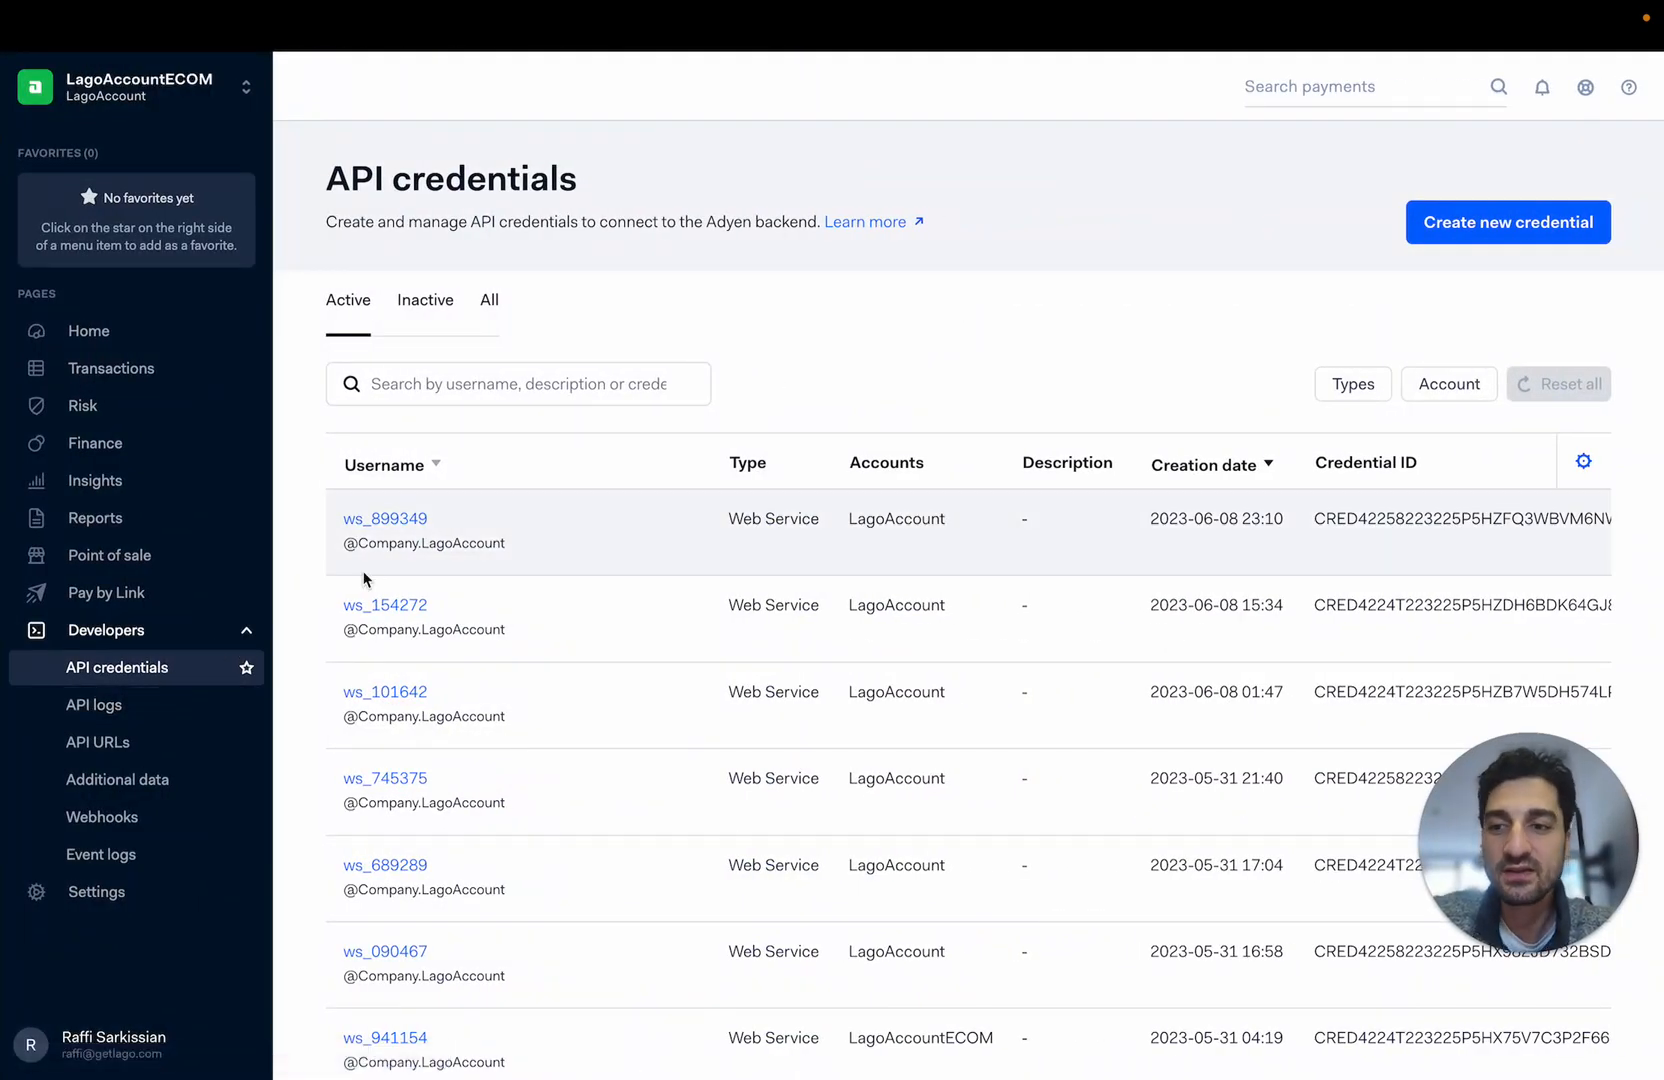
mouse_move(1314, 306)
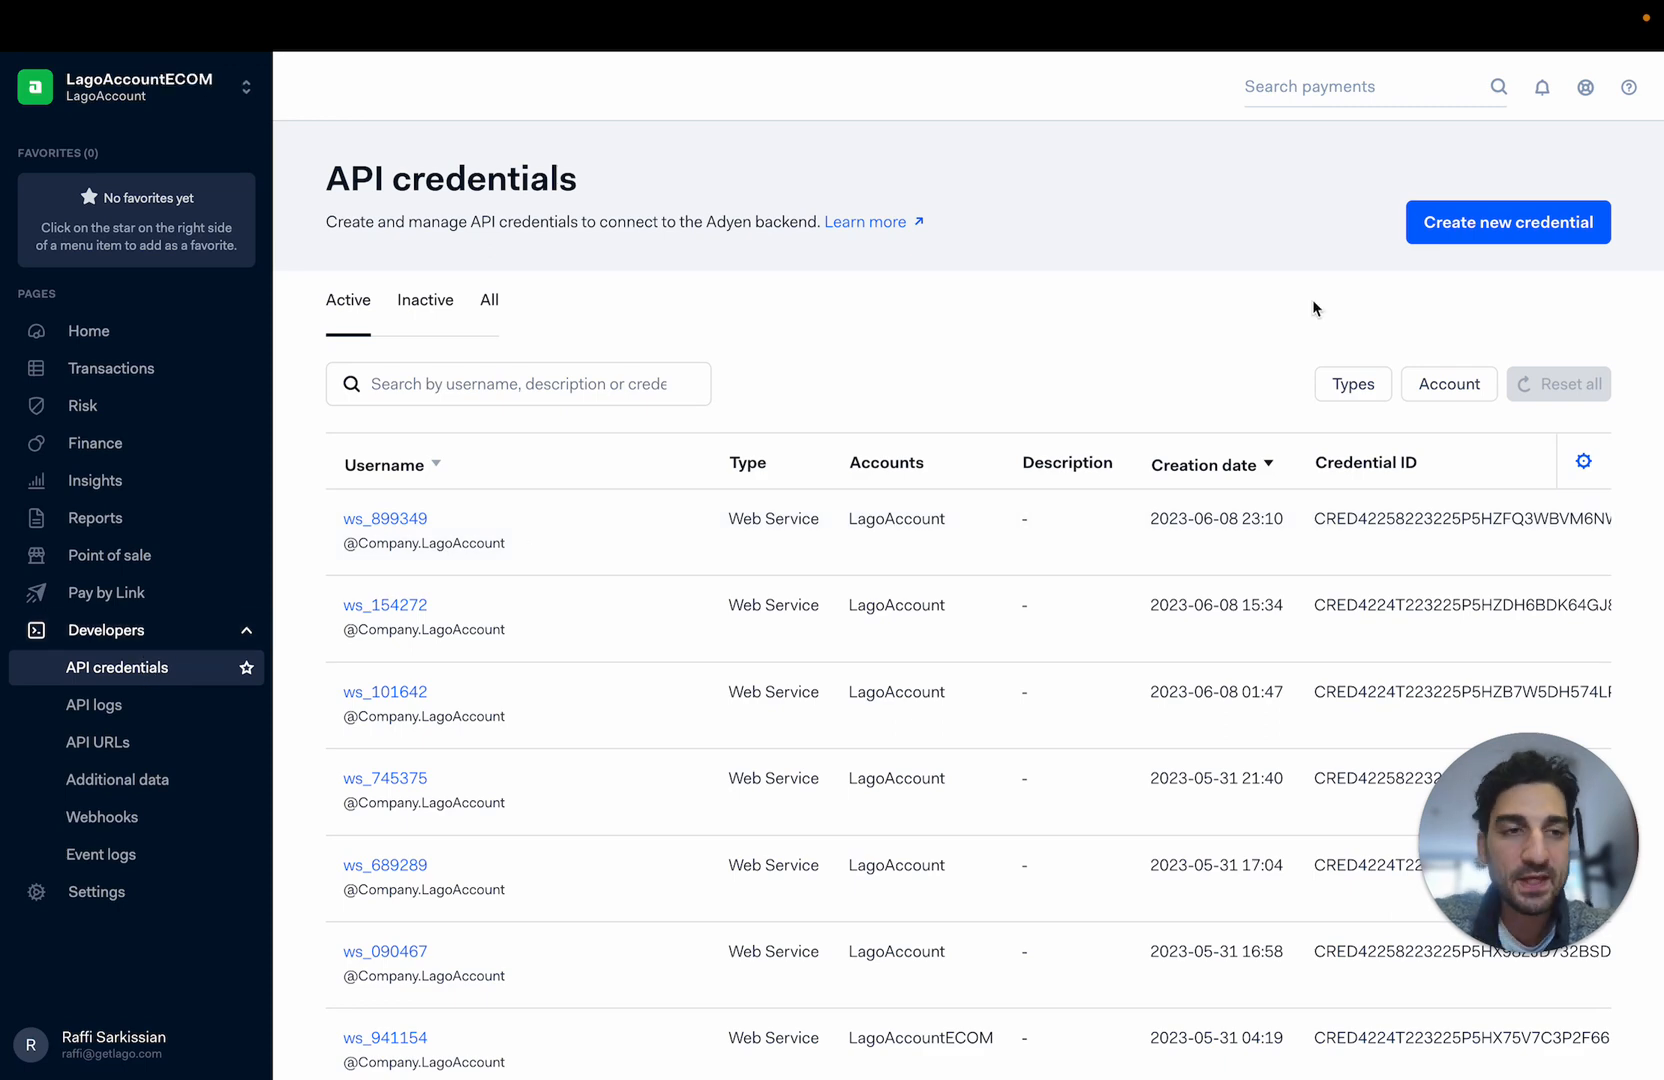
Step: Create a Web service user credential, copy its generated API key and save the changes
left_click(1508, 222)
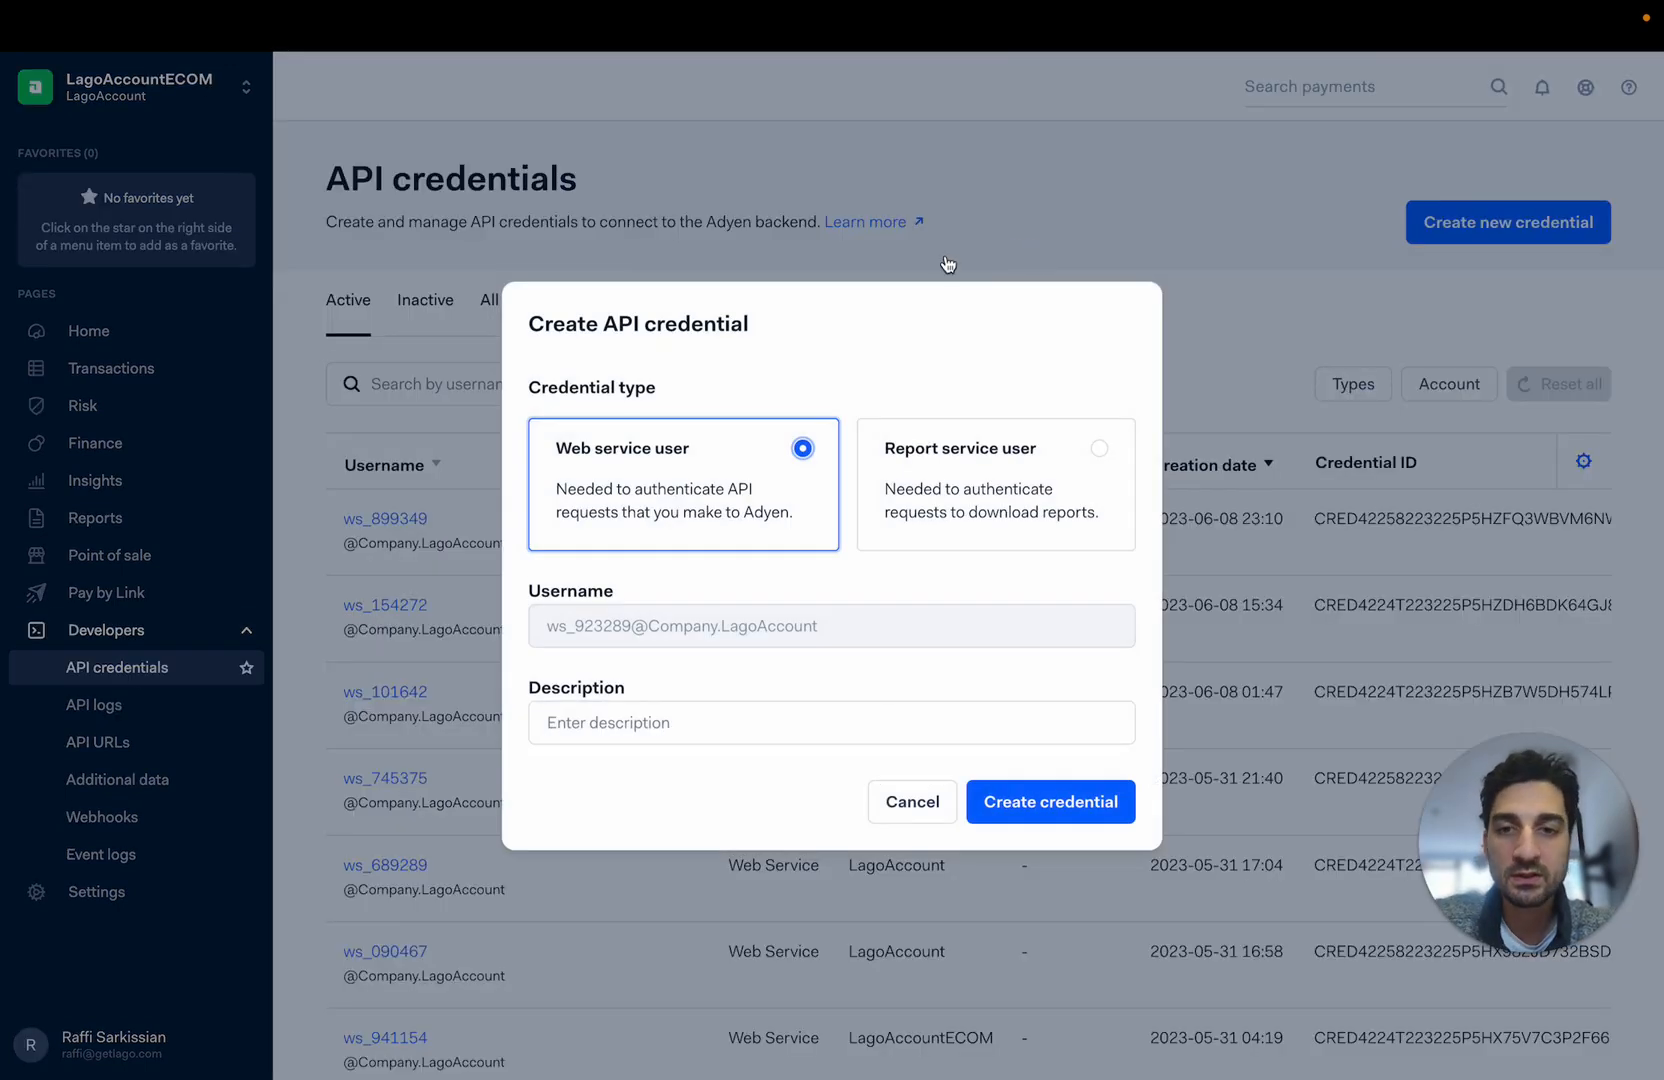
mouse_move(748, 412)
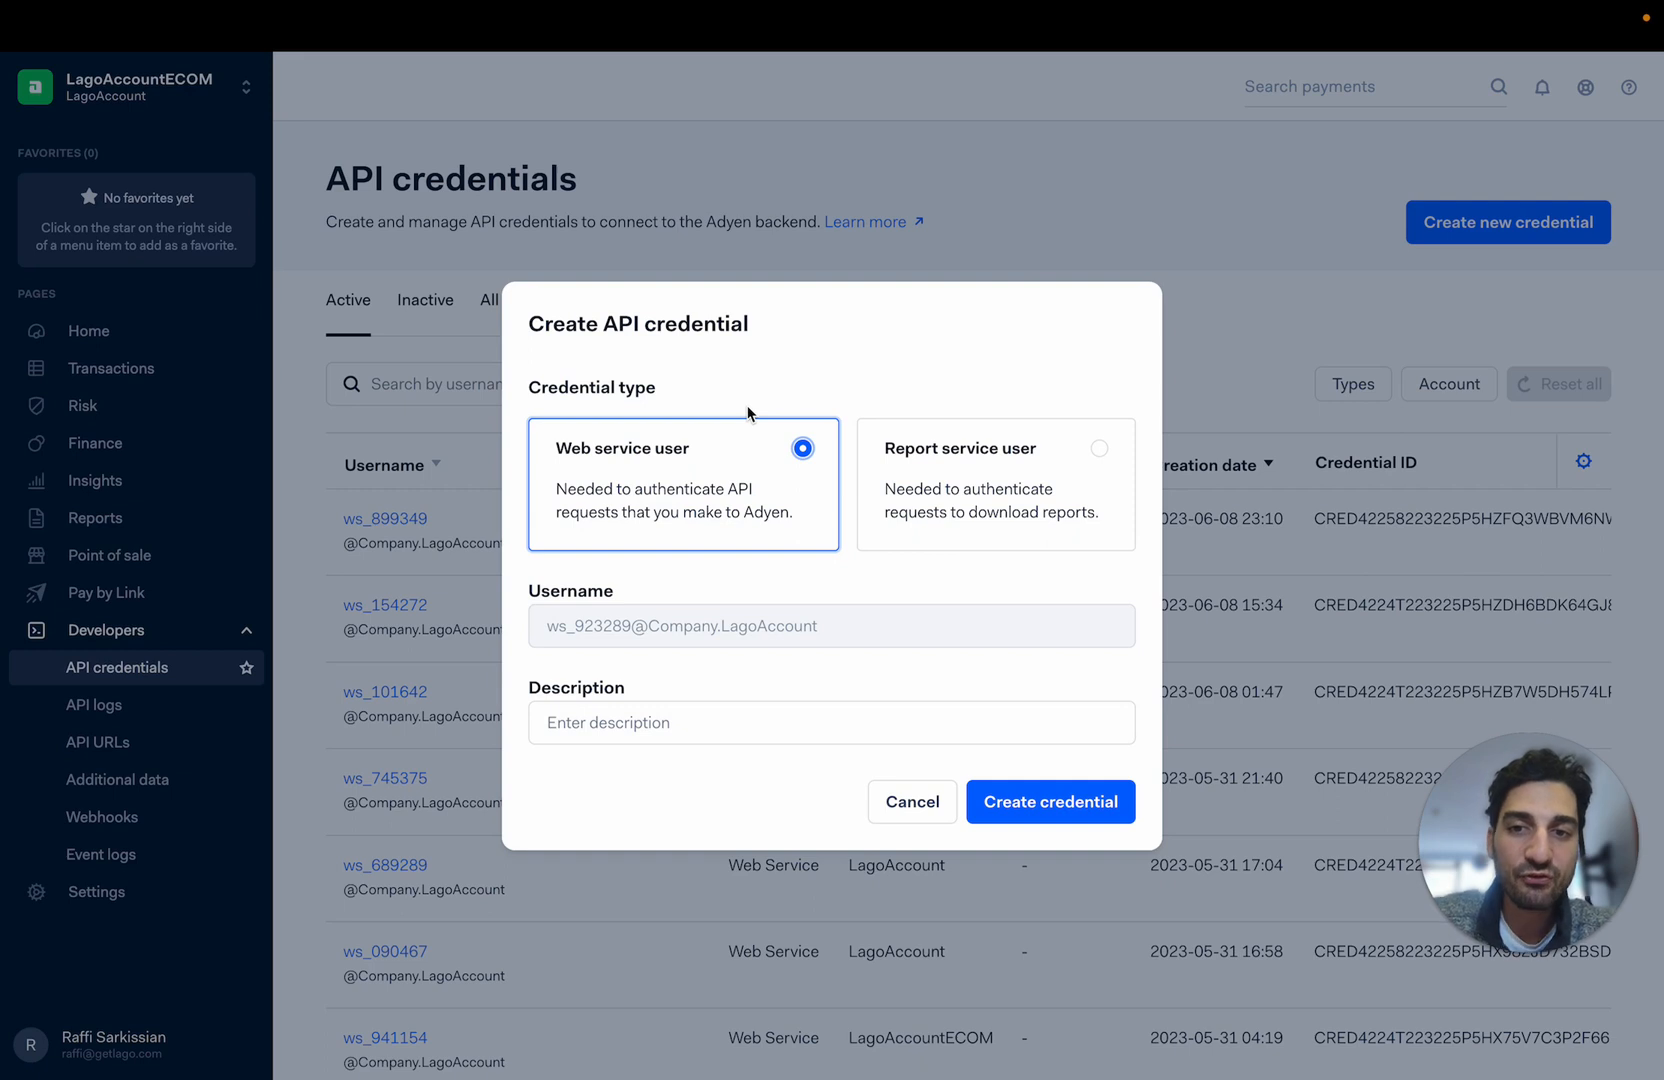
mouse_move(1026, 812)
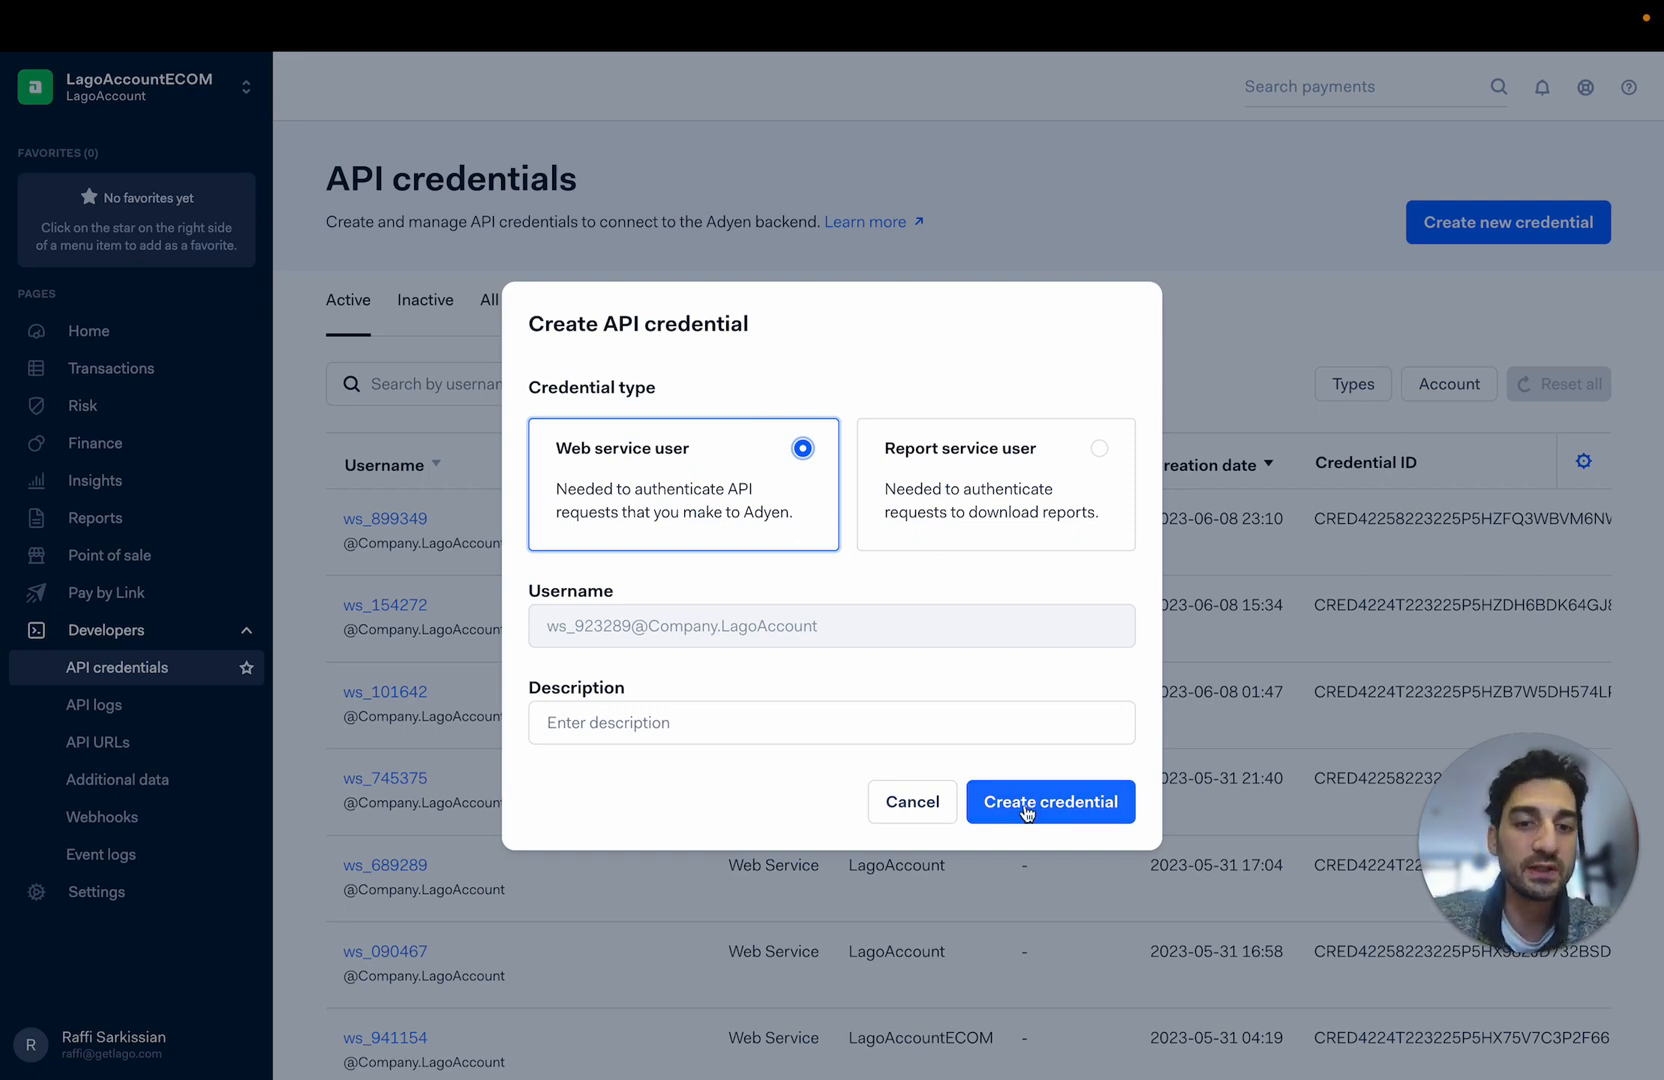
mouse_move(1020, 780)
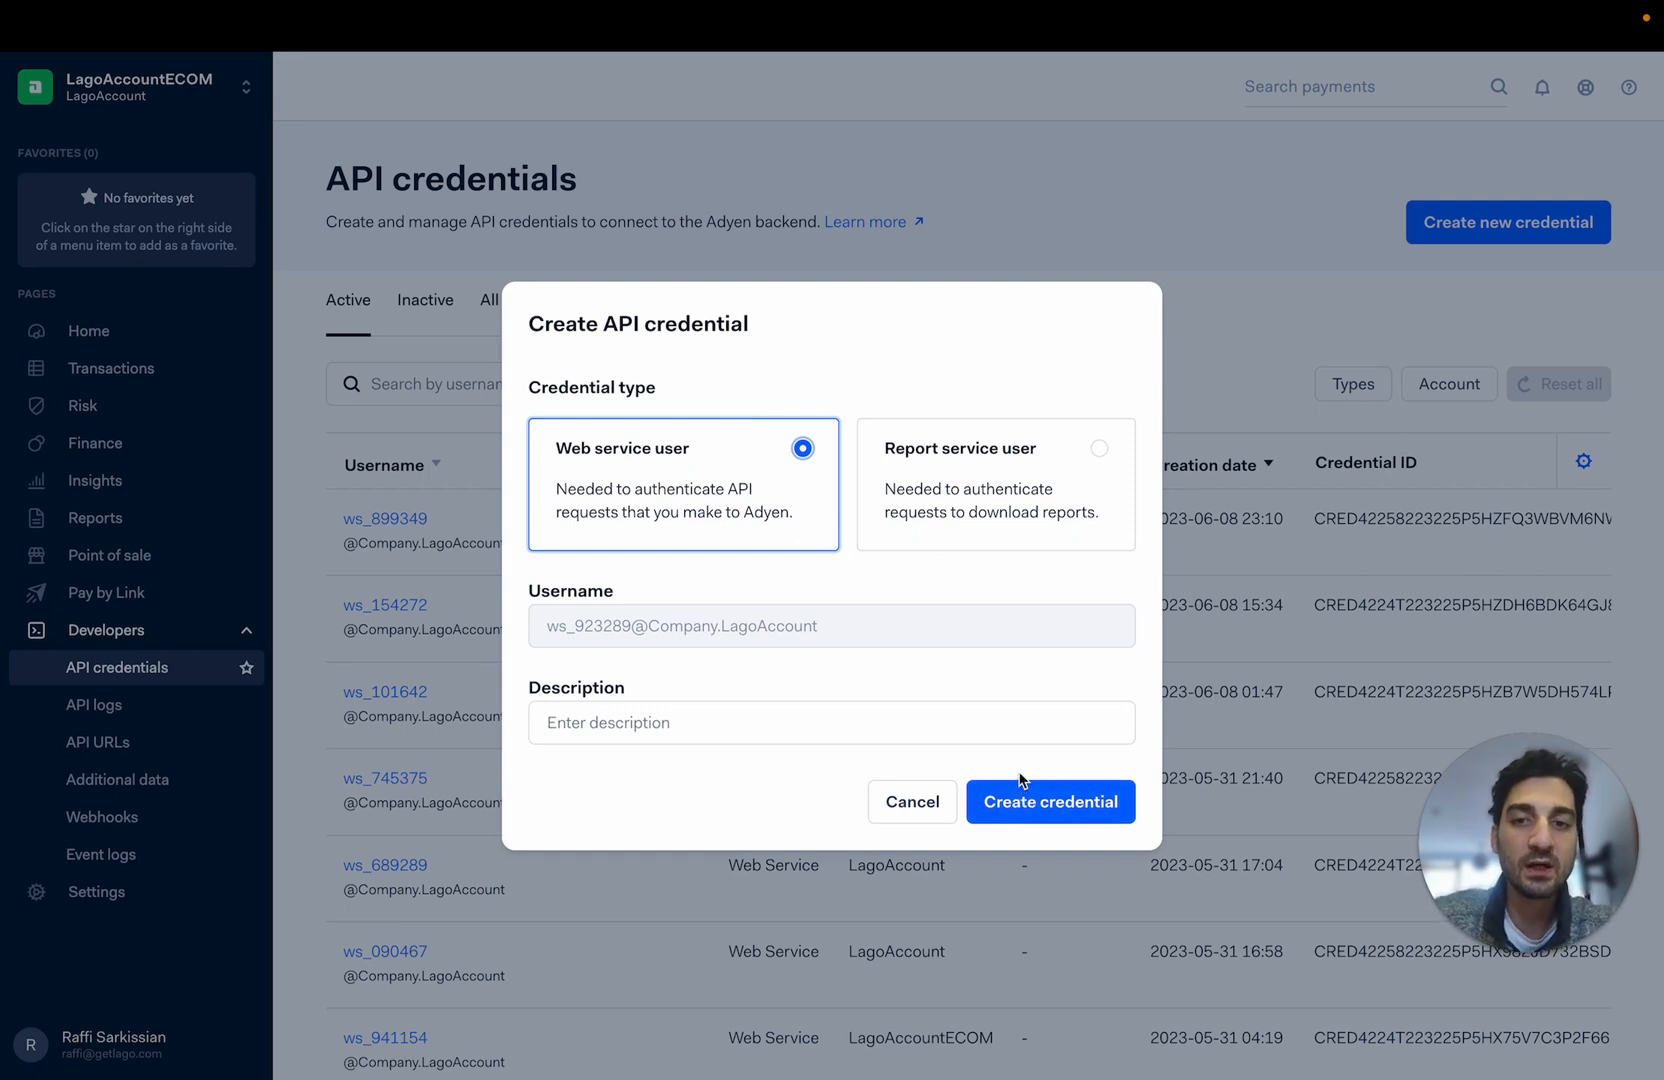
left_click(1050, 802)
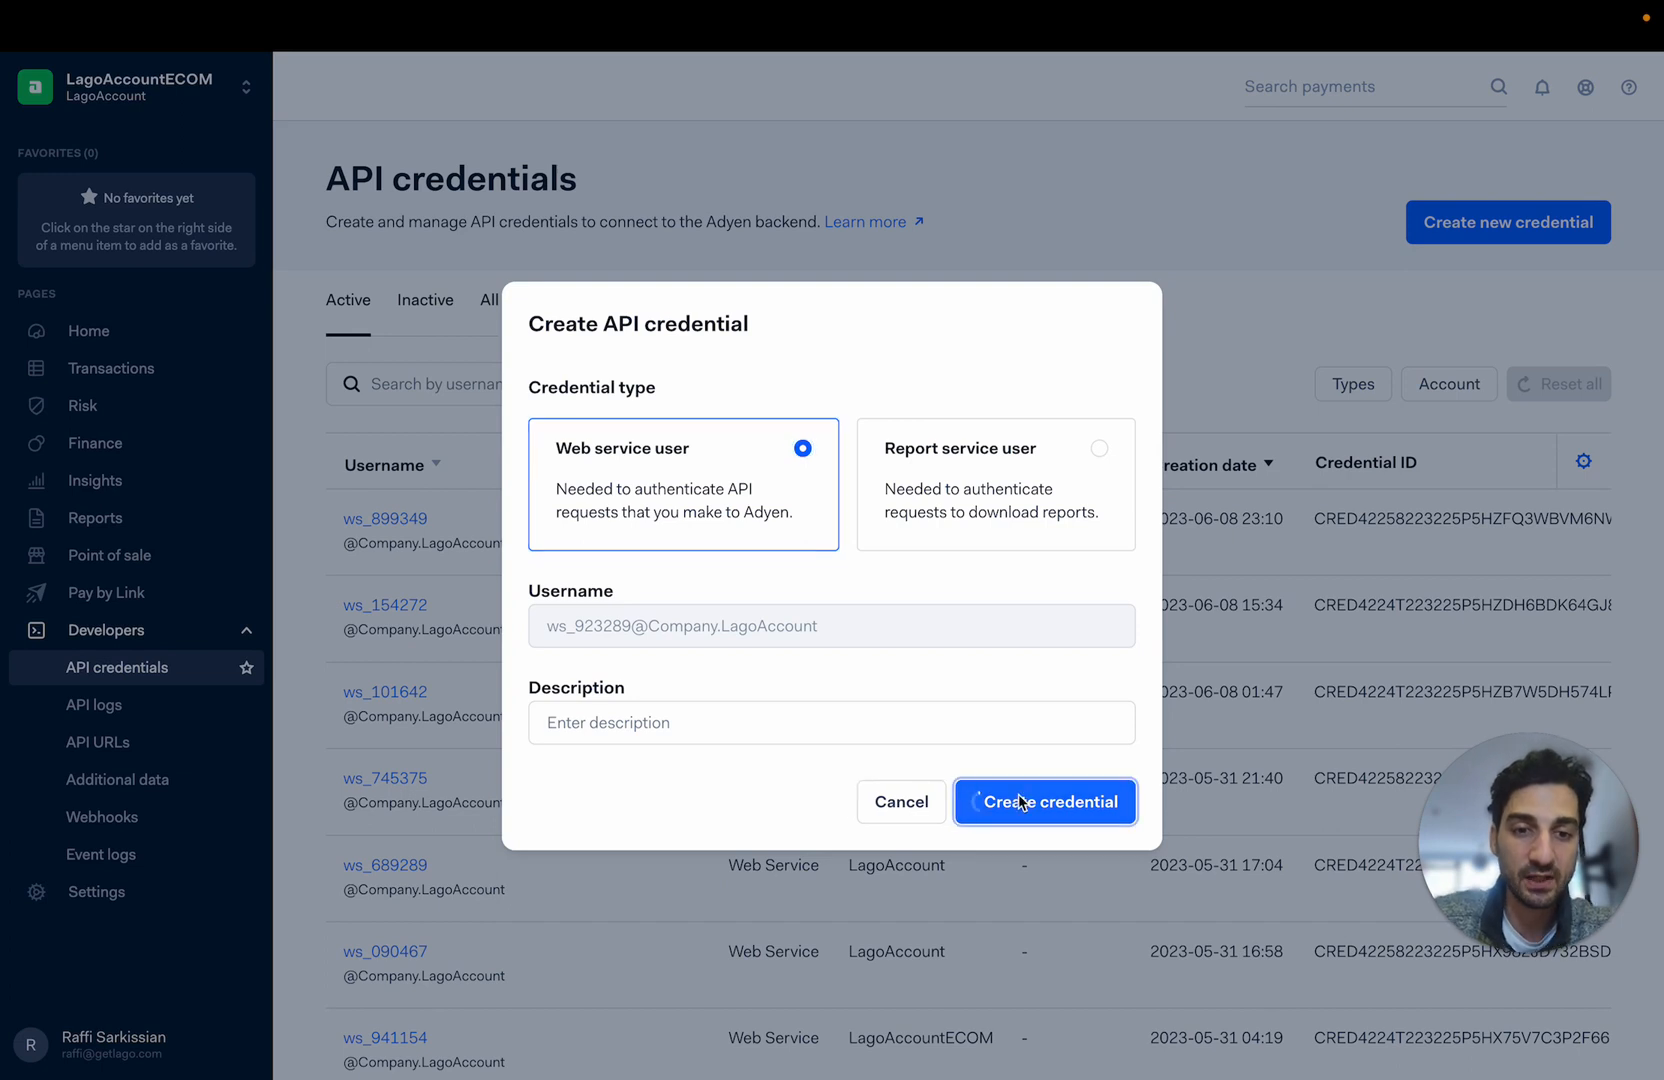
left_click(1044, 800)
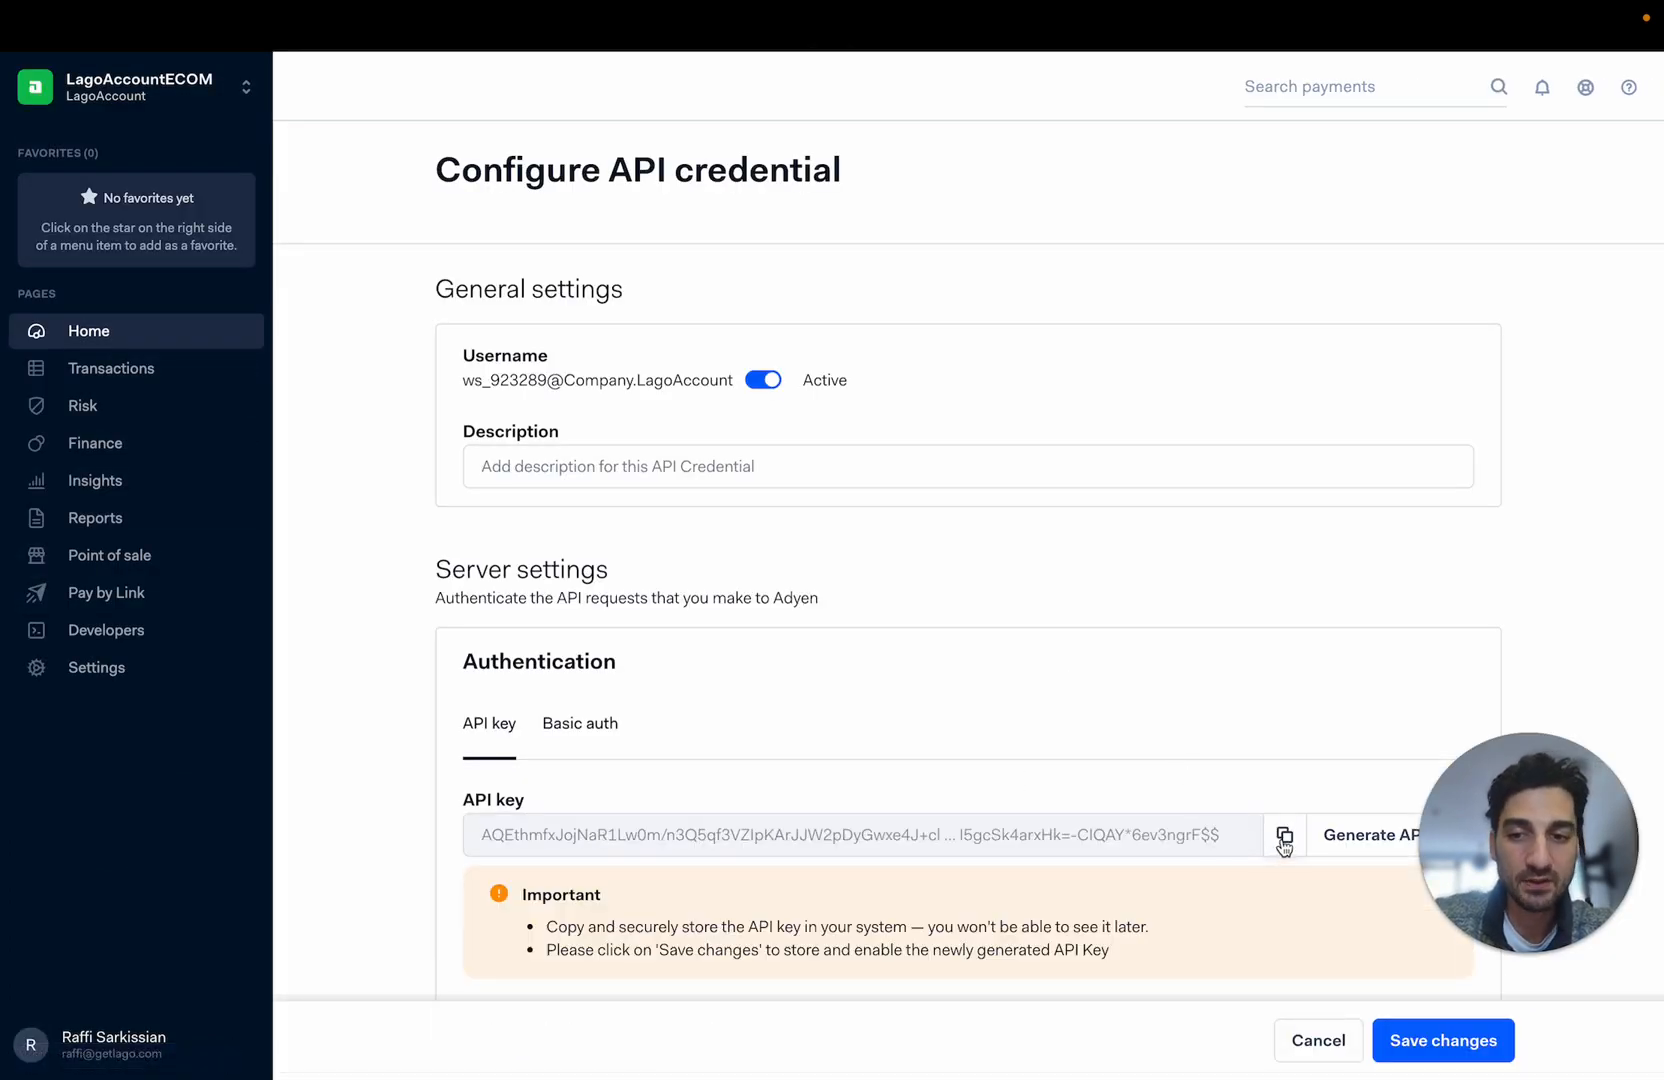
left_click(1284, 834)
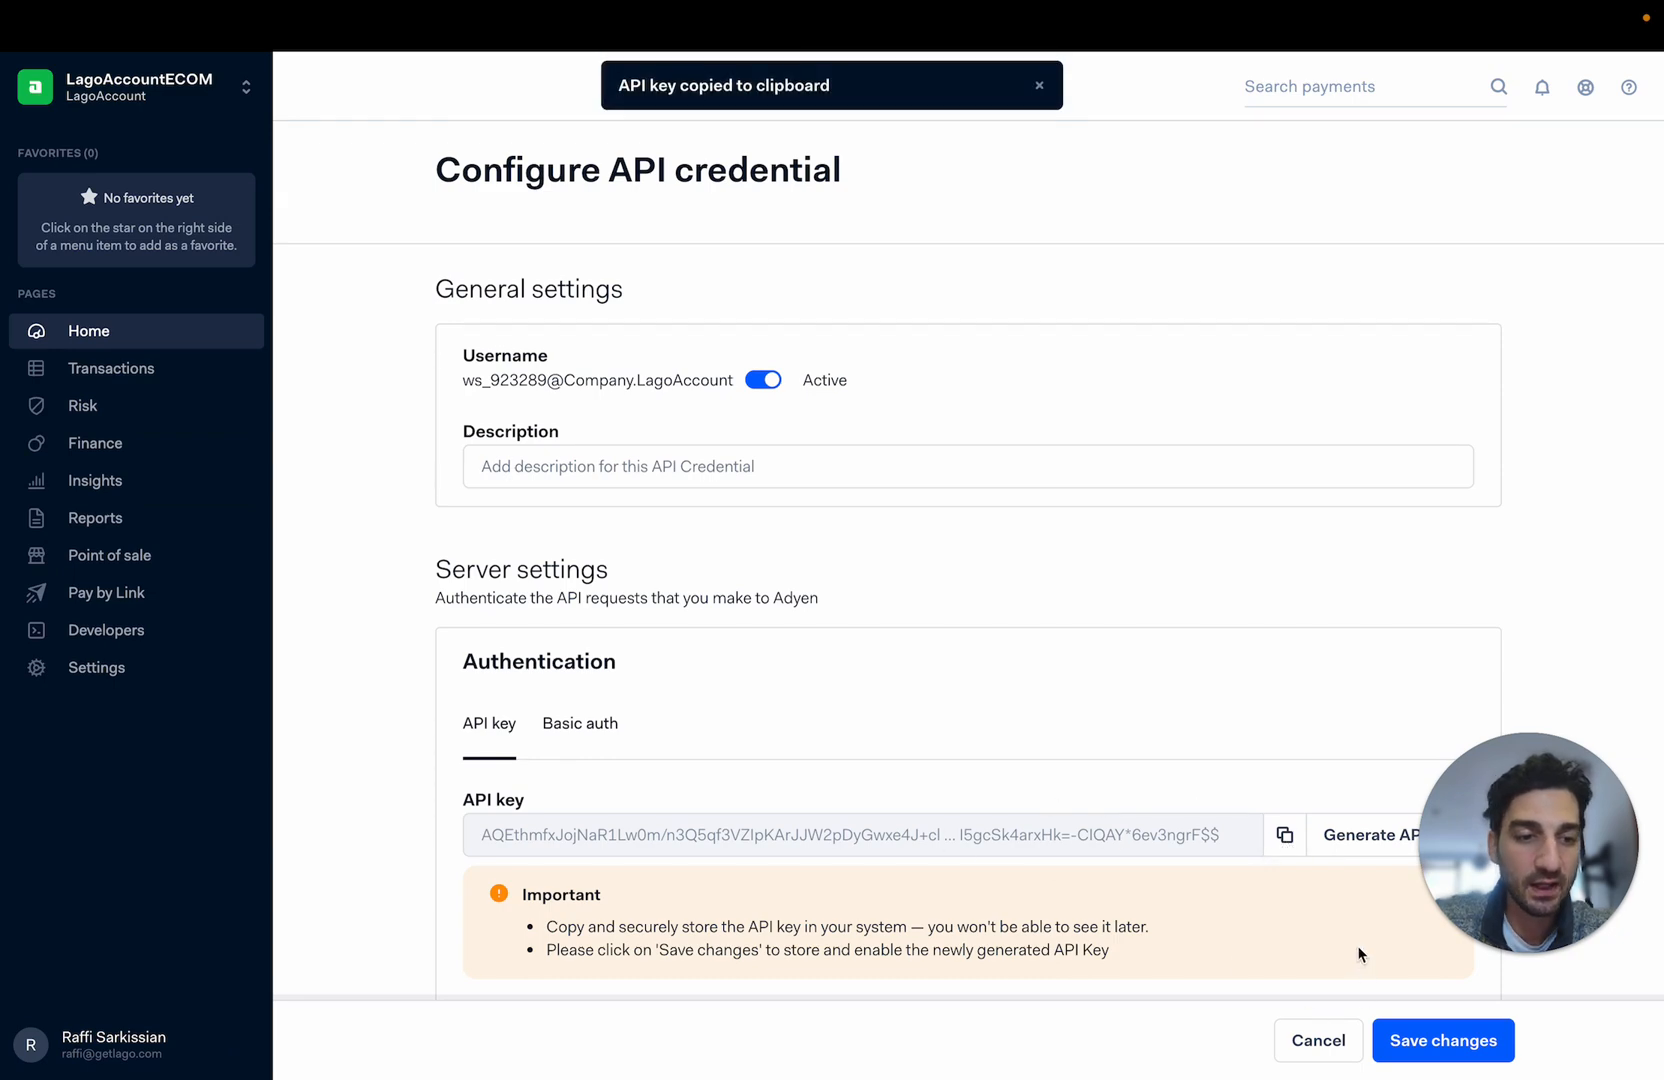
left_click(1318, 1068)
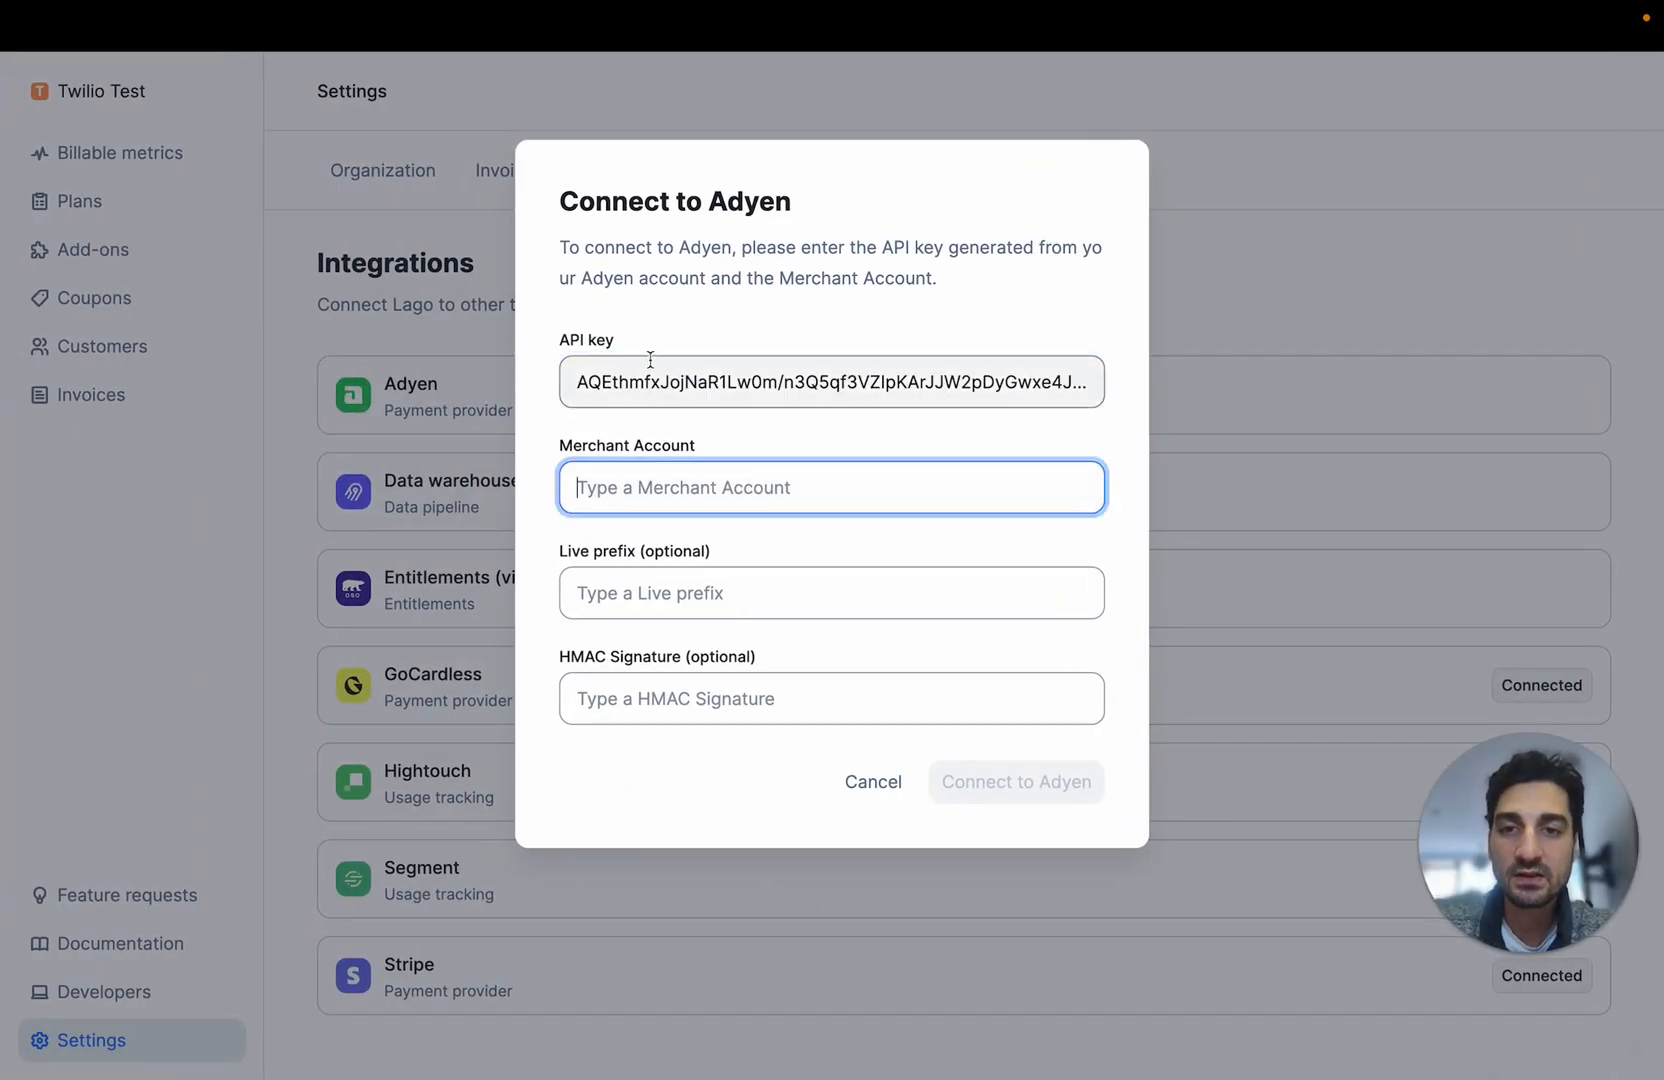
mouse_move(626, 350)
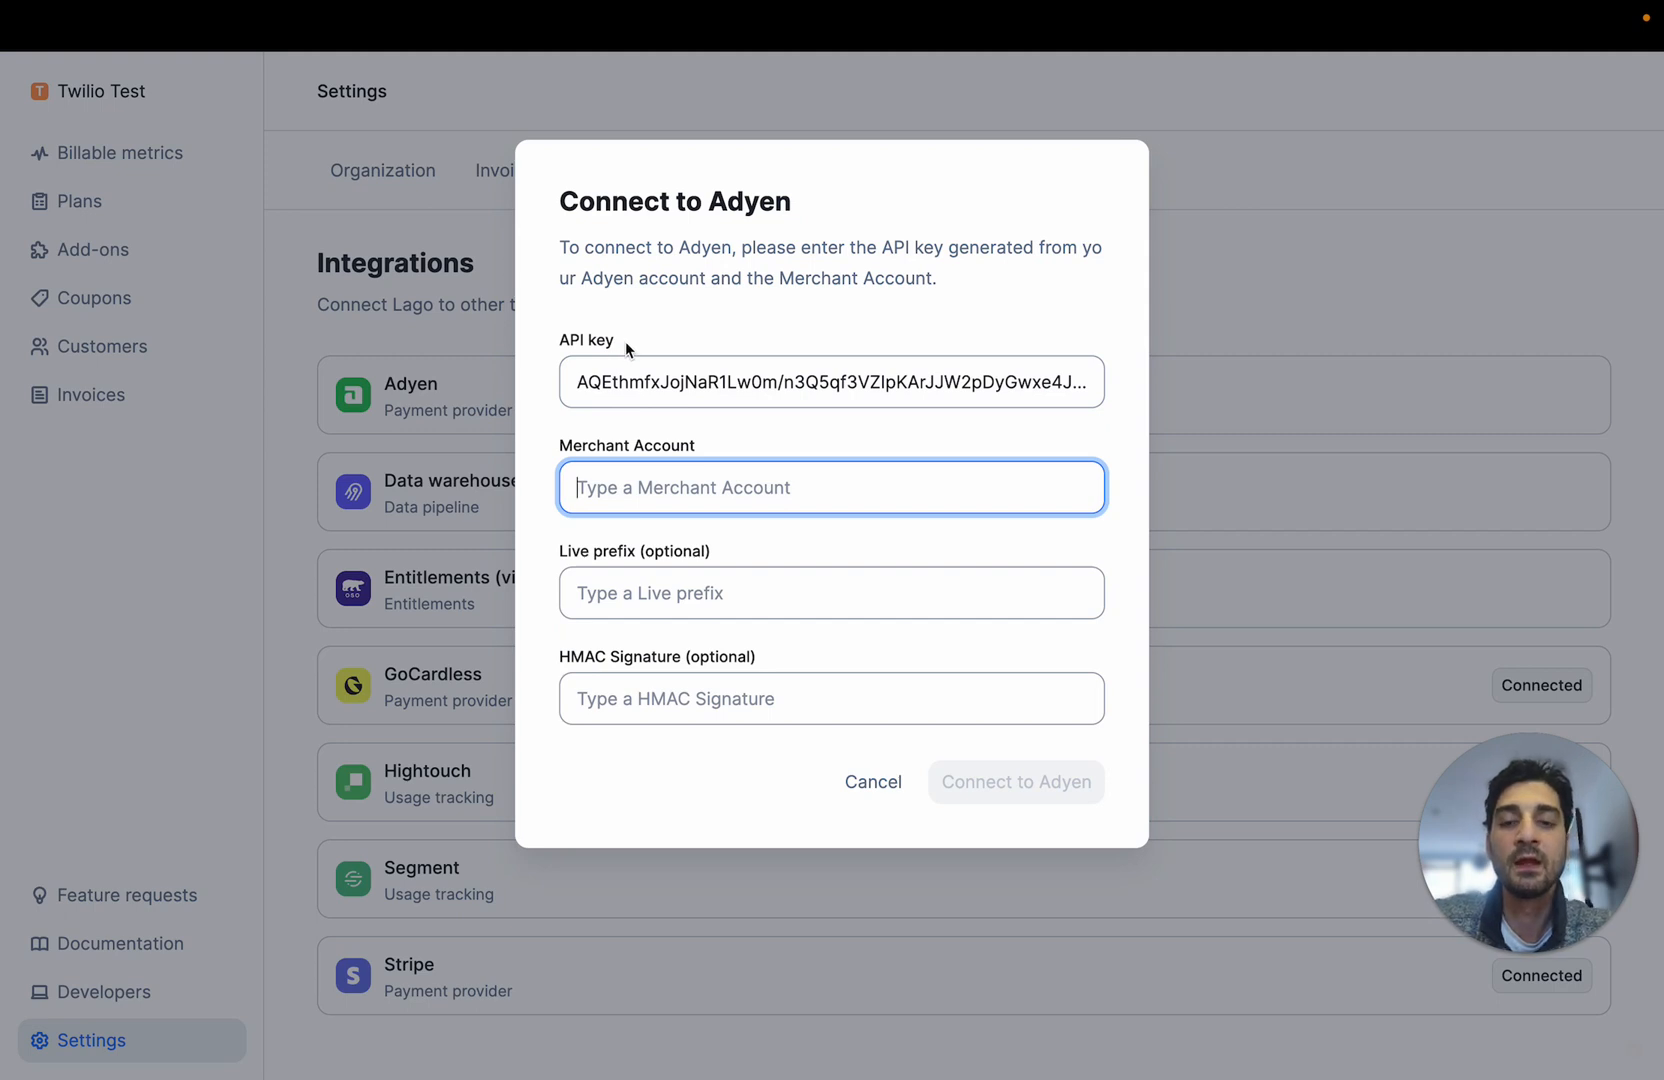
mouse_move(716, 448)
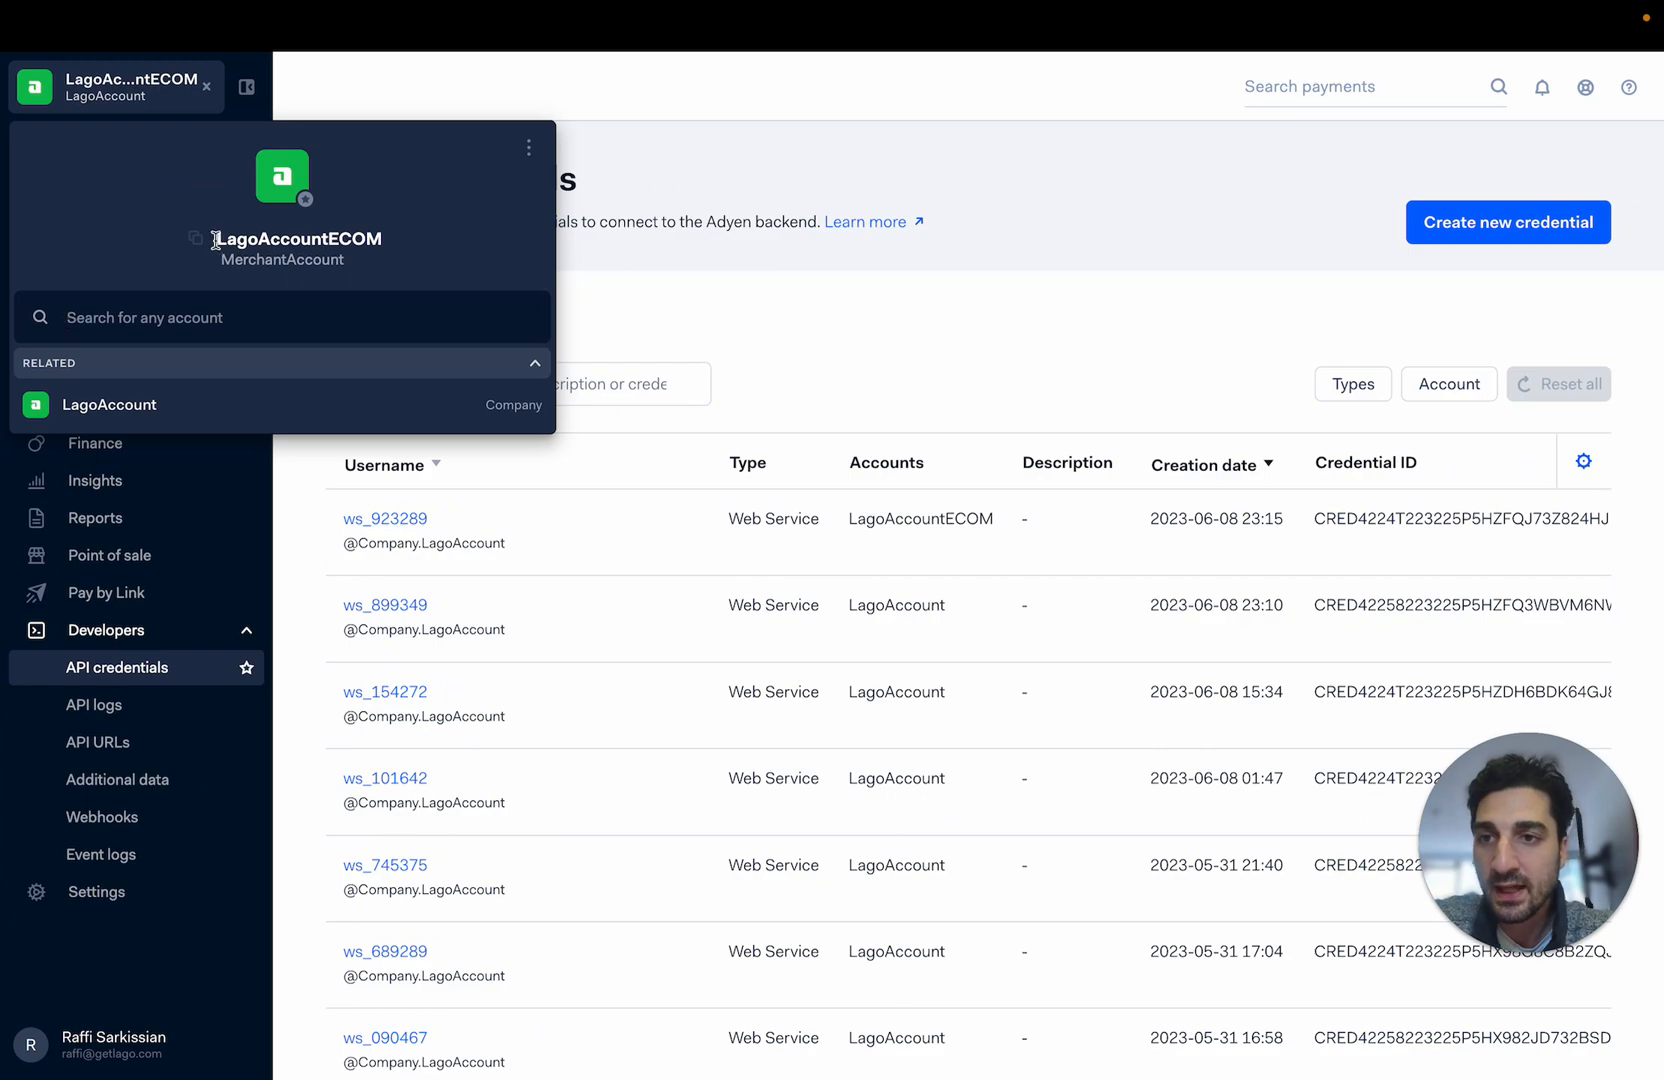
mouse_move(290, 240)
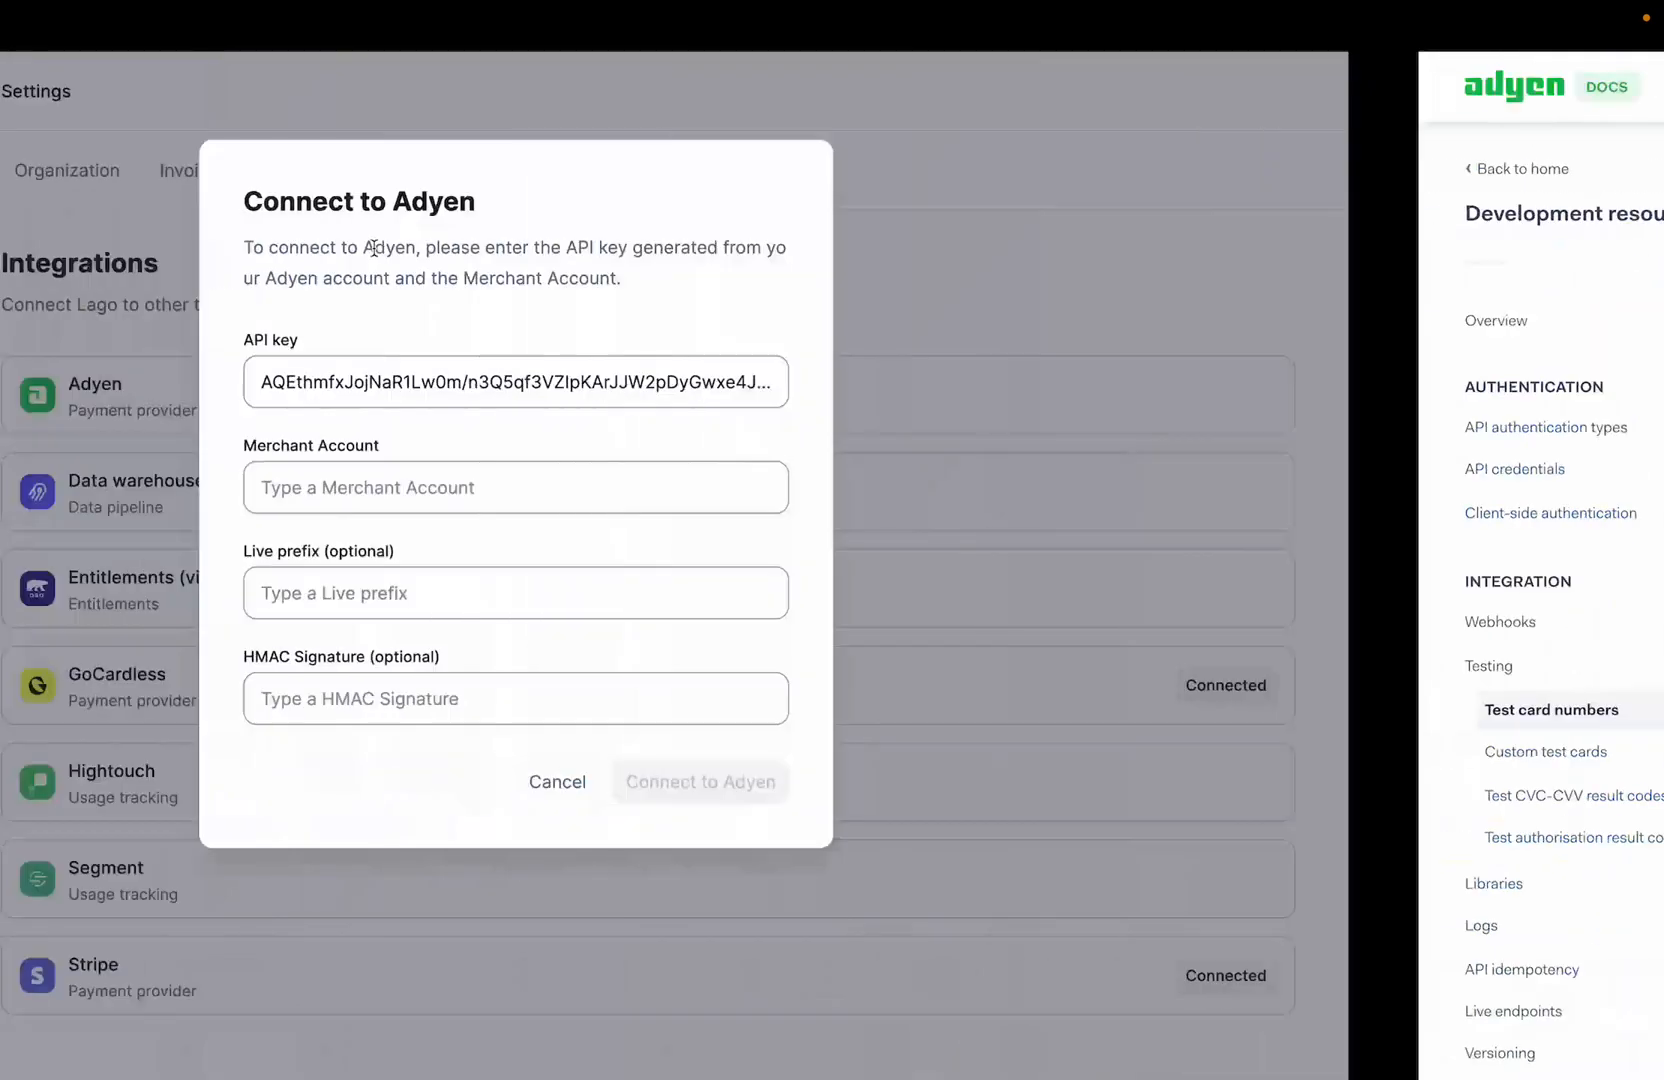
Step: Enter LagoAccountECOM as the Merchant Account beside the pasted API key
type("LagoAccountECOM")
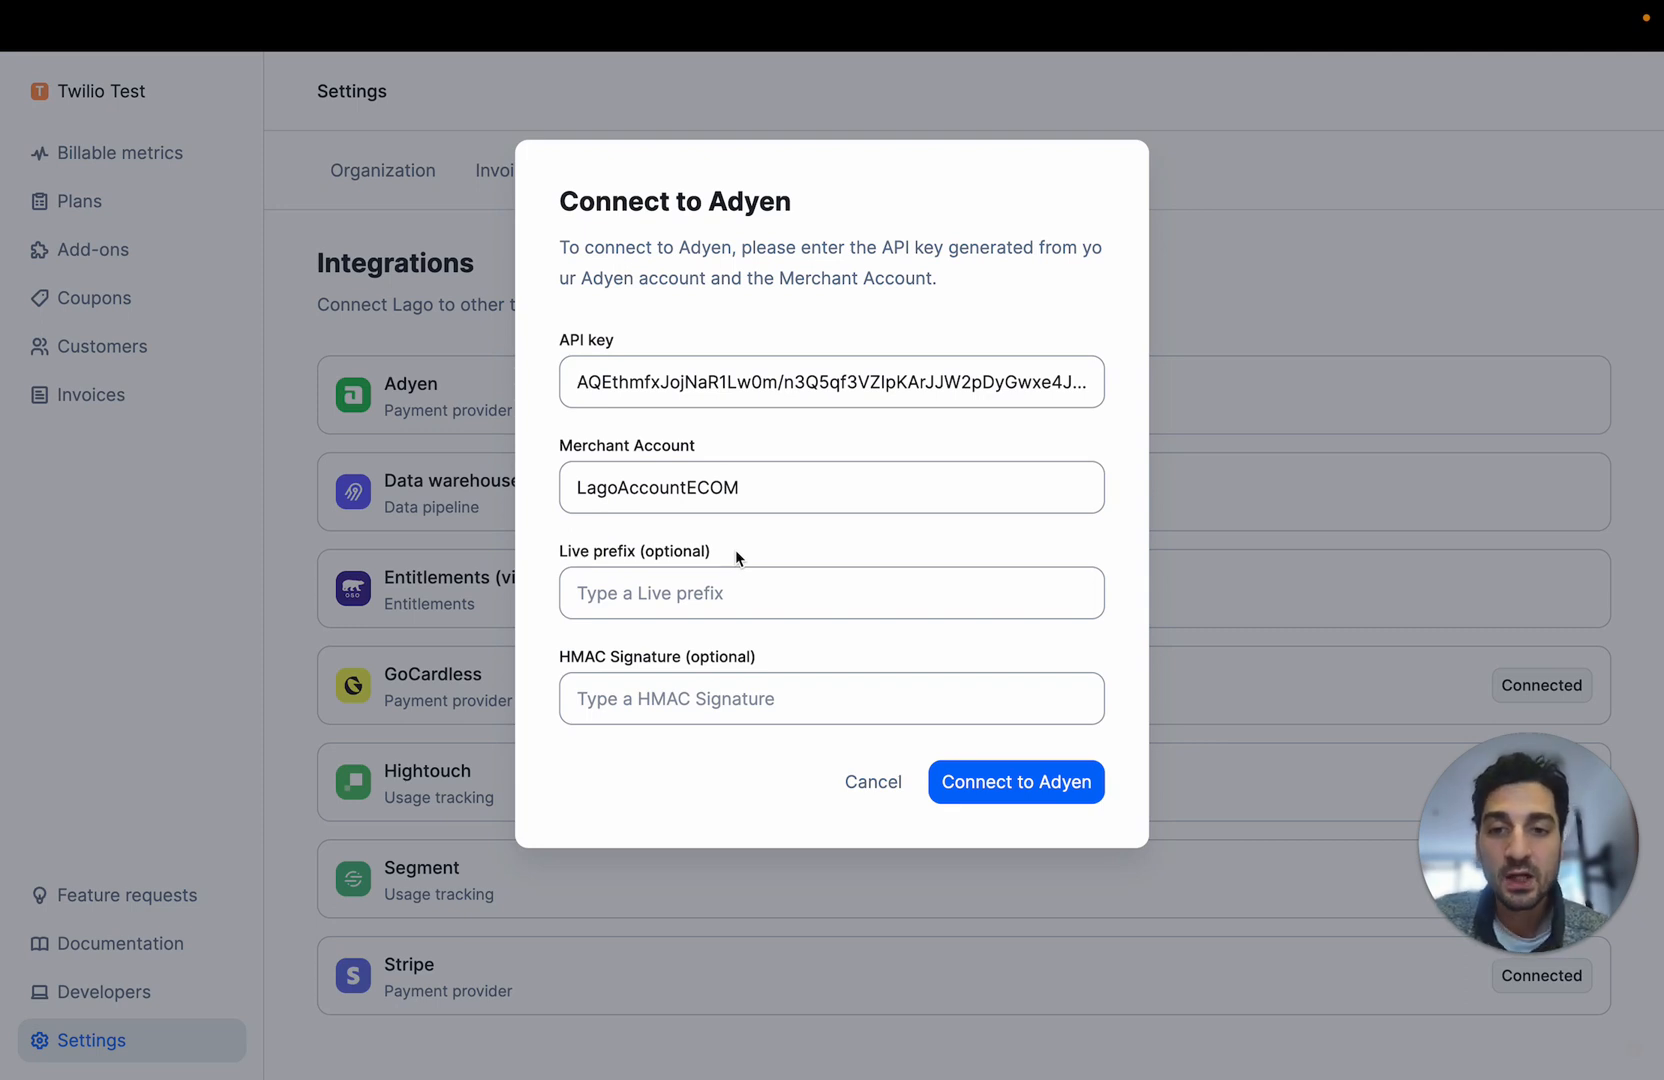
mouse_move(756, 552)
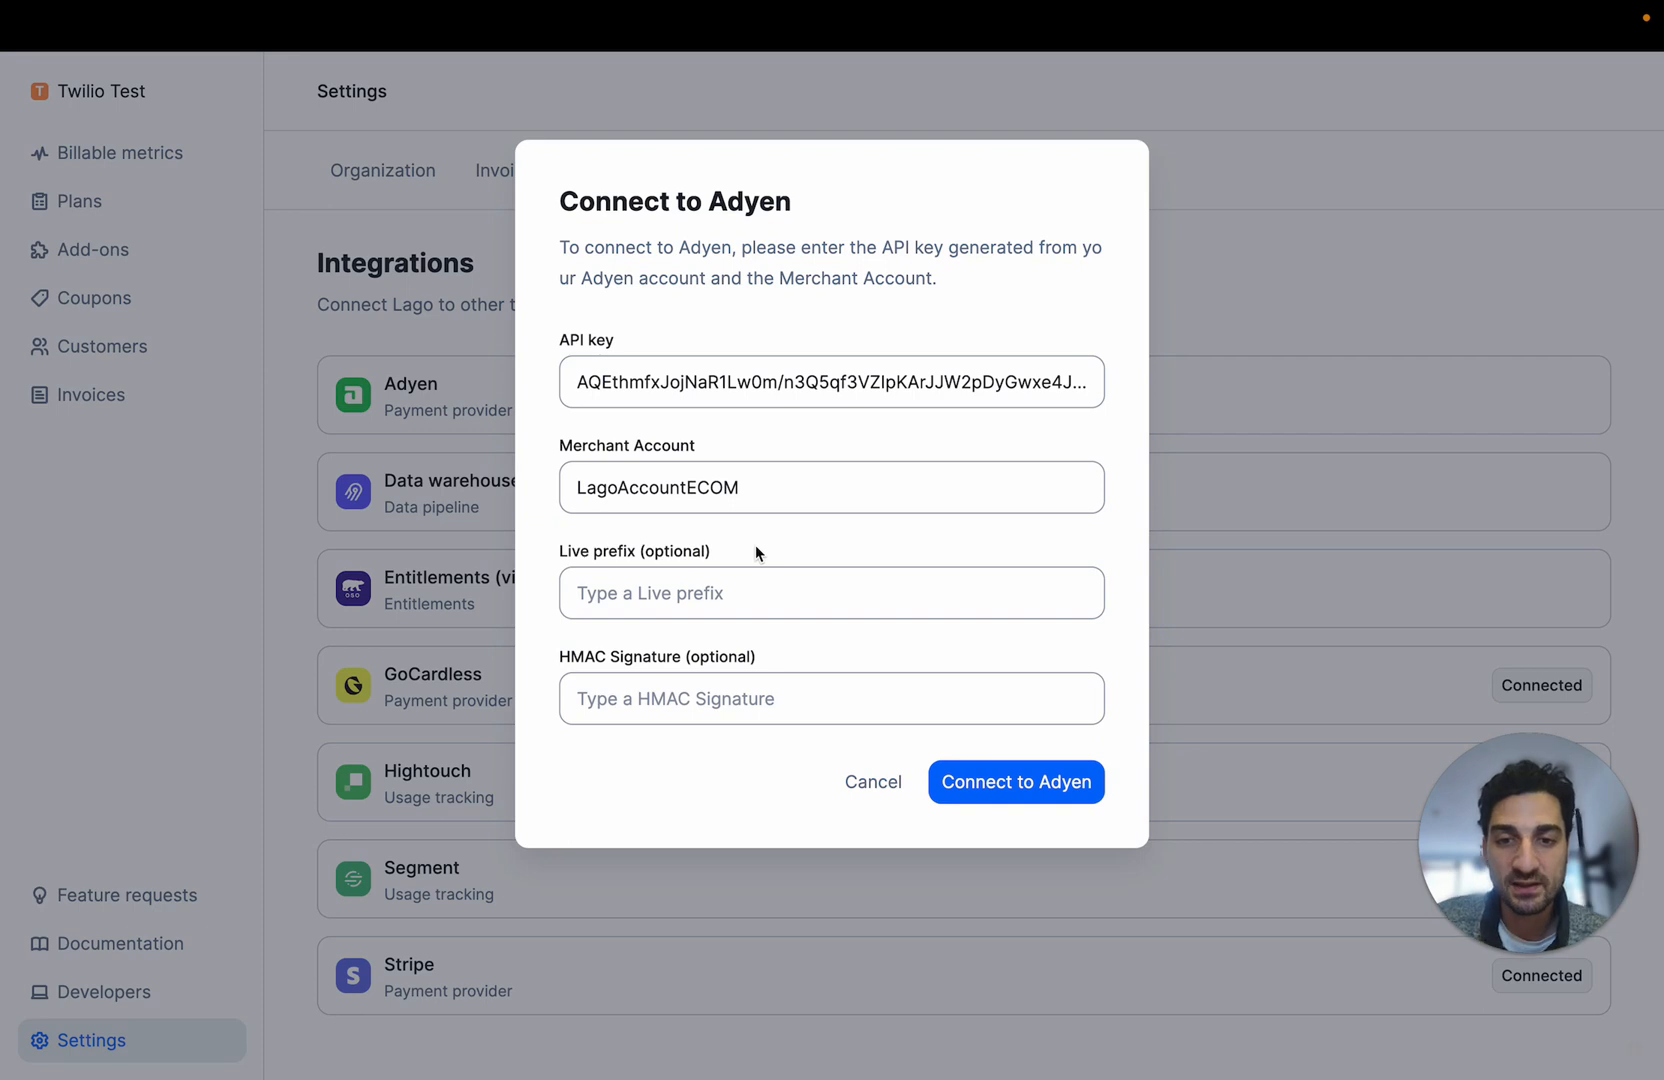
mouse_move(640, 668)
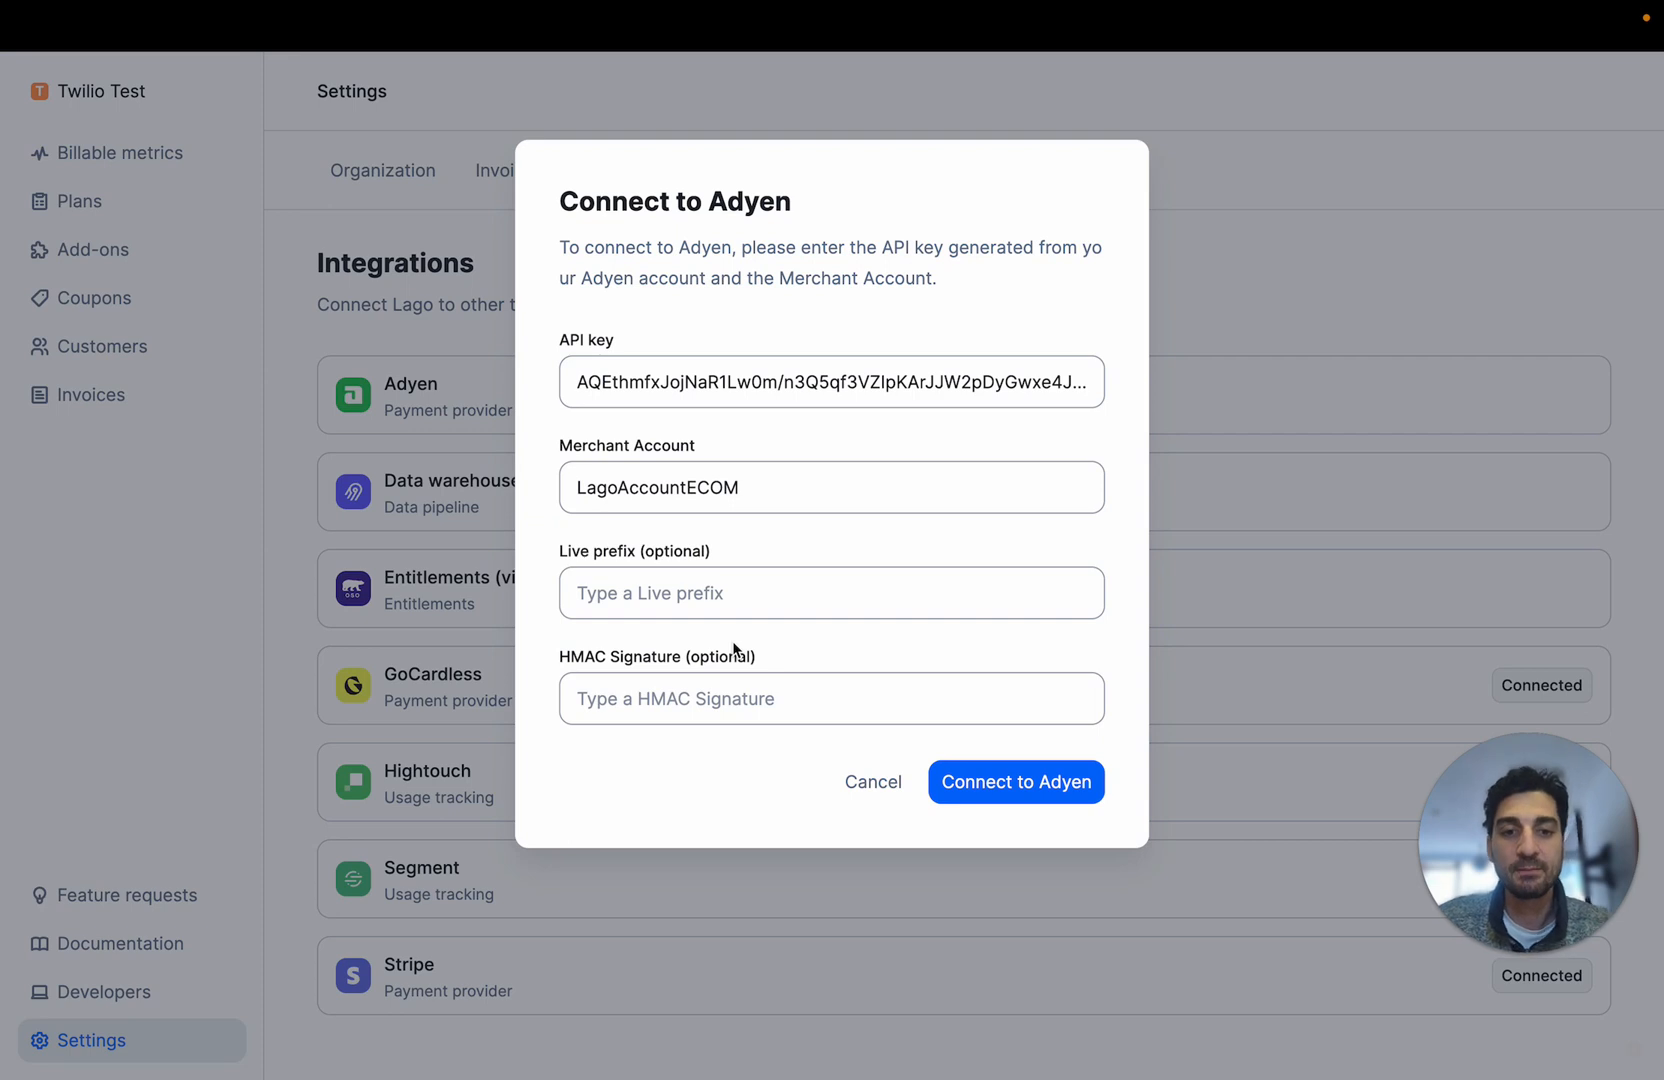
Step: Submit the Adyen connection and return to Integrations, where Adyen shows Connected
left_click(1016, 782)
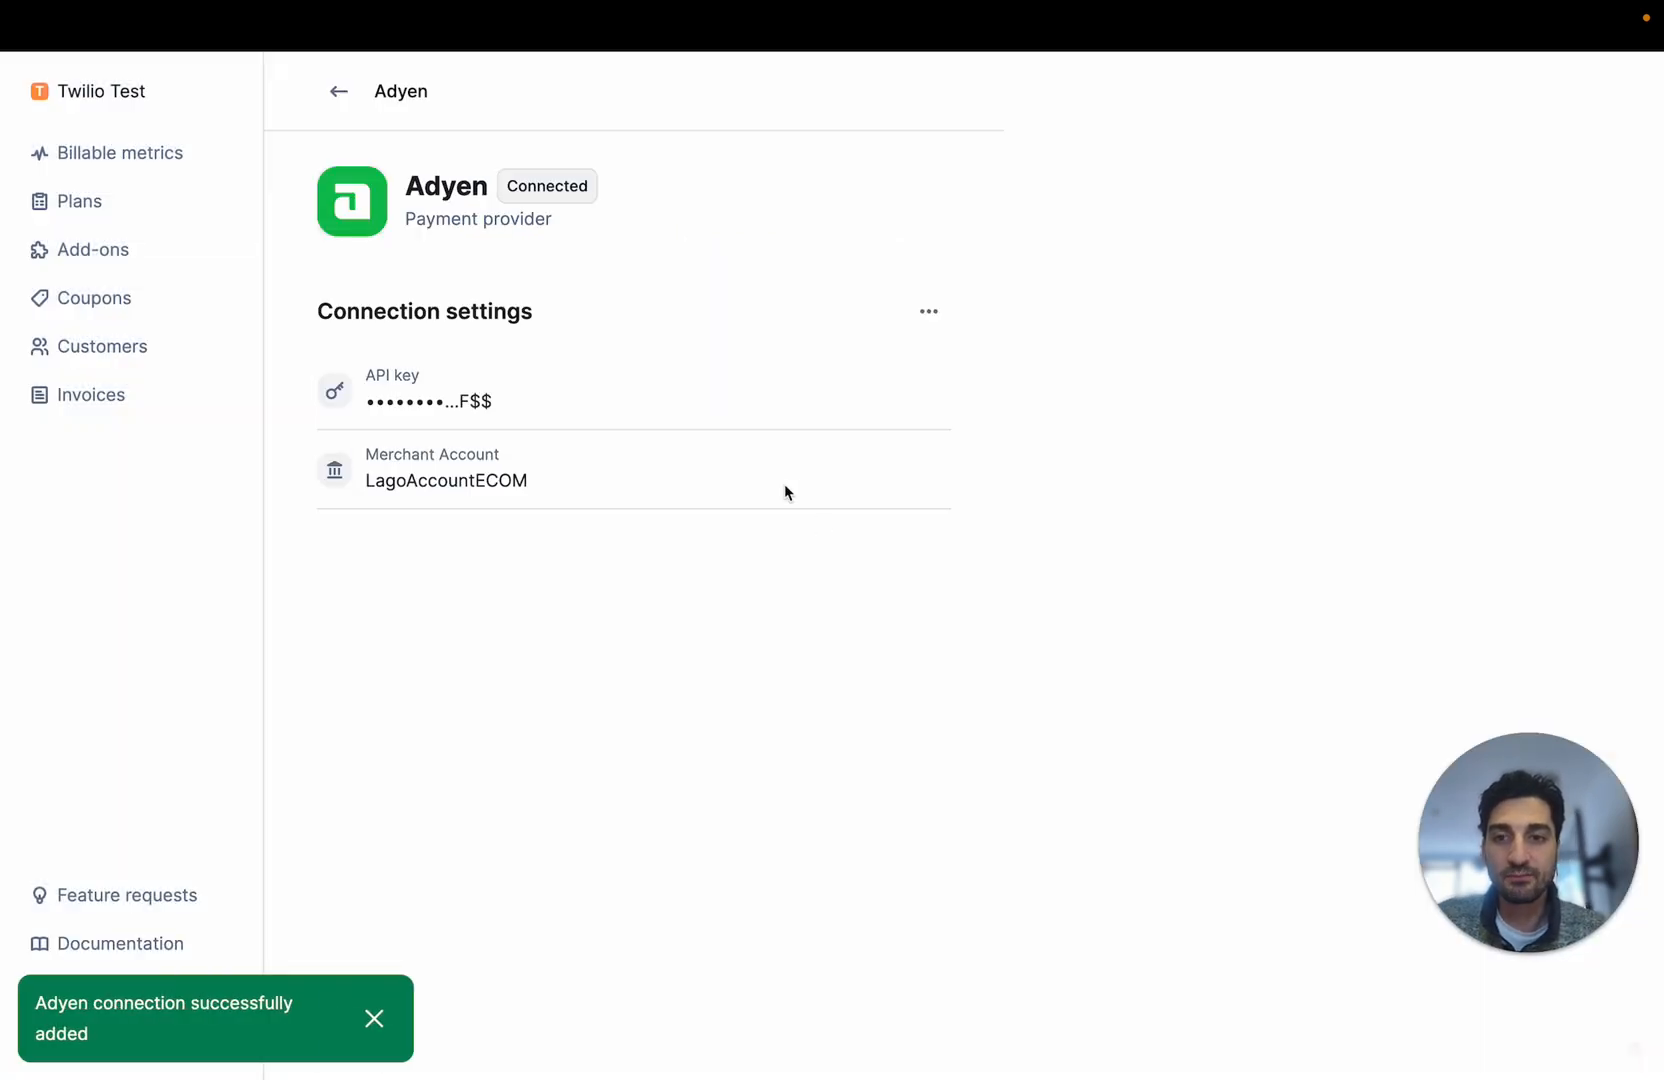
mouse_move(422, 936)
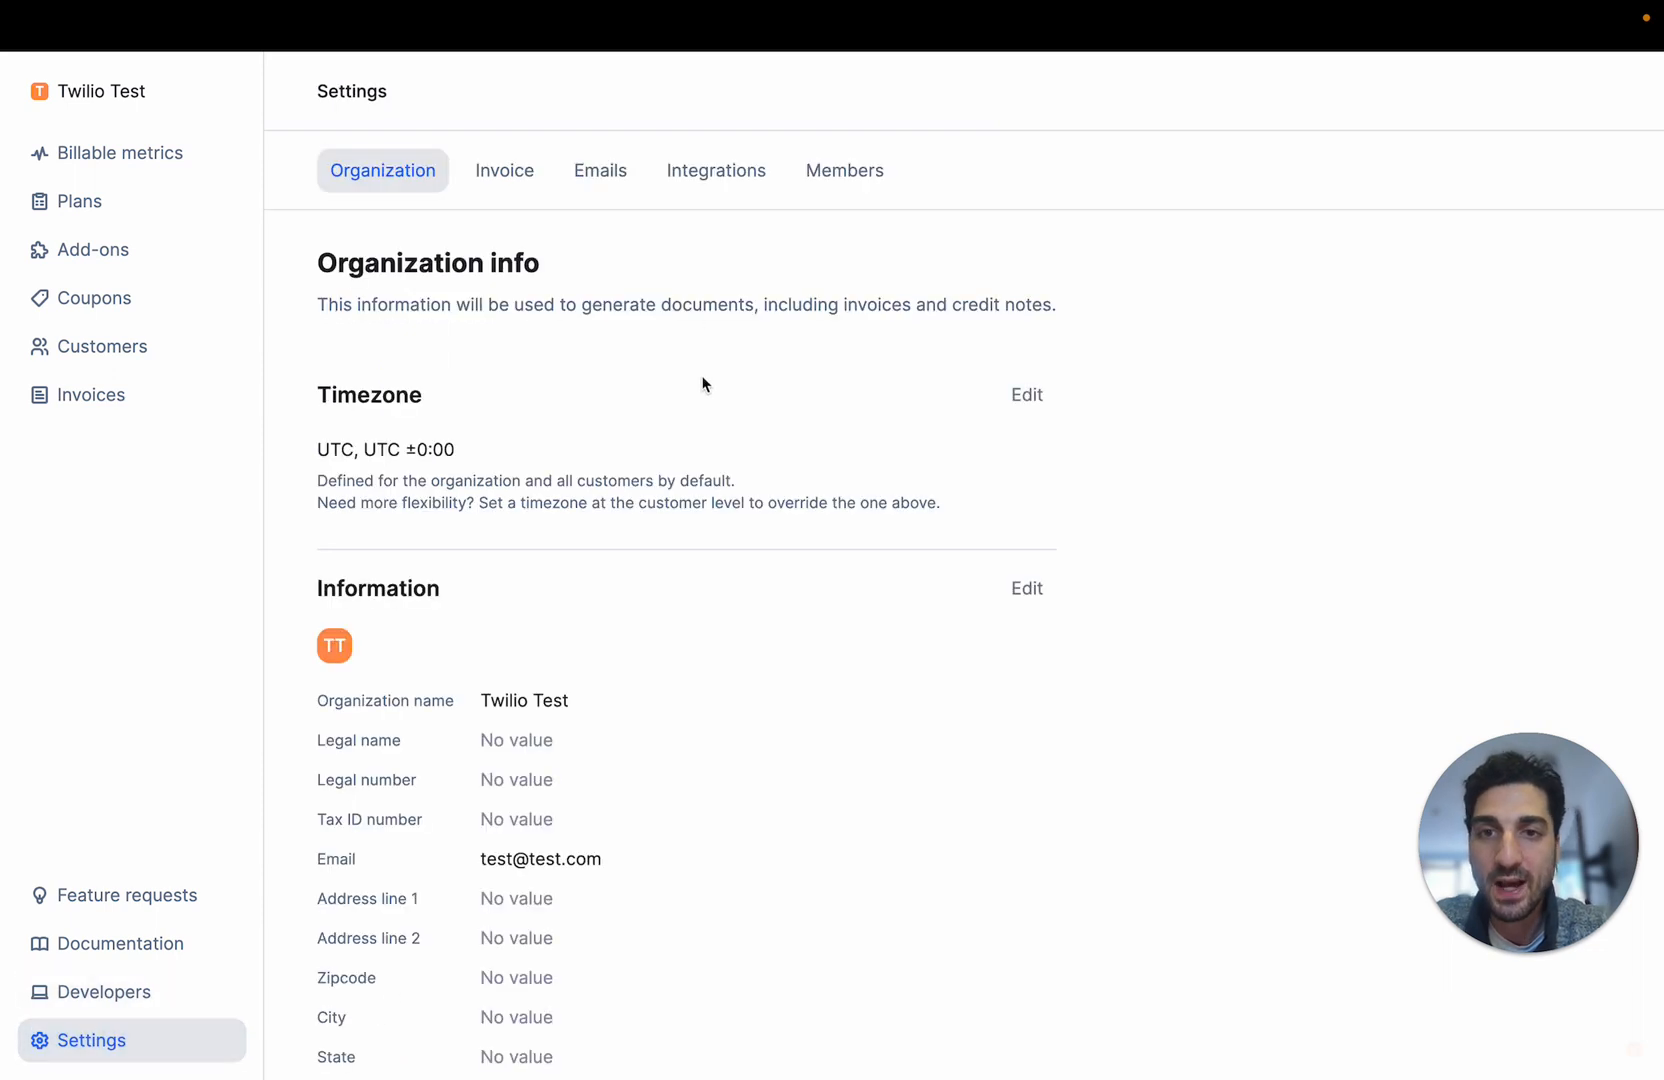
left_click(716, 170)
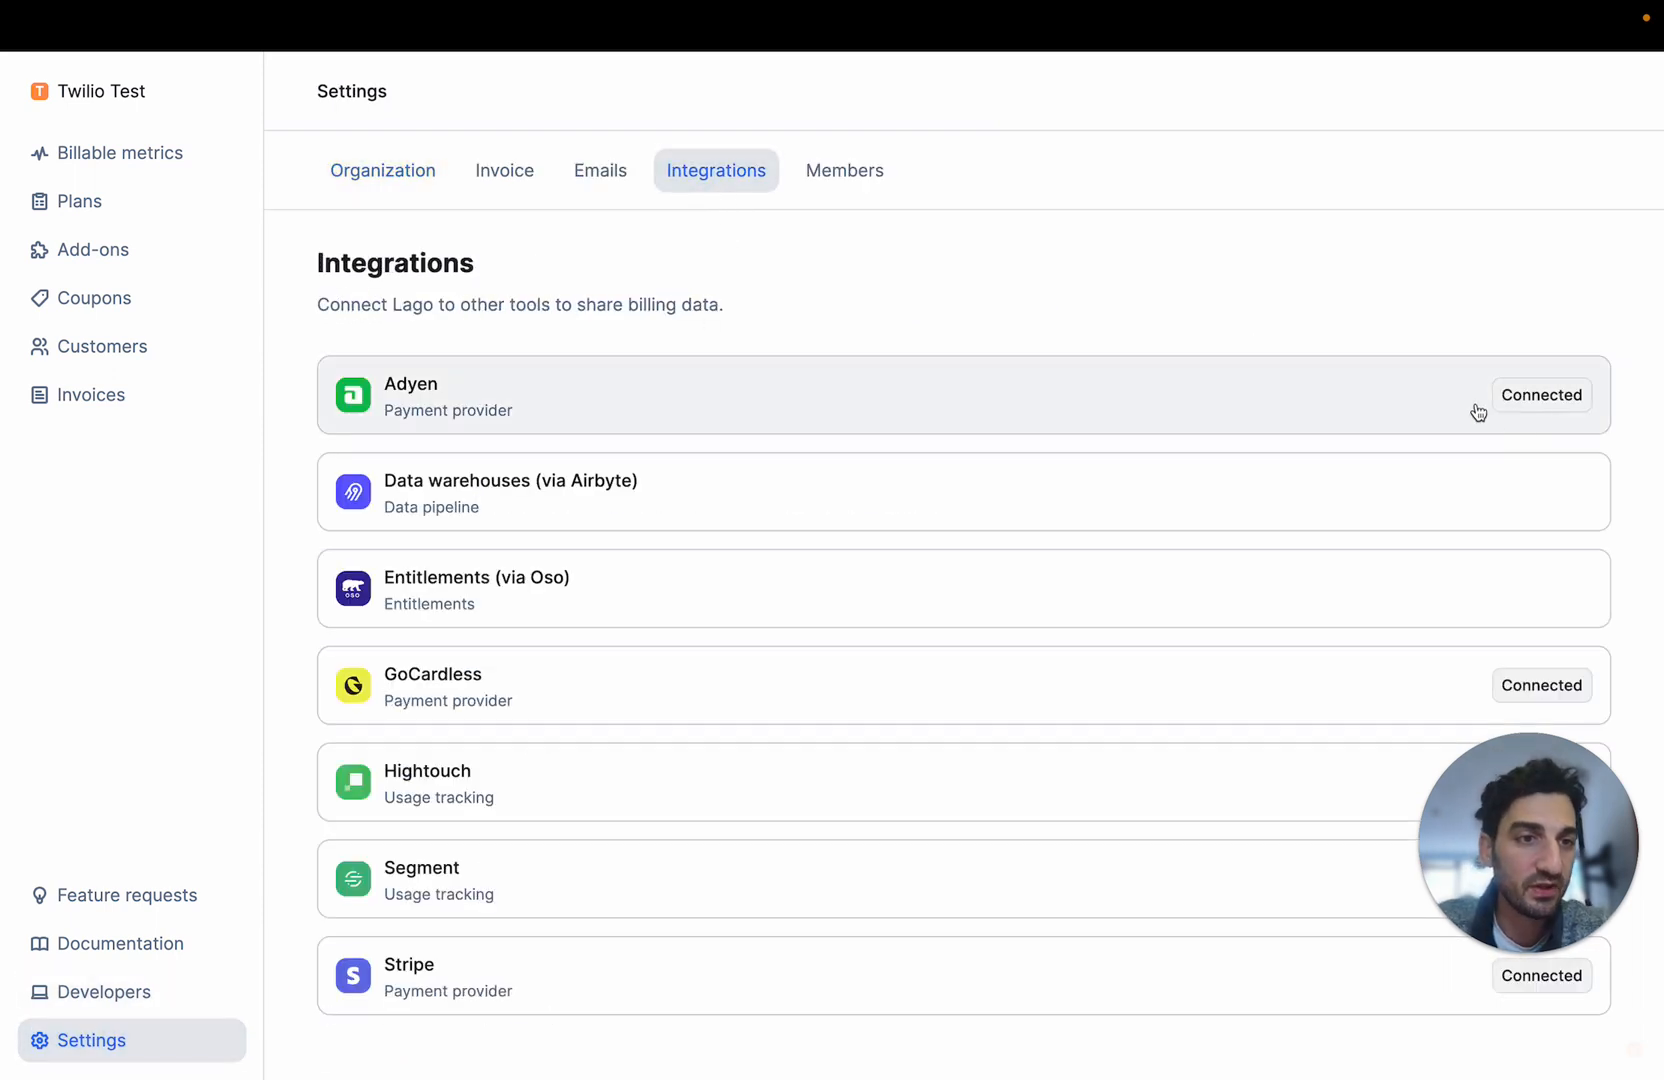
mouse_move(180, 820)
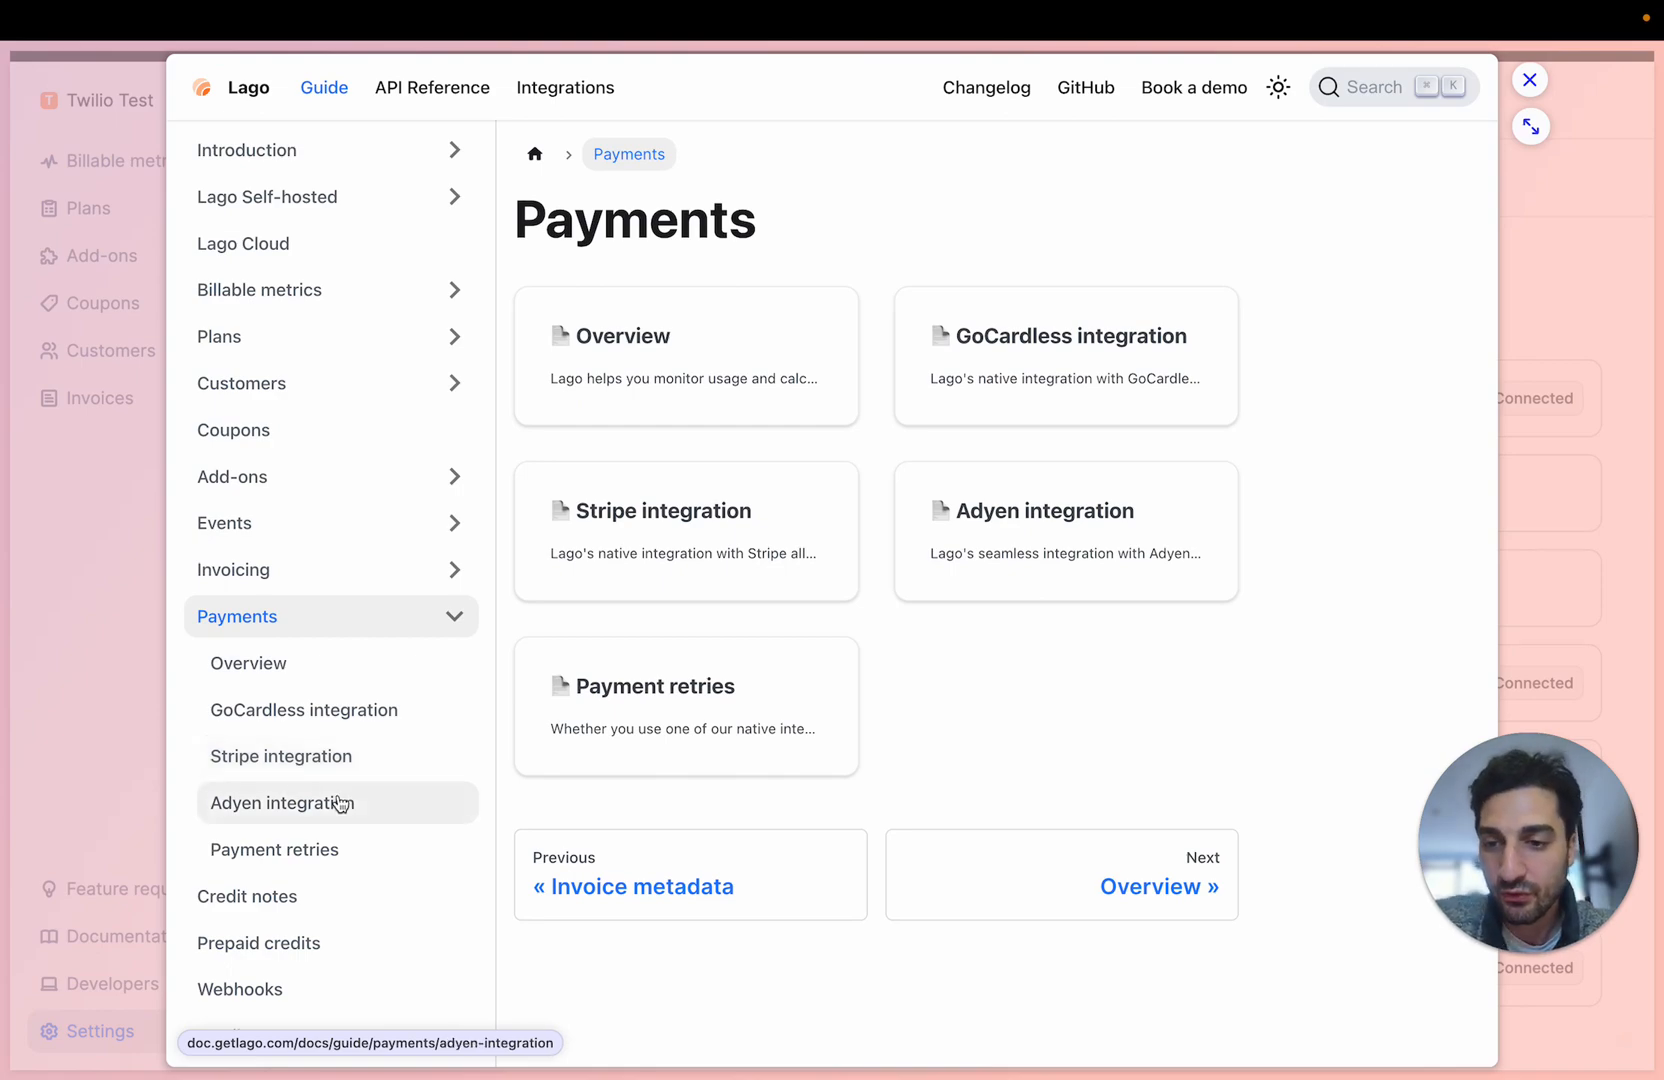
Step: Read the Adyen integration guide down to the Setting up Adyen Webhook section
left_click(280, 802)
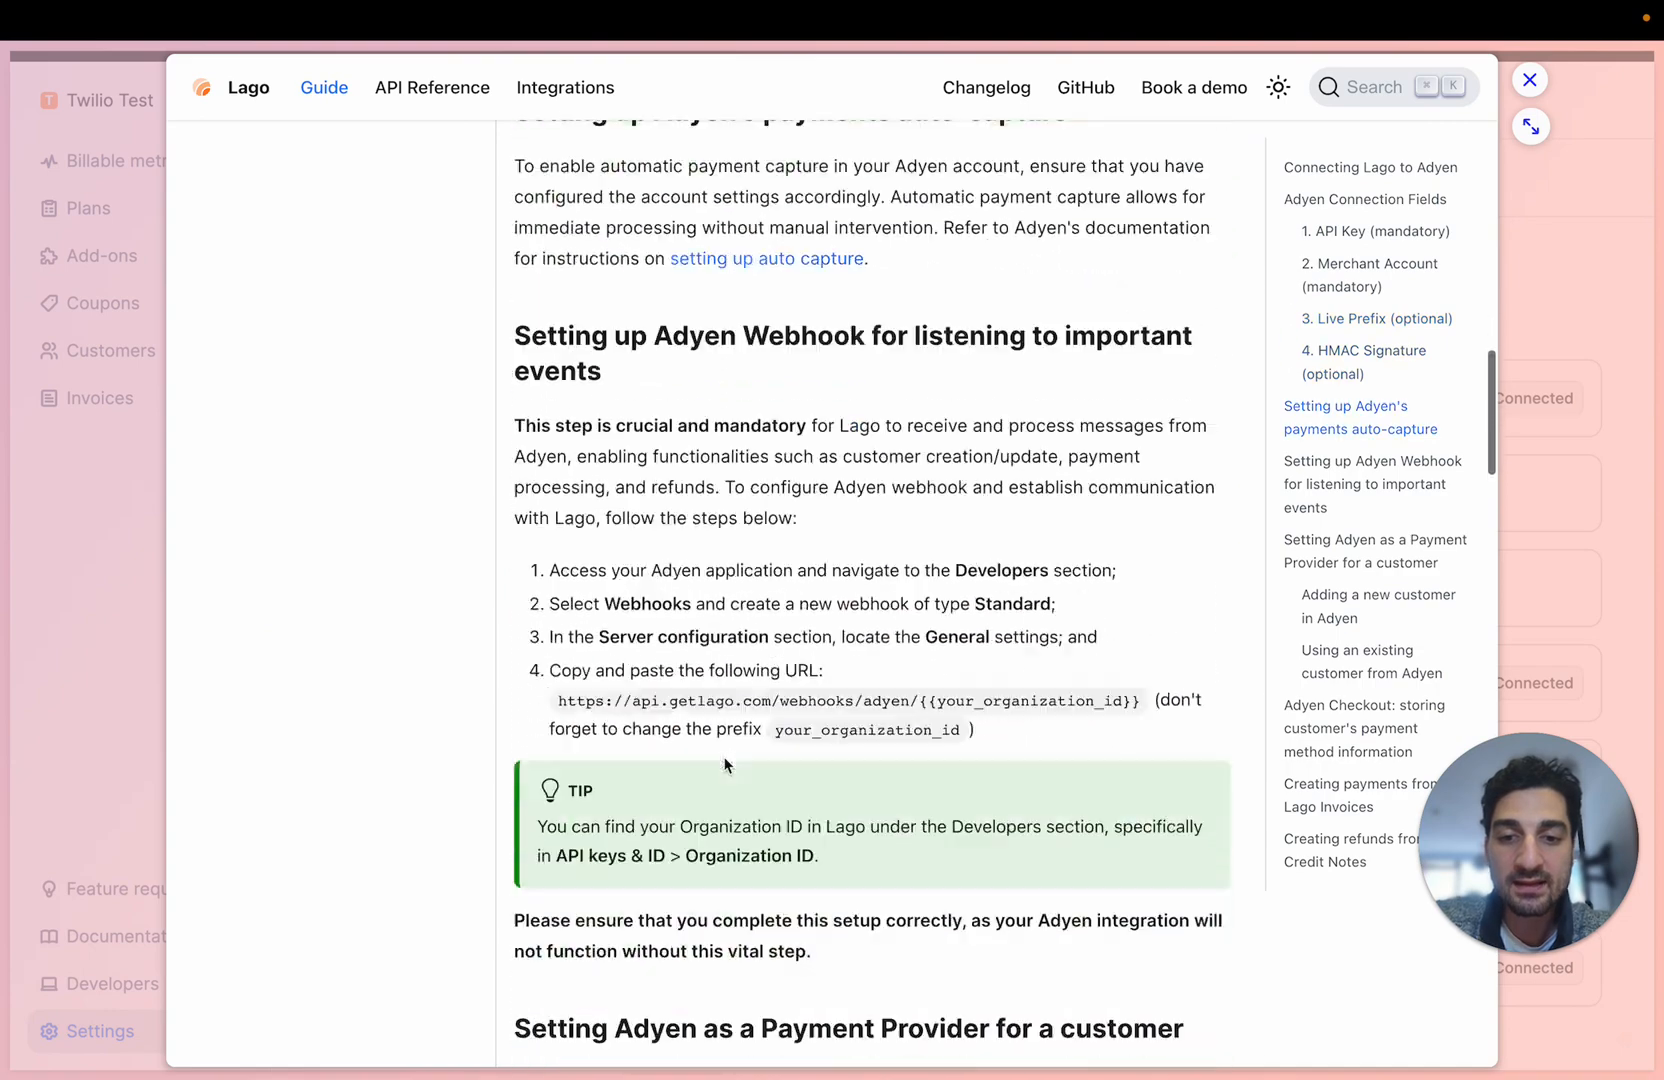
scroll("down", 3)
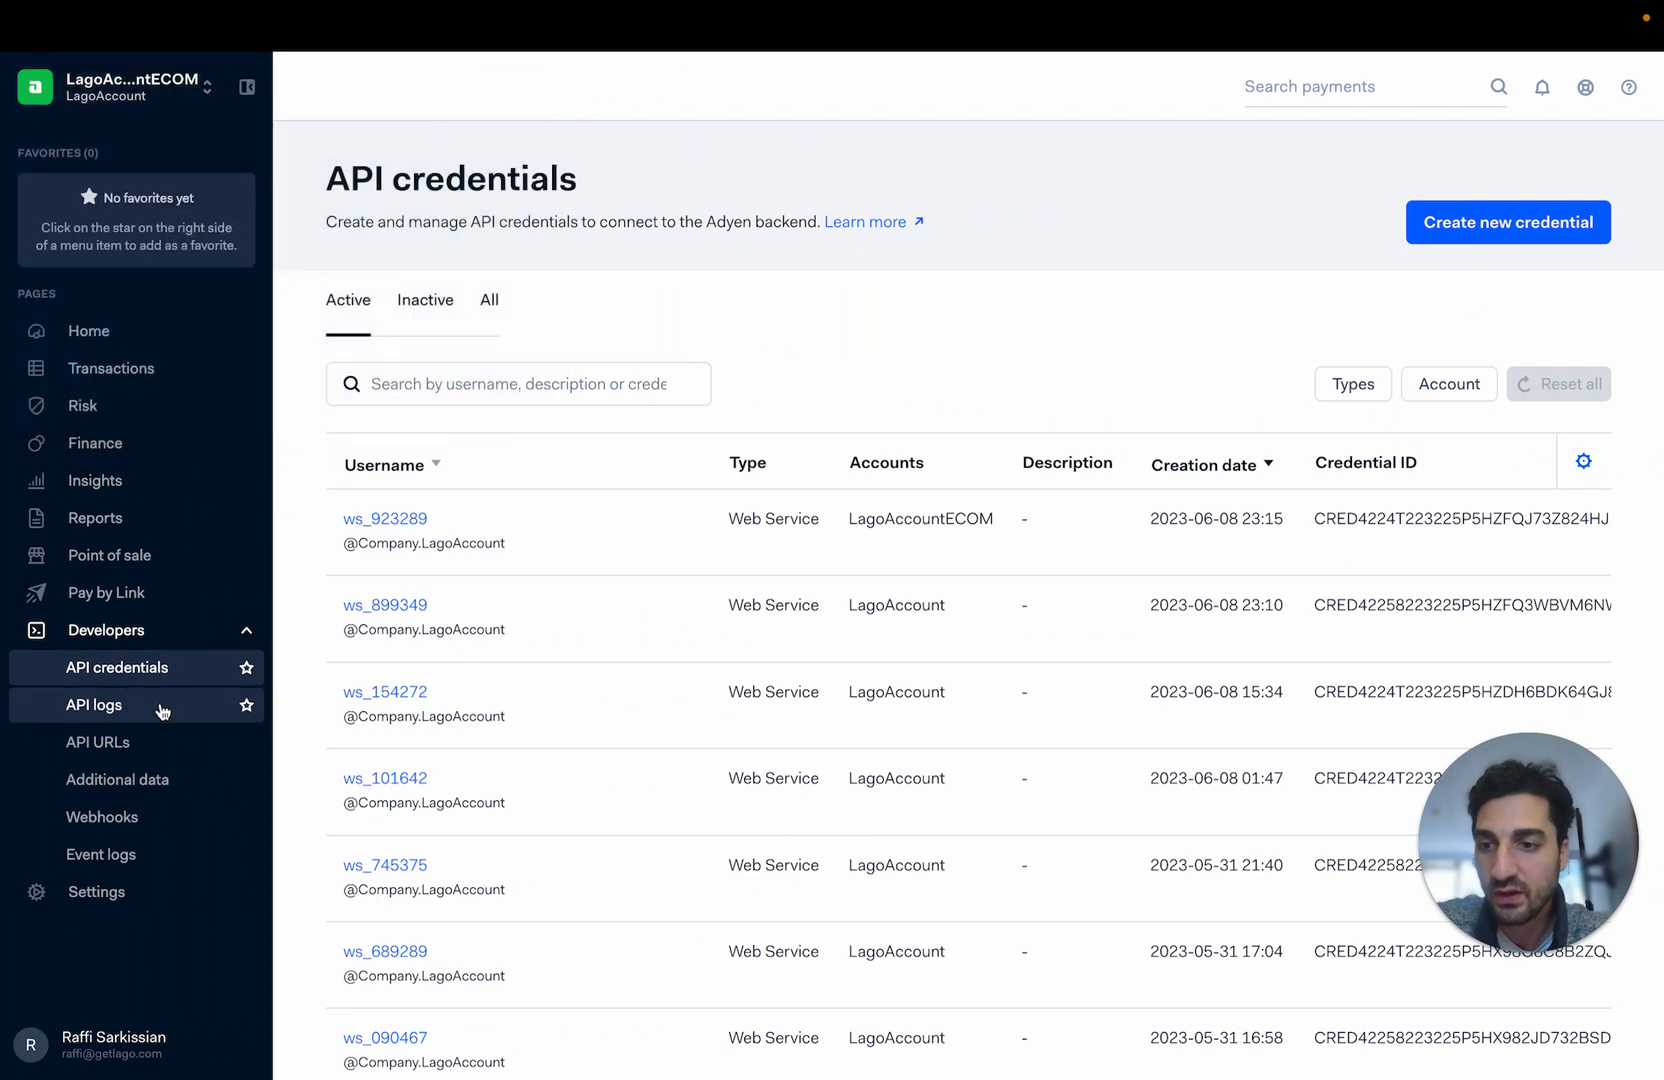
mouse_move(144, 778)
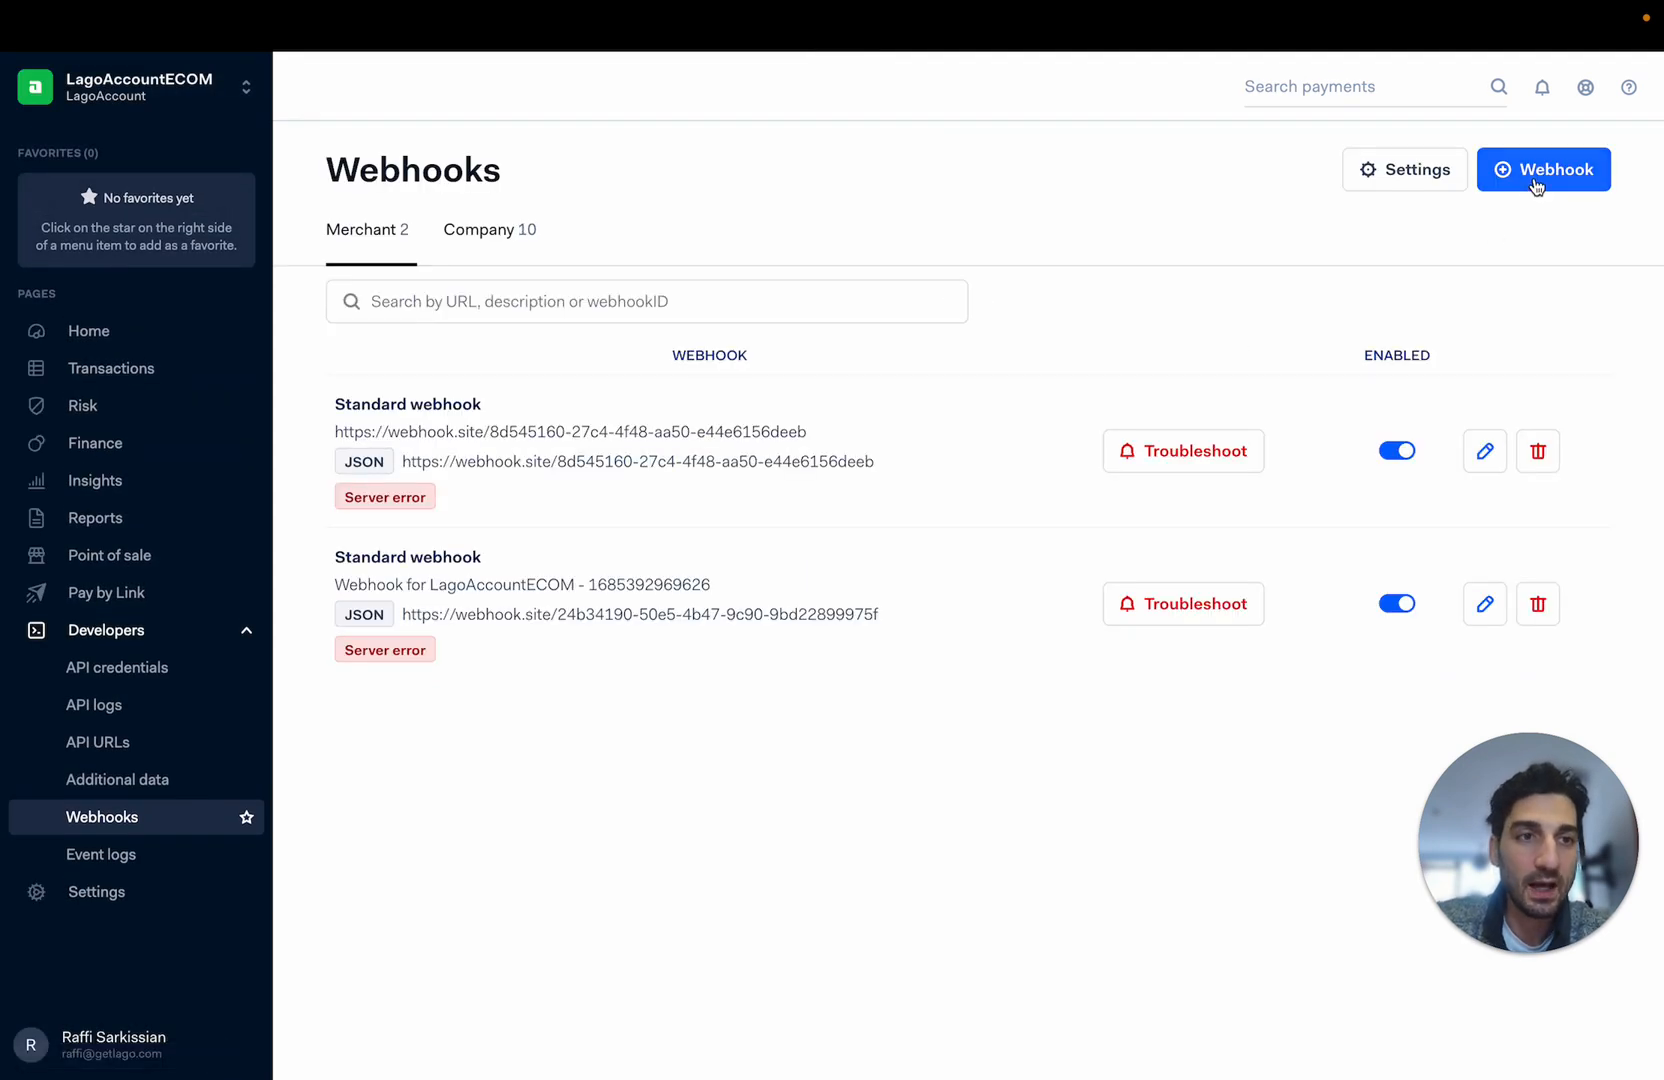
left_click(1544, 168)
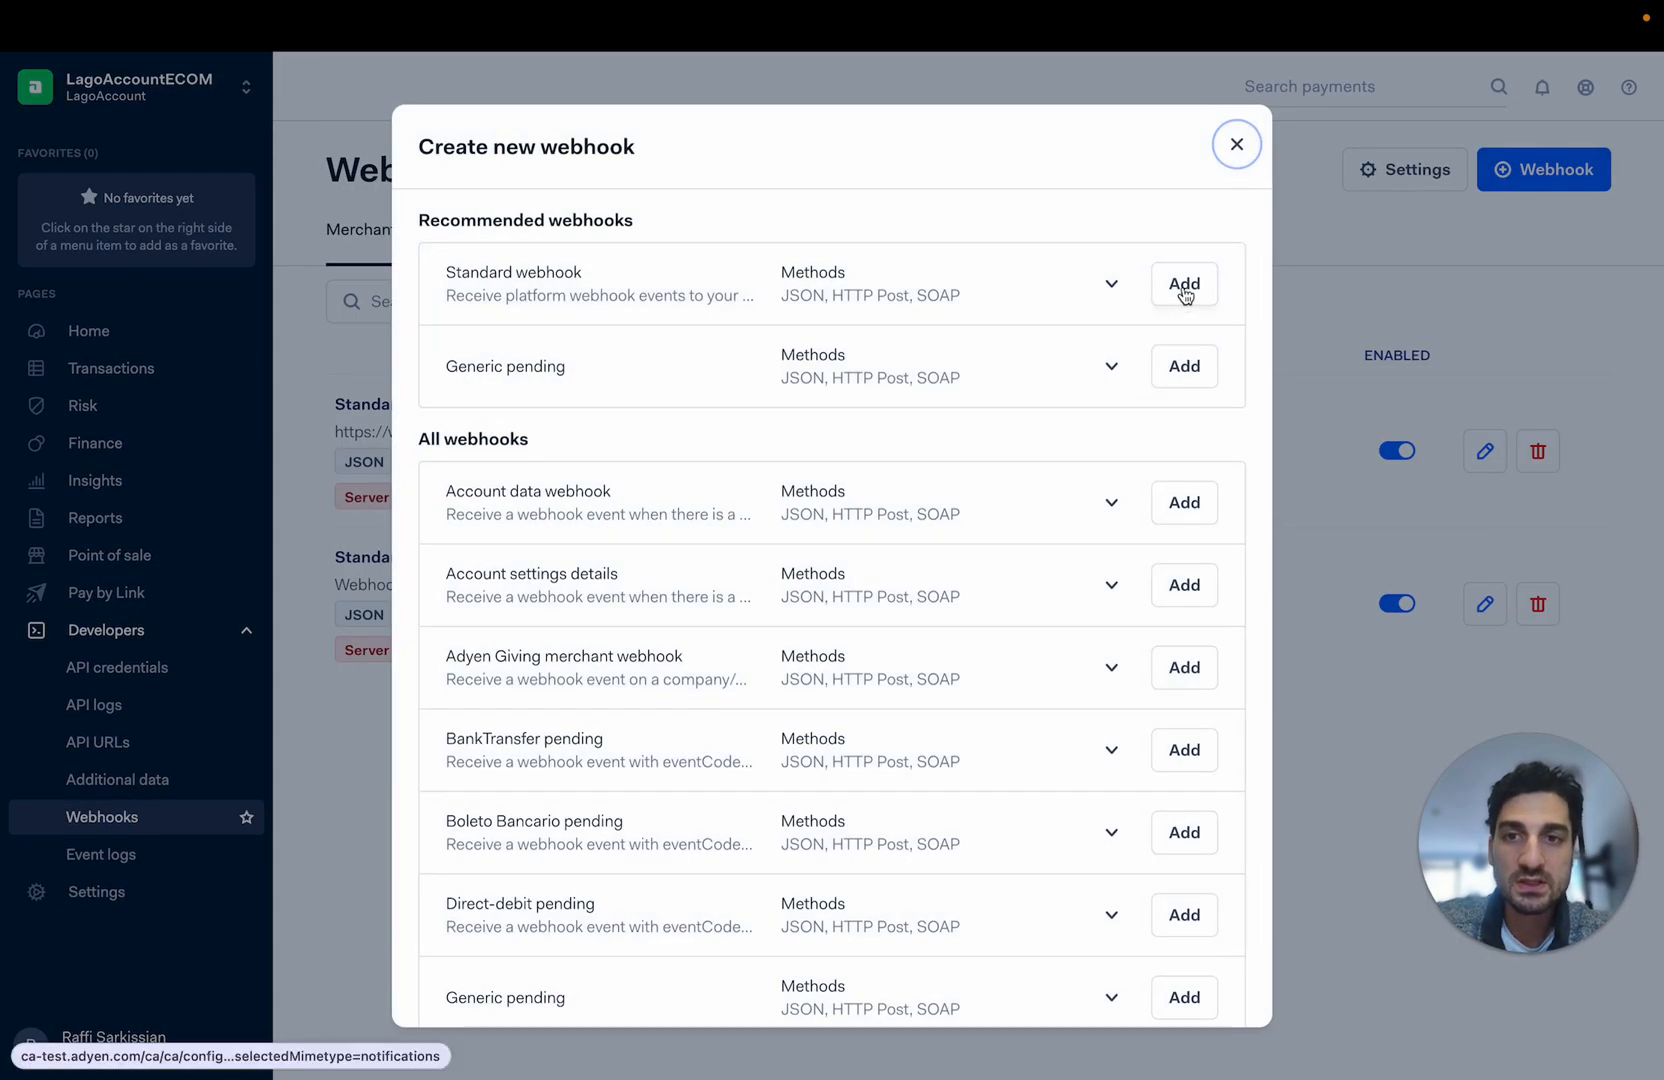
left_click(1184, 284)
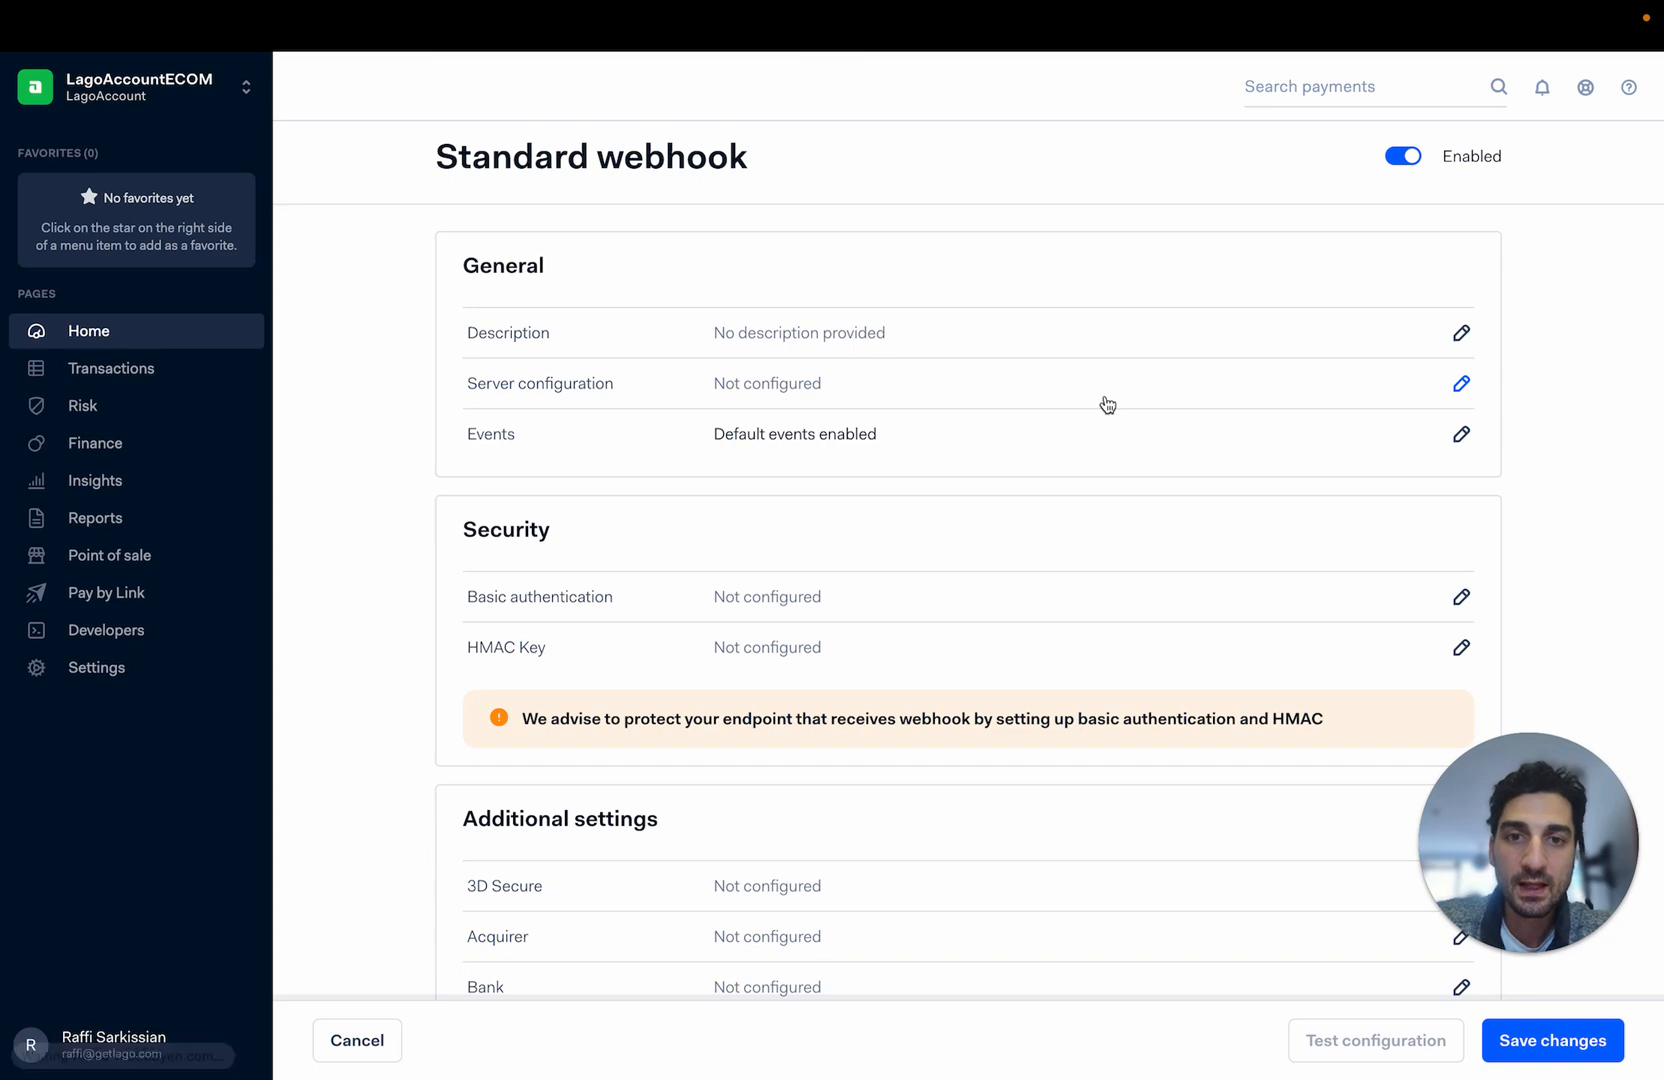
left_click(1460, 384)
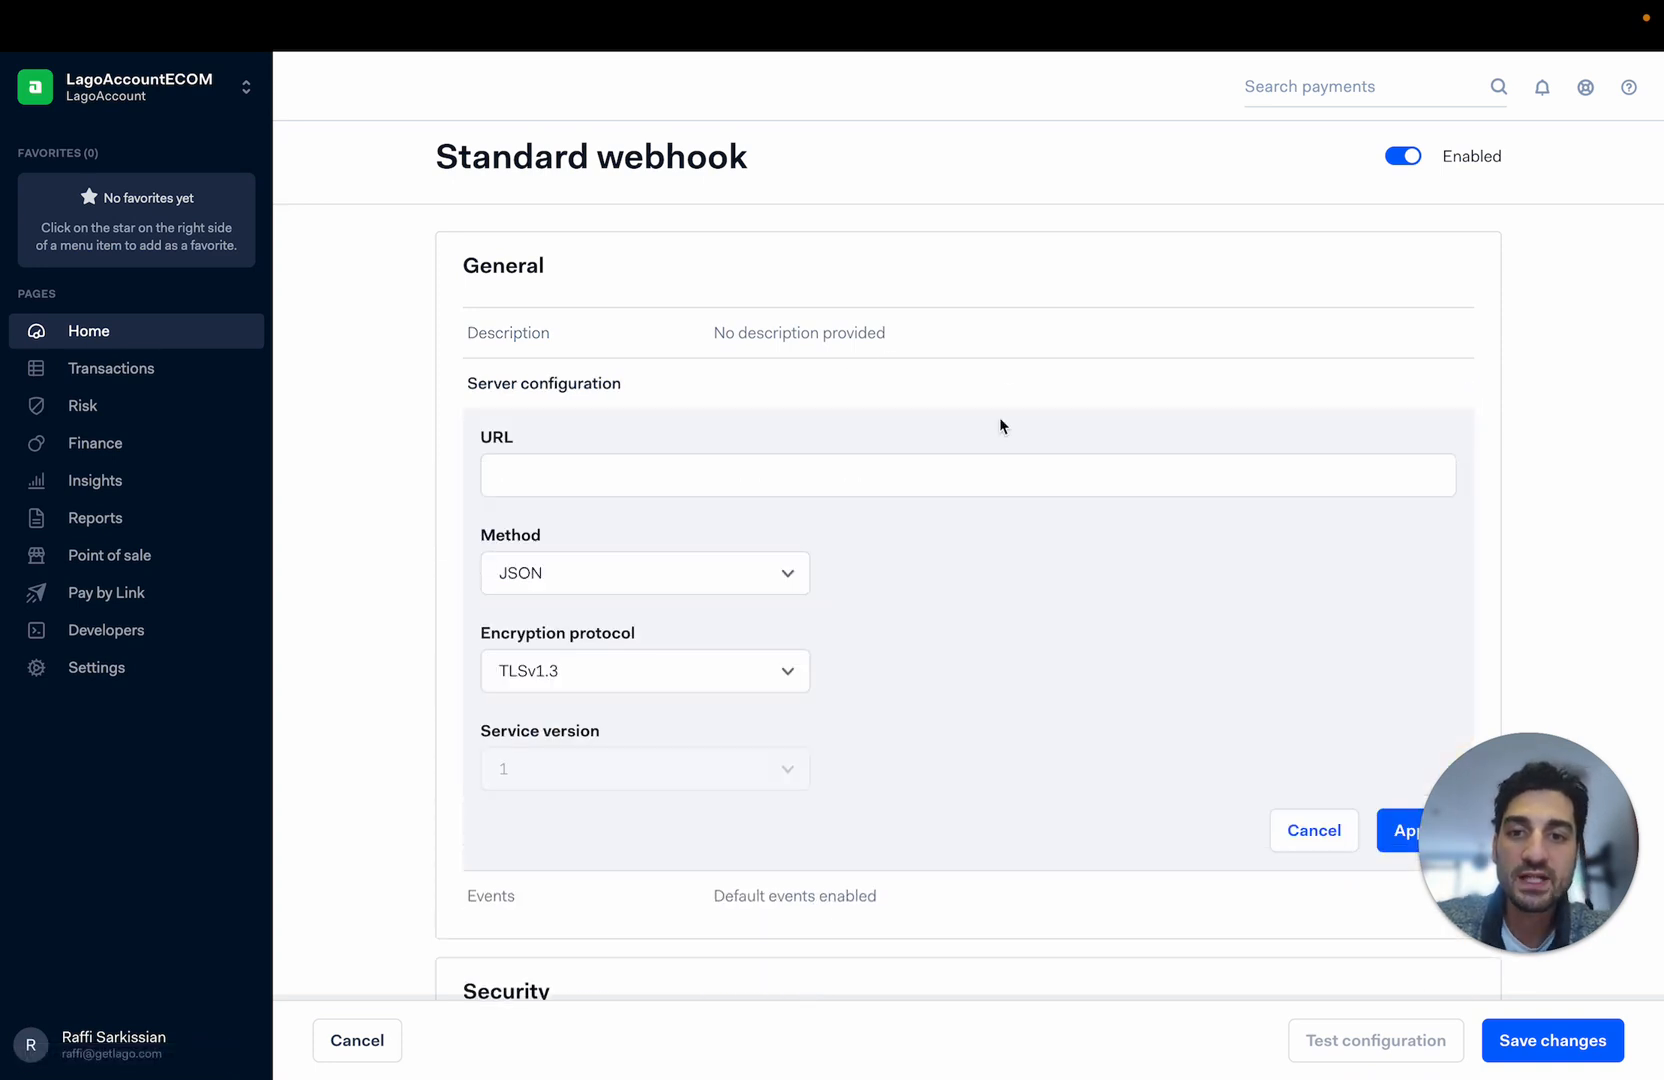
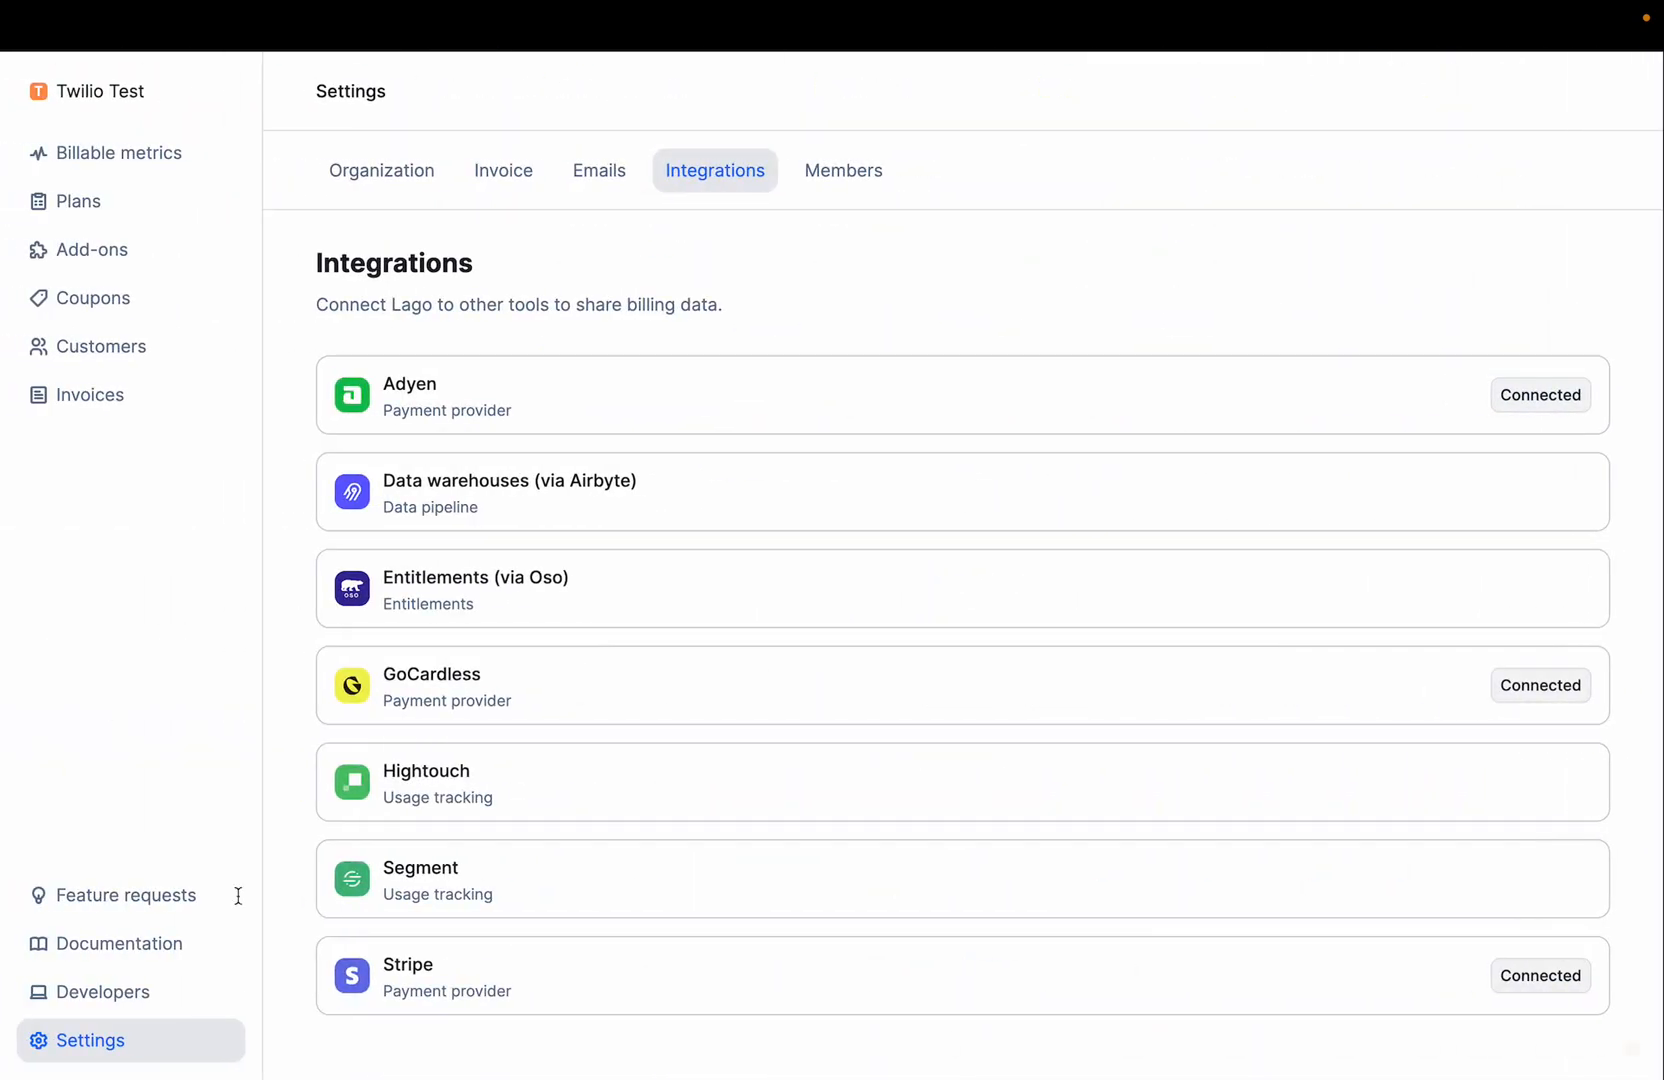
Step: Copy the Organization ID from Lago's Developers API keys & ID page
left_click(96, 992)
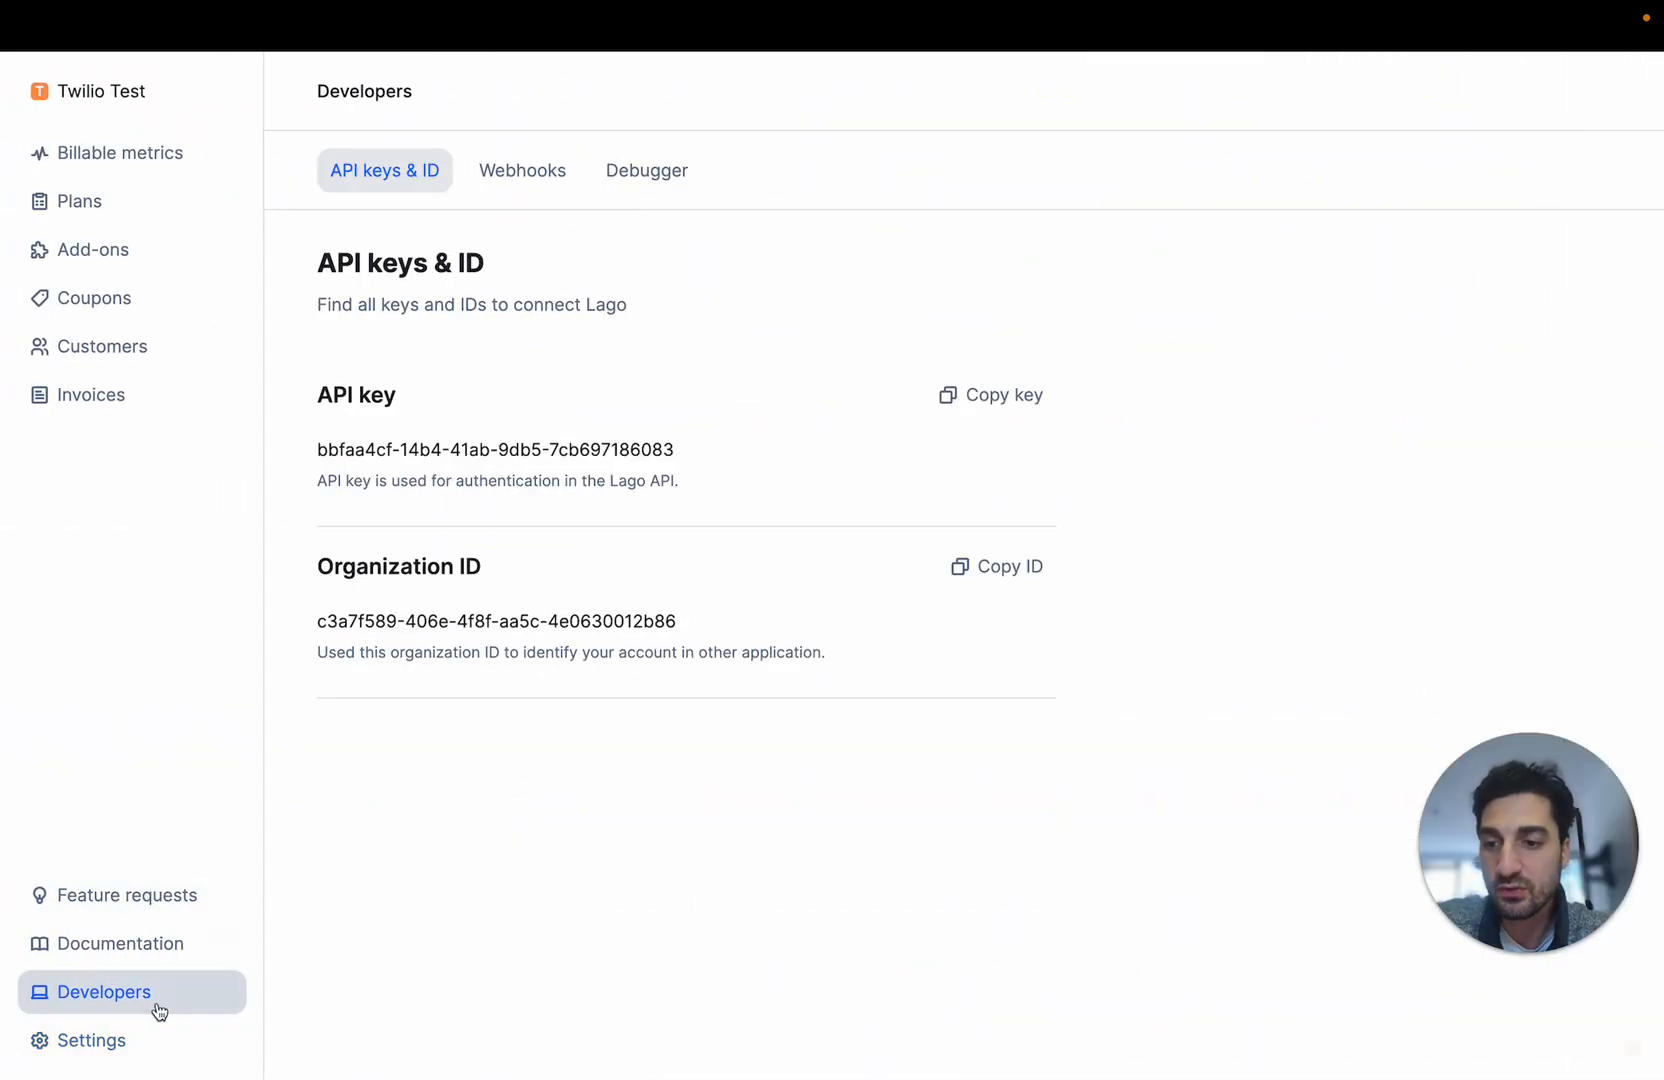
mouse_move(648, 816)
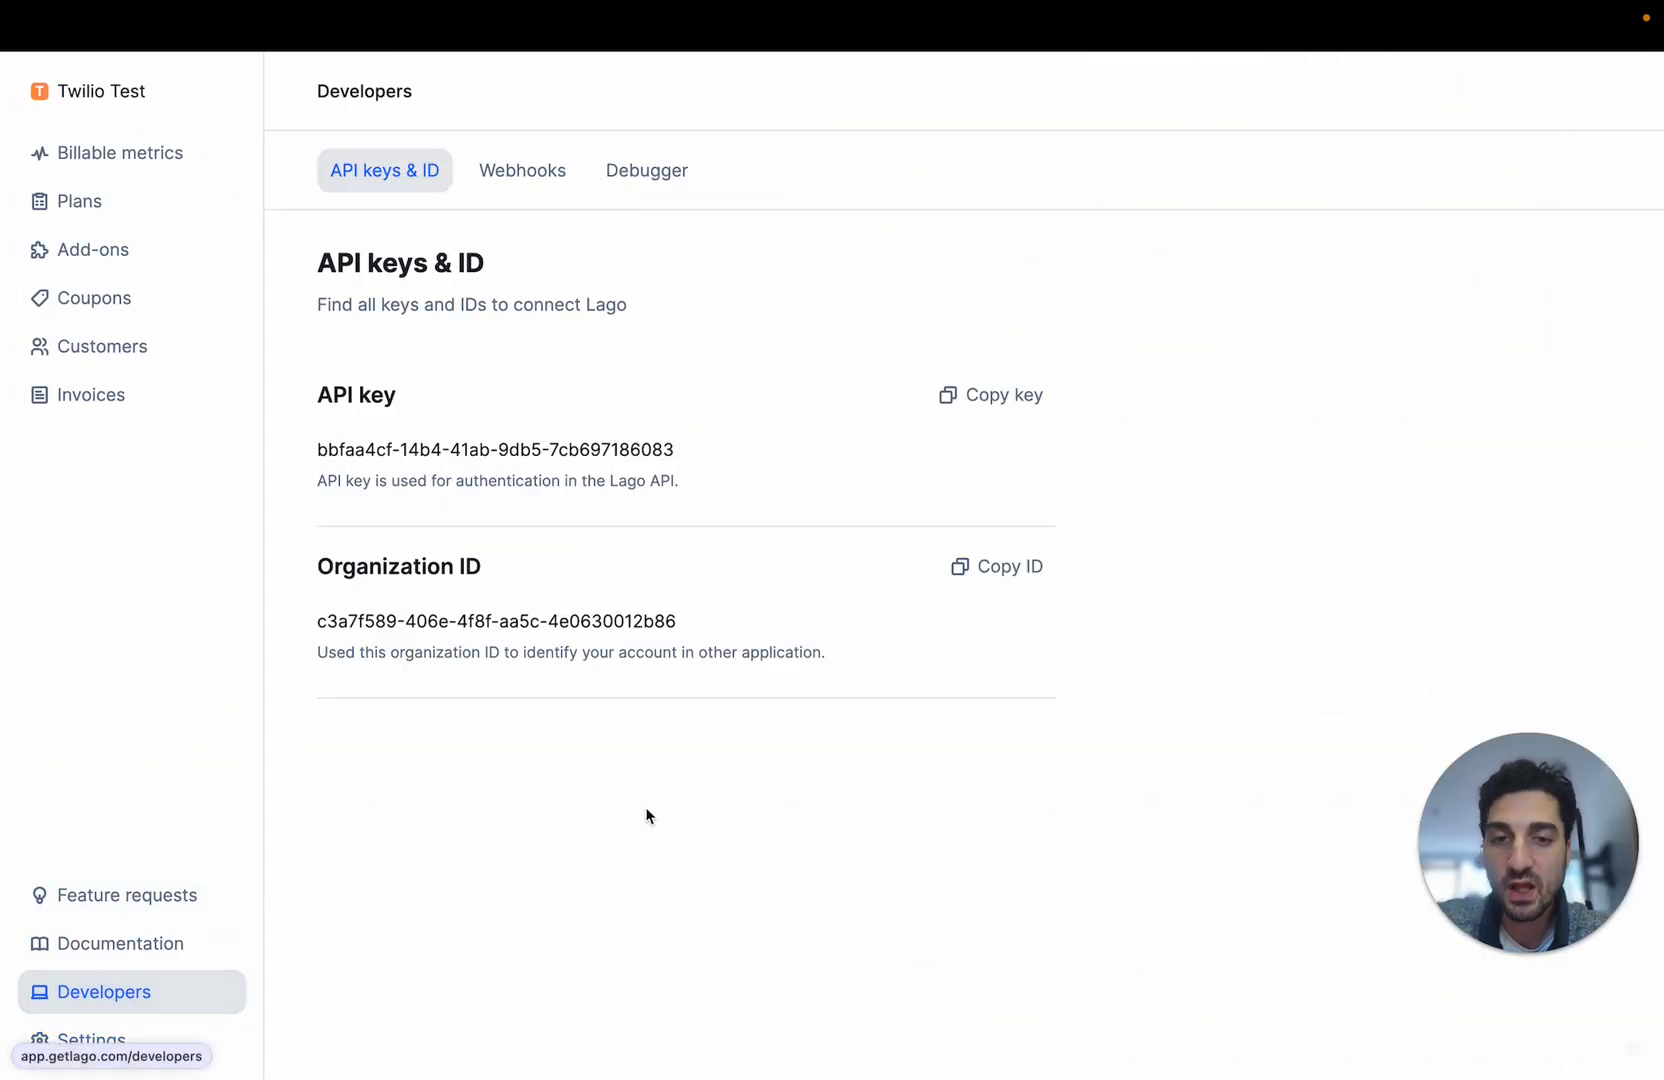
left_click(996, 566)
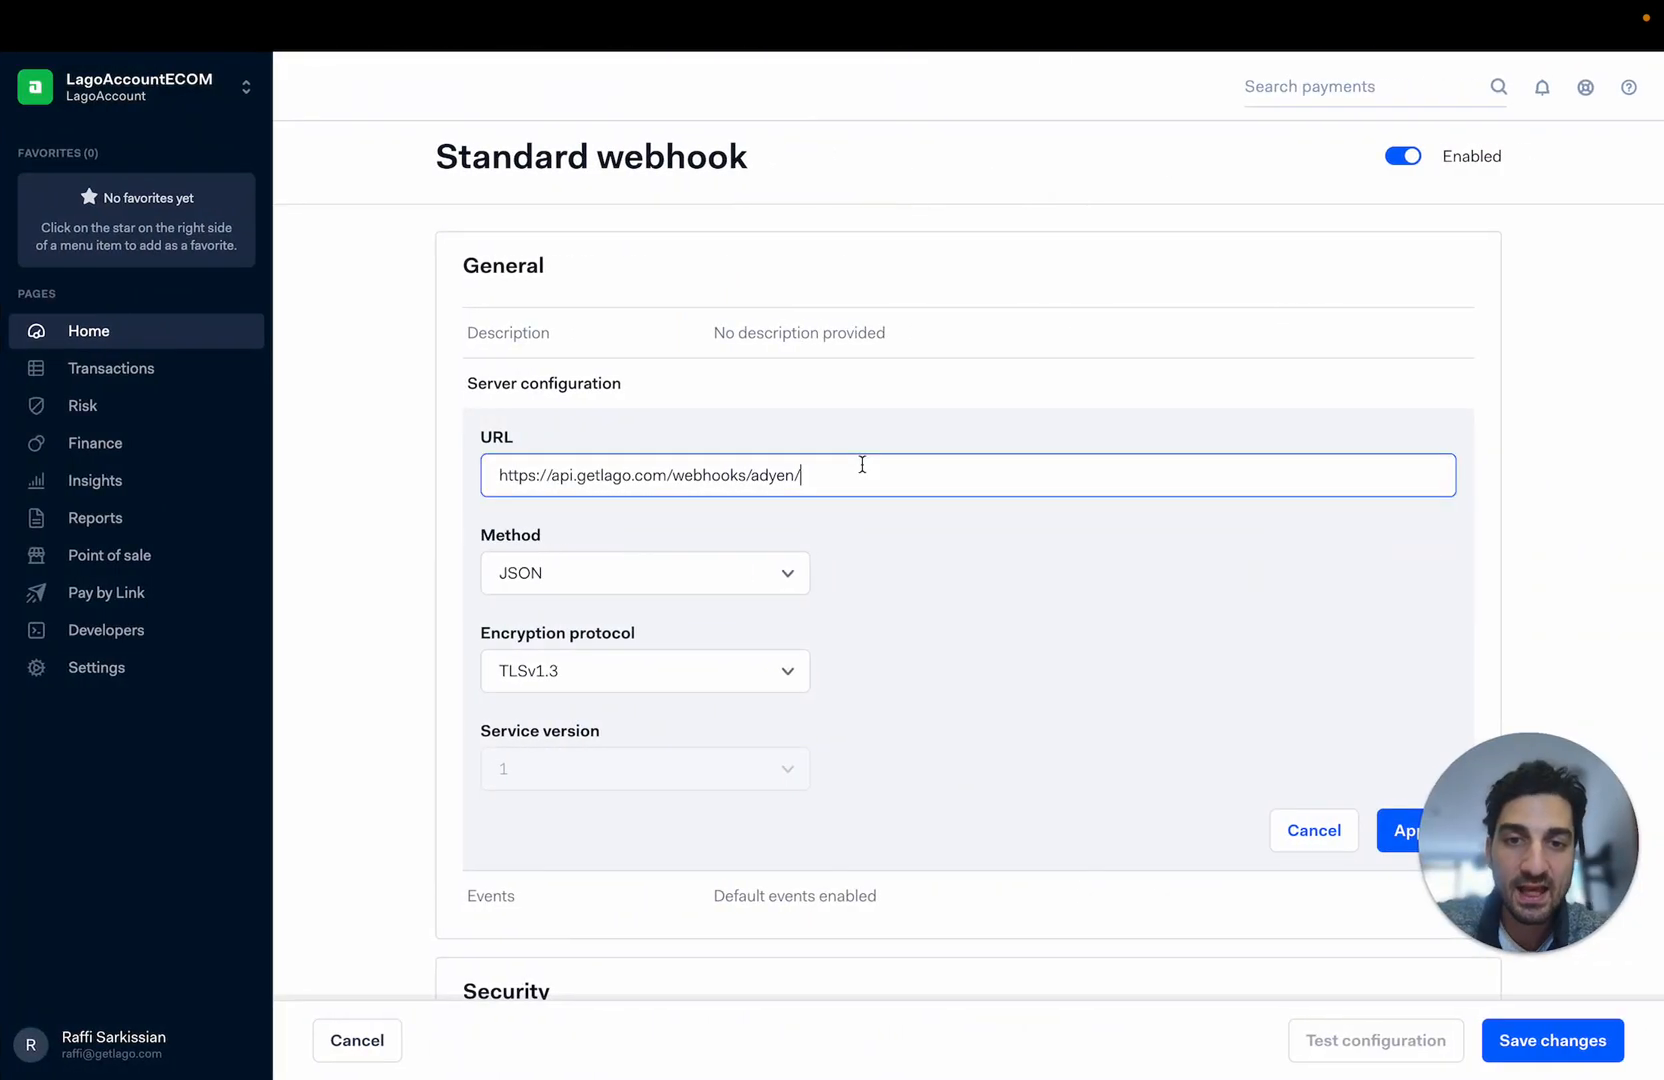
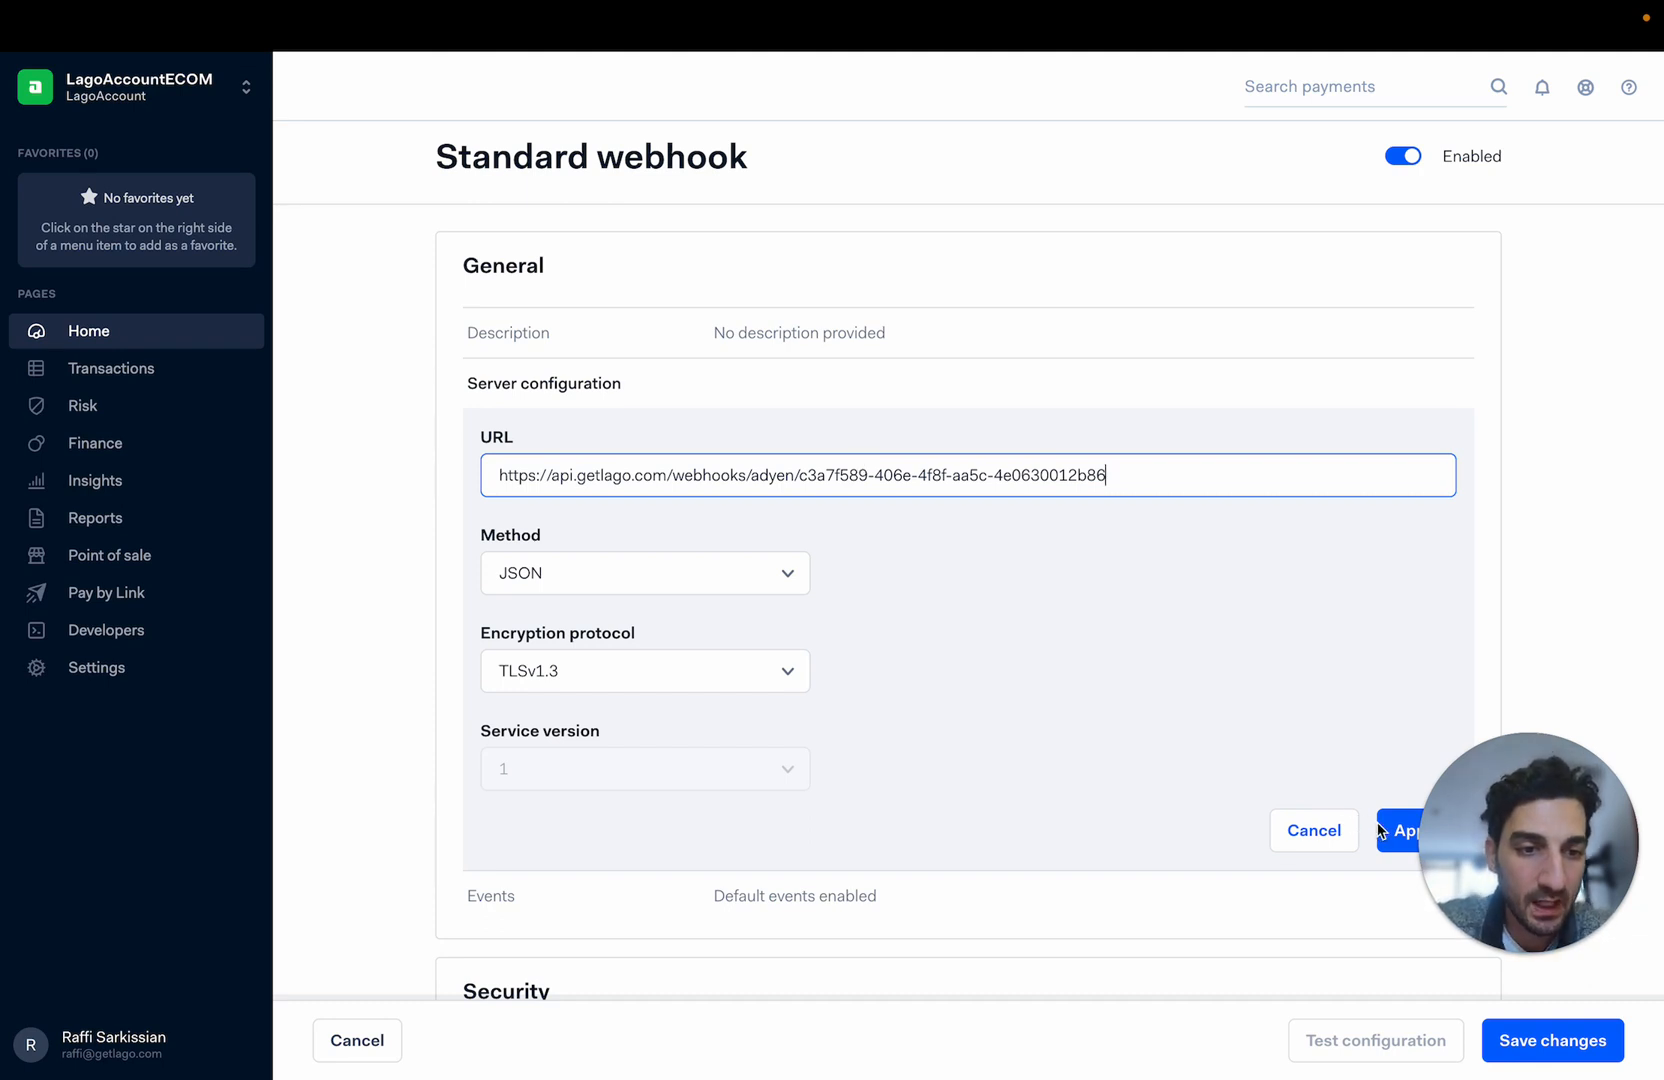
left_click(1408, 830)
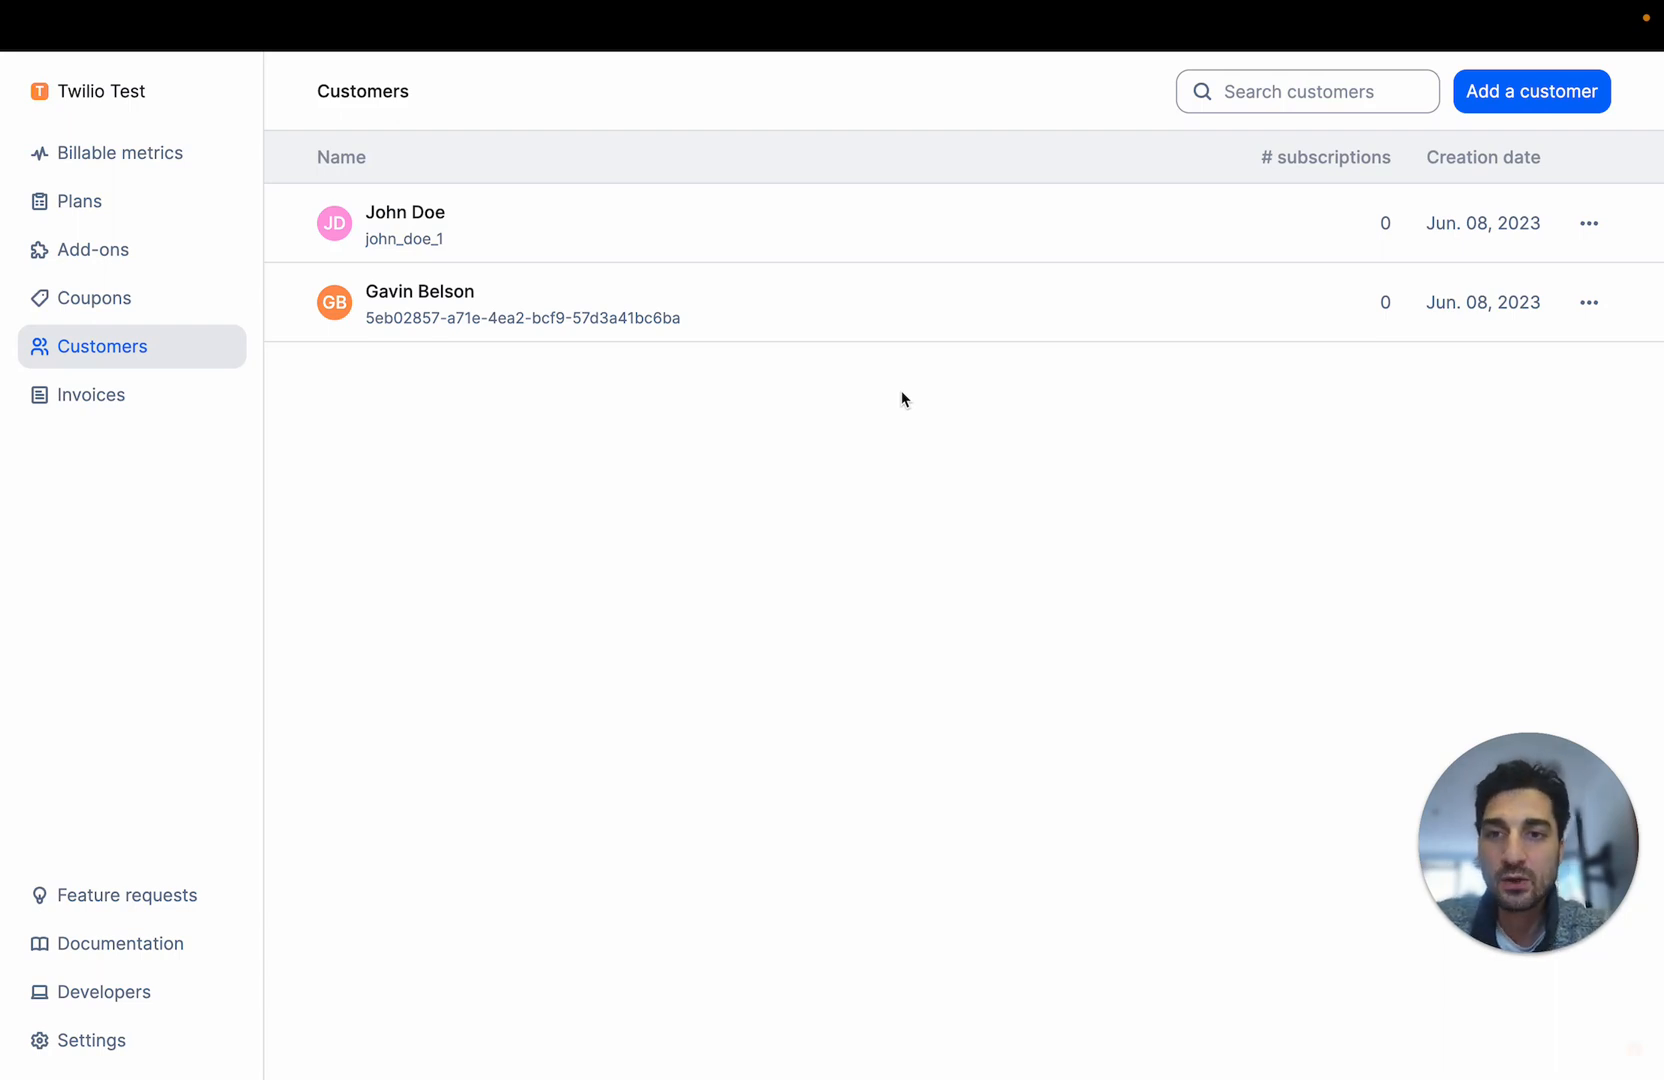
mouse_move(1522, 116)
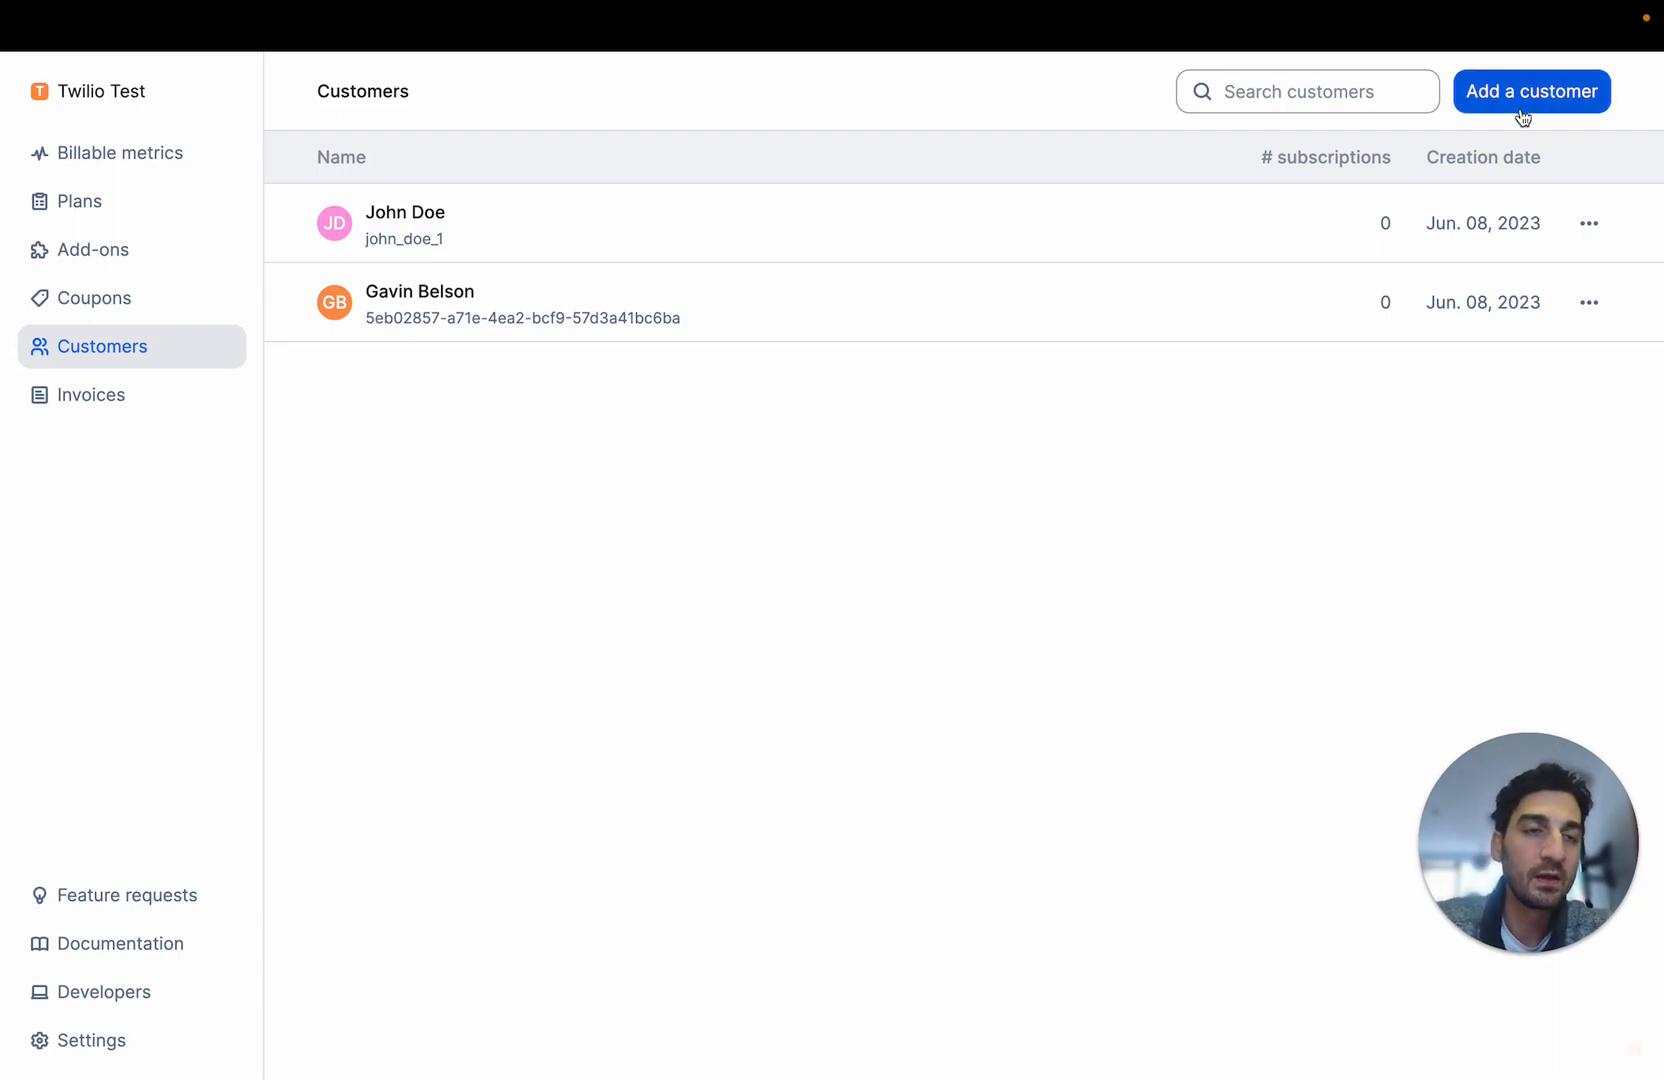
Step: Add a customer named Jane Doe with an external ID starting jane_
left_click(1532, 90)
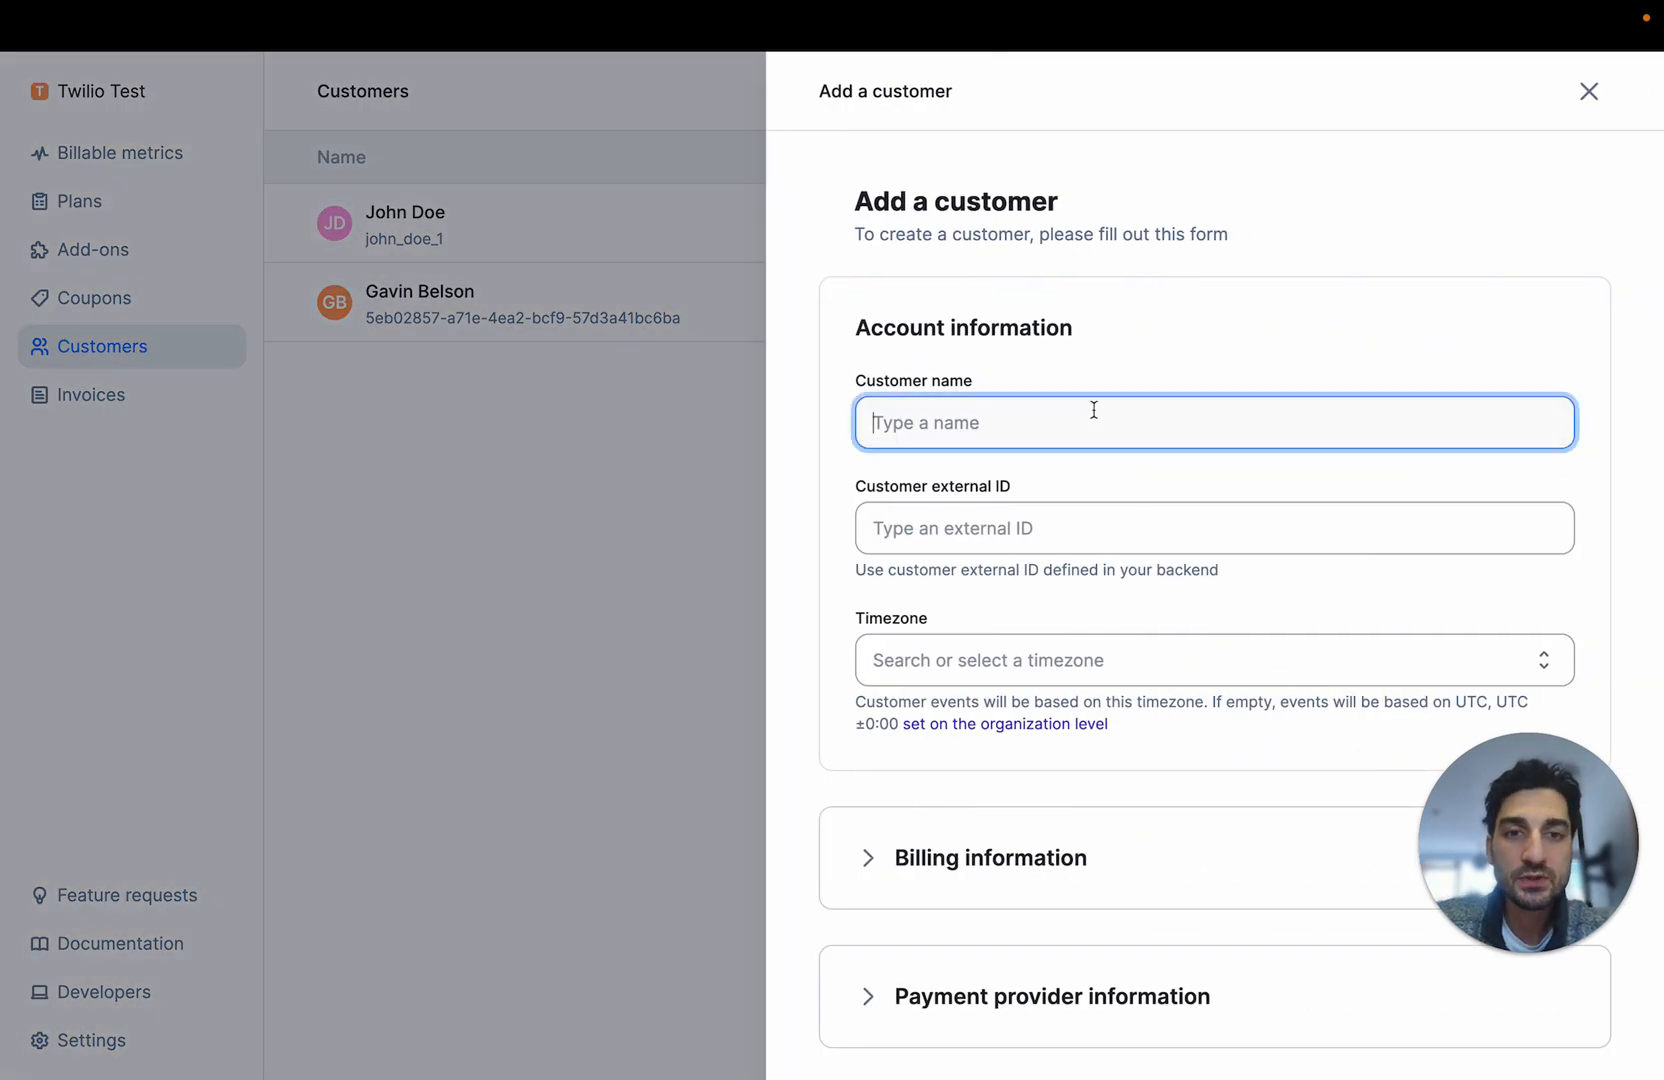
type("Jane Doe")
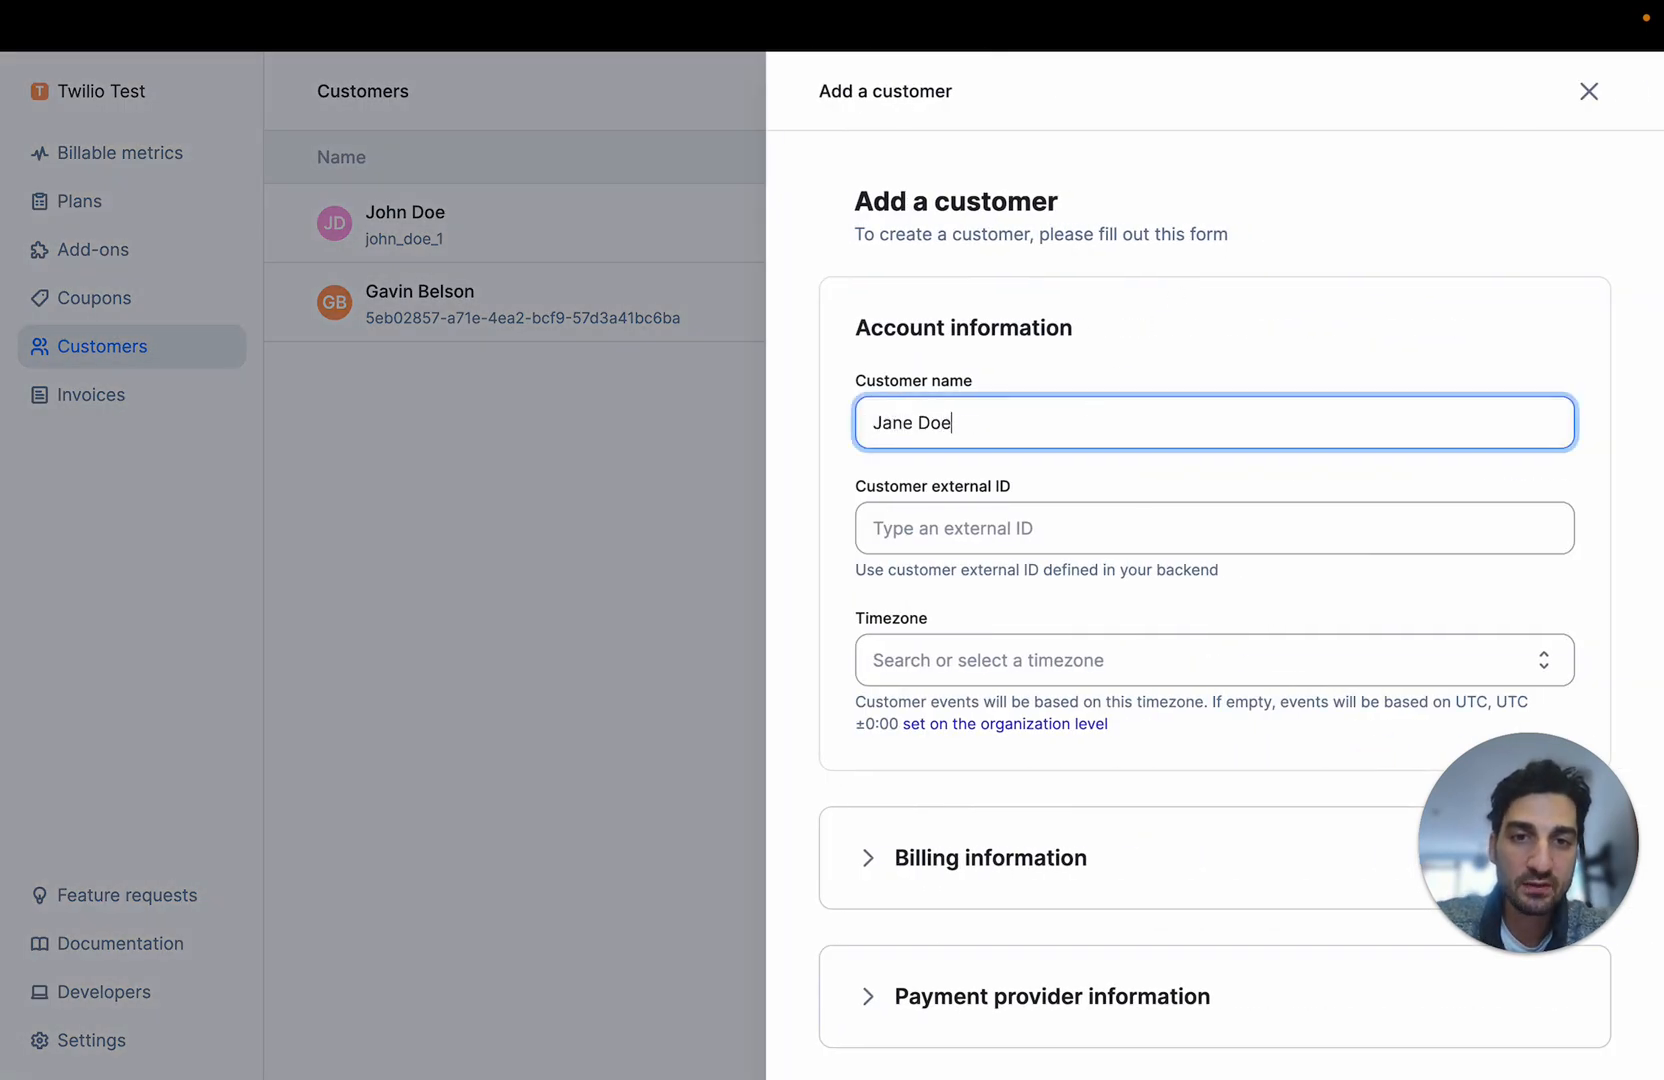
type("jane_doe_1")
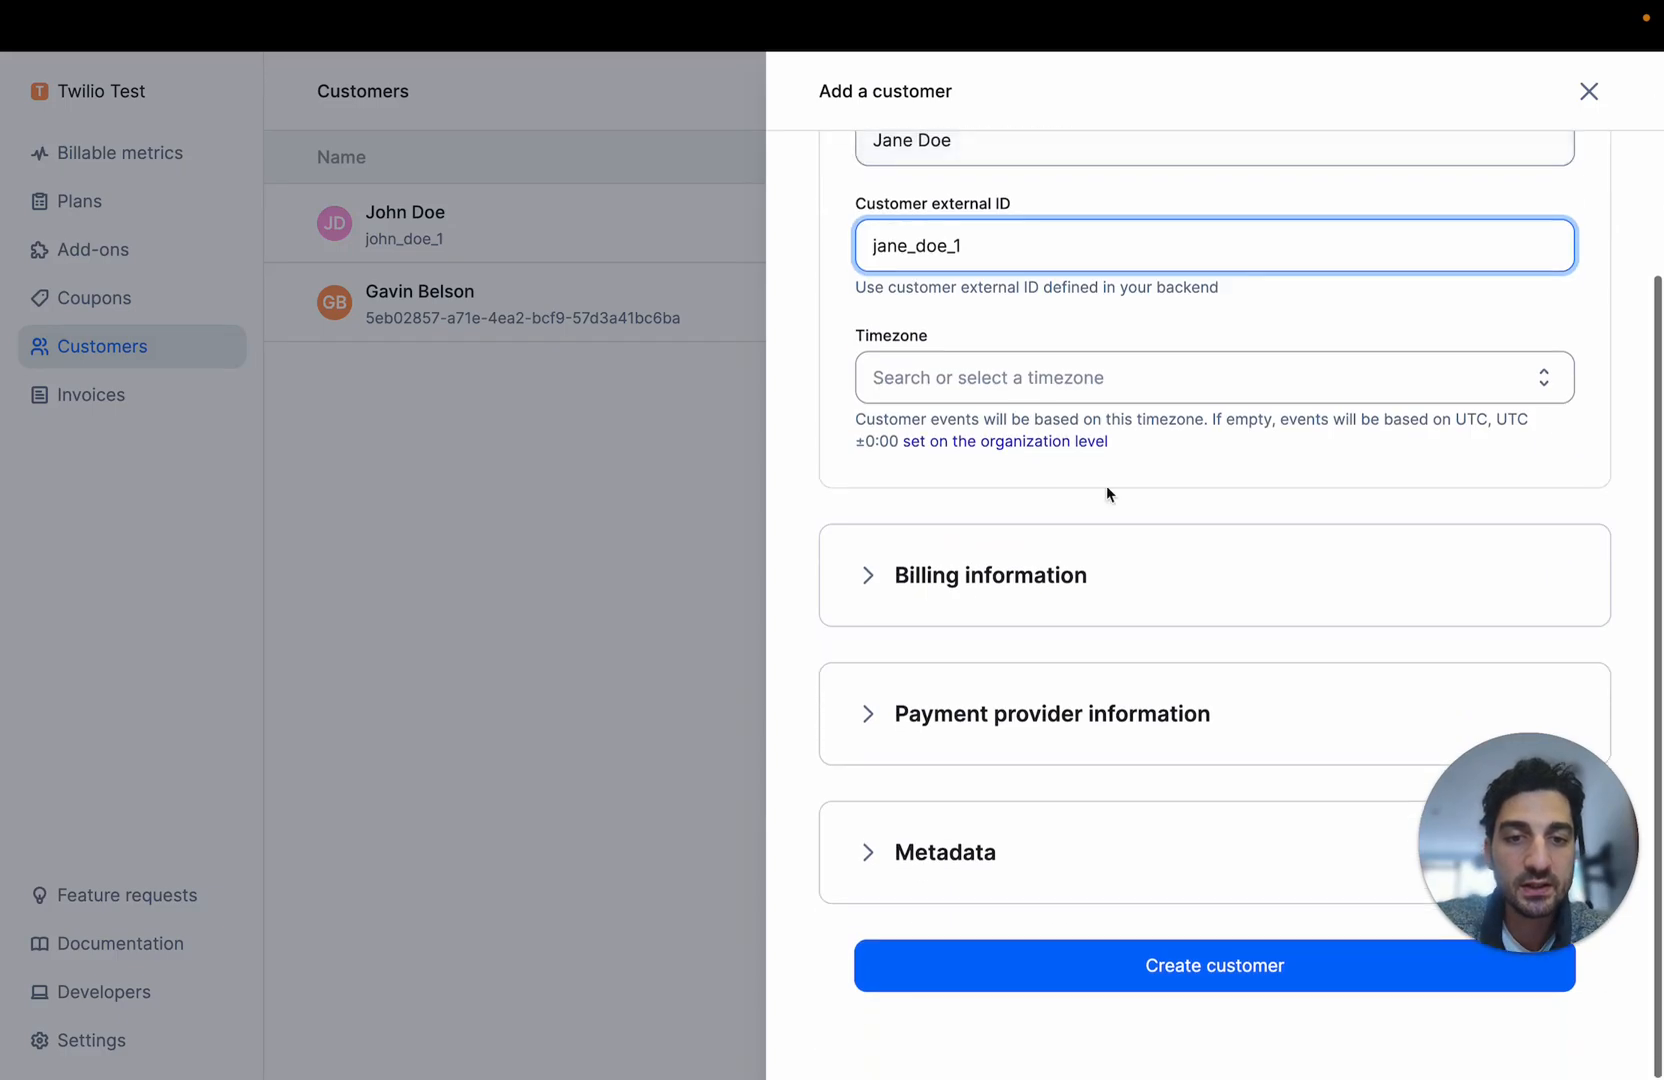
Step: Make Adyen the default payment provider and have the customer created automatically in Adyen
left_click(1052, 712)
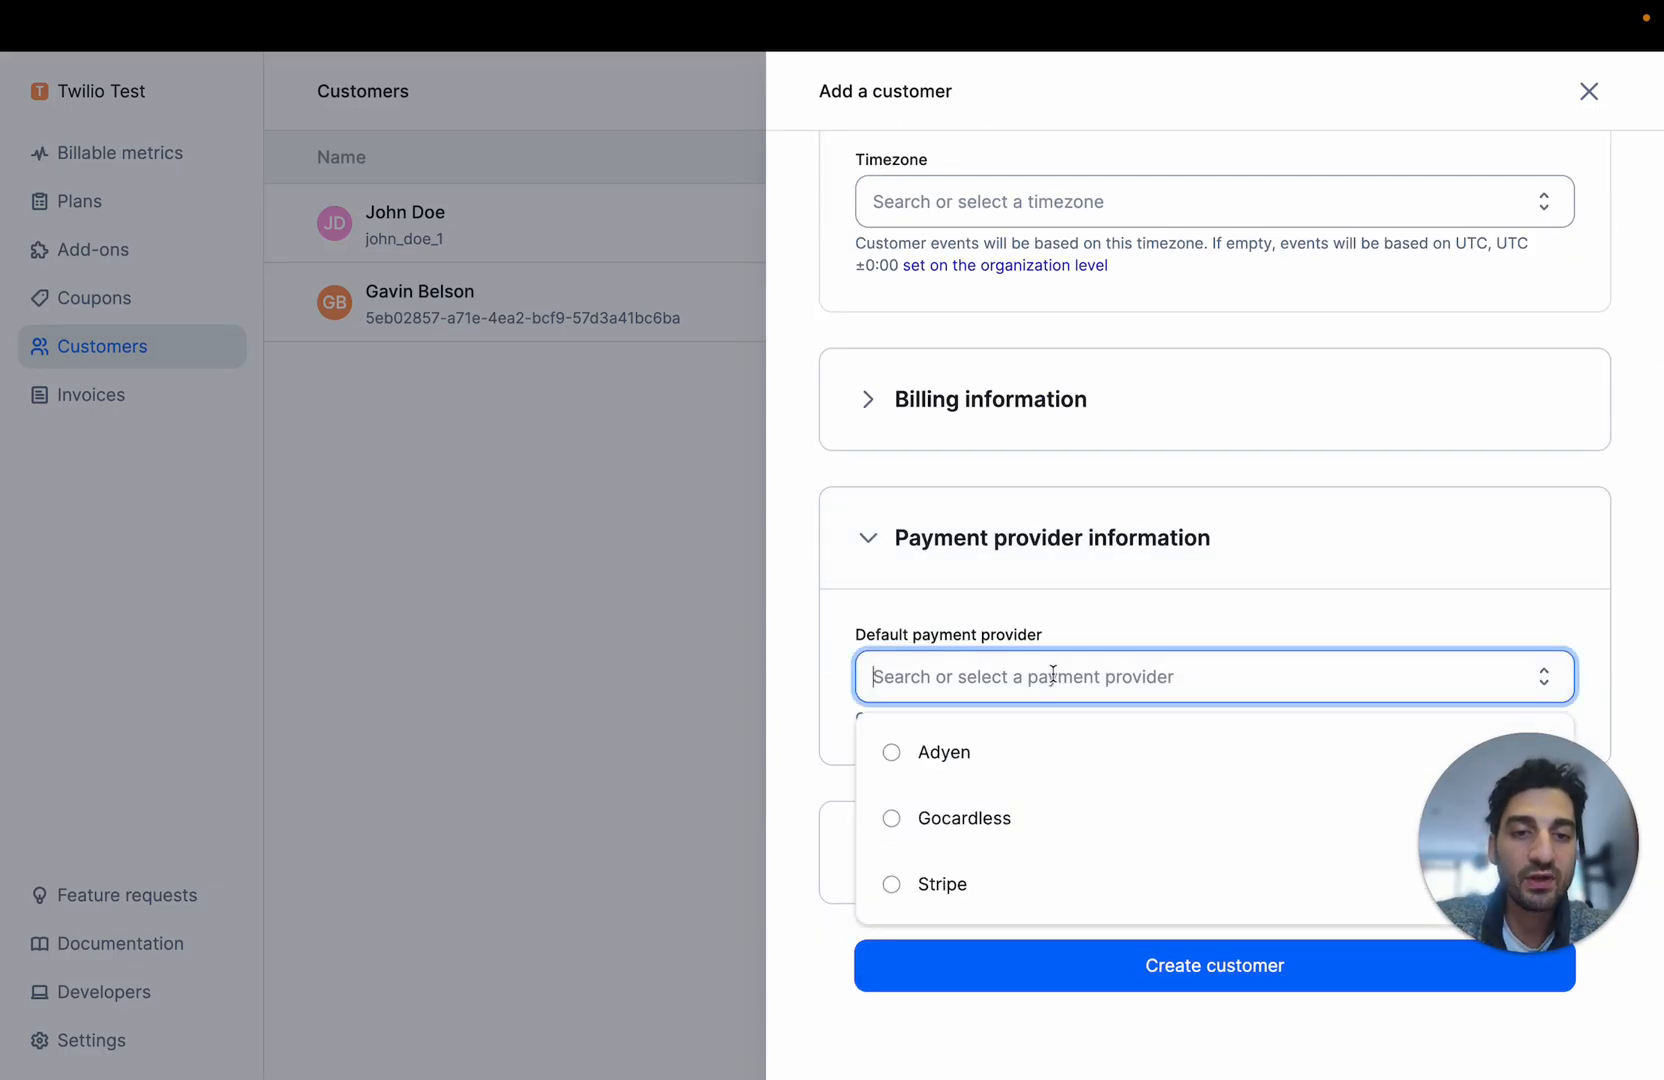
mouse_move(1036, 758)
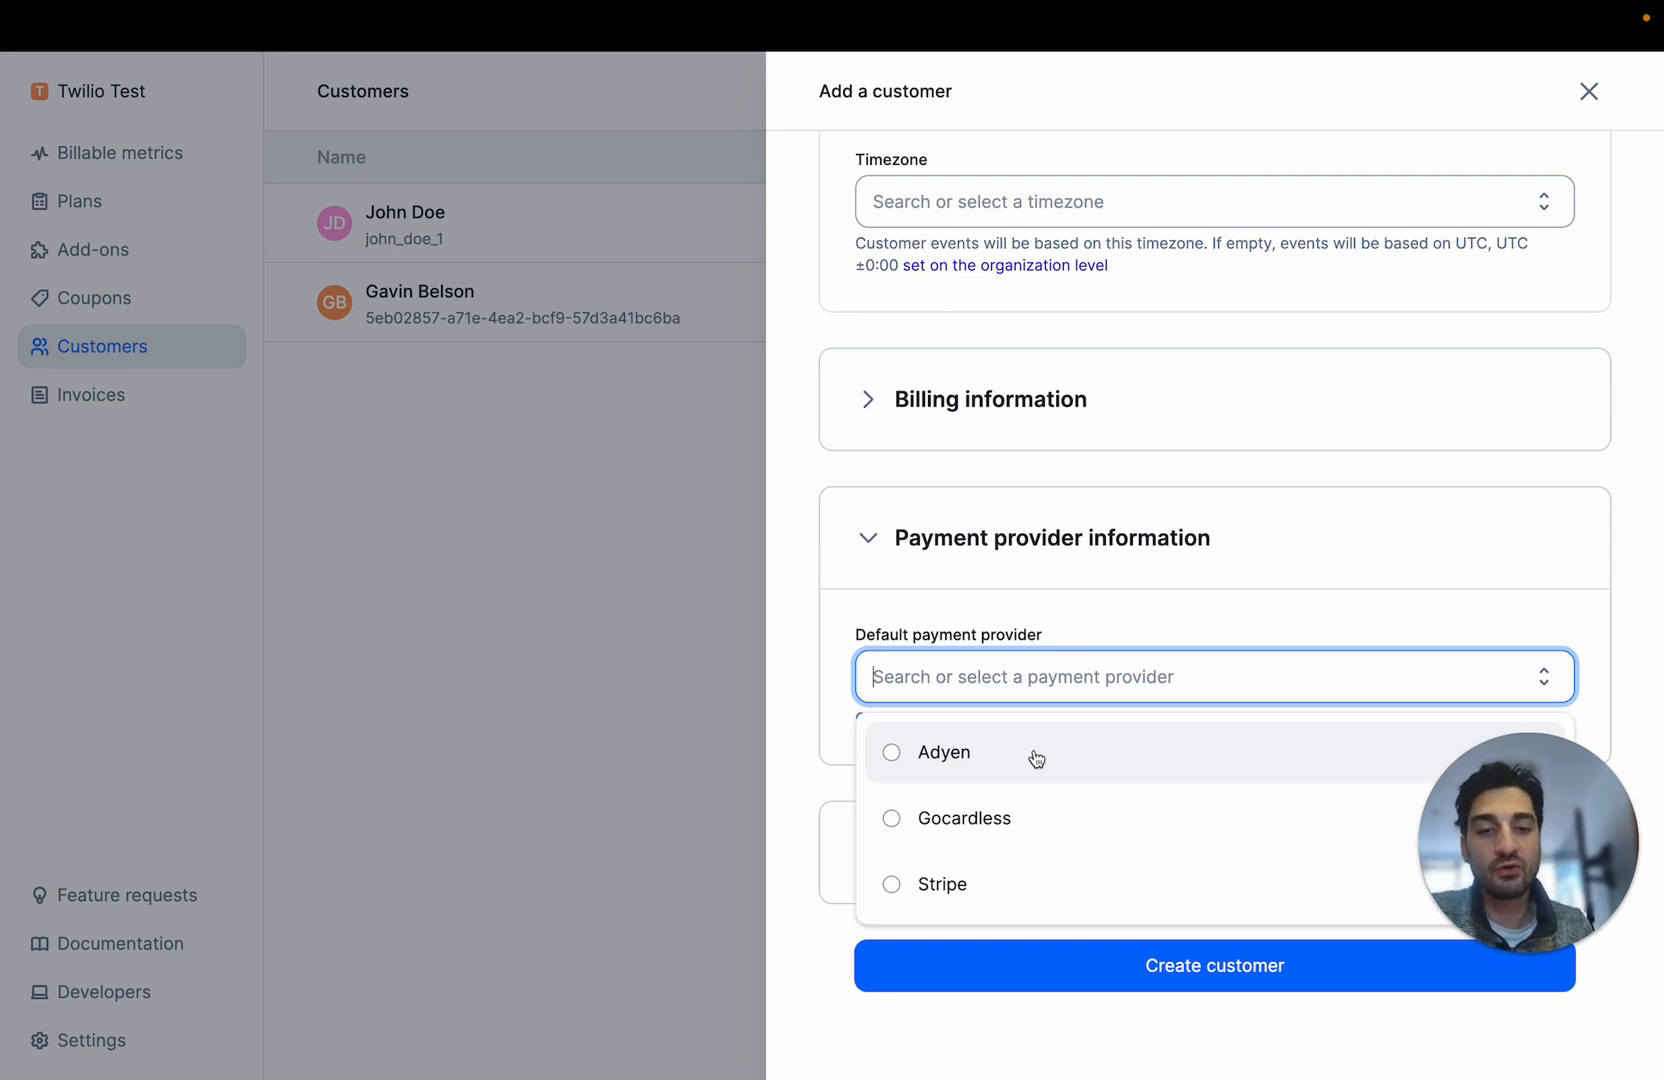
left_click(944, 752)
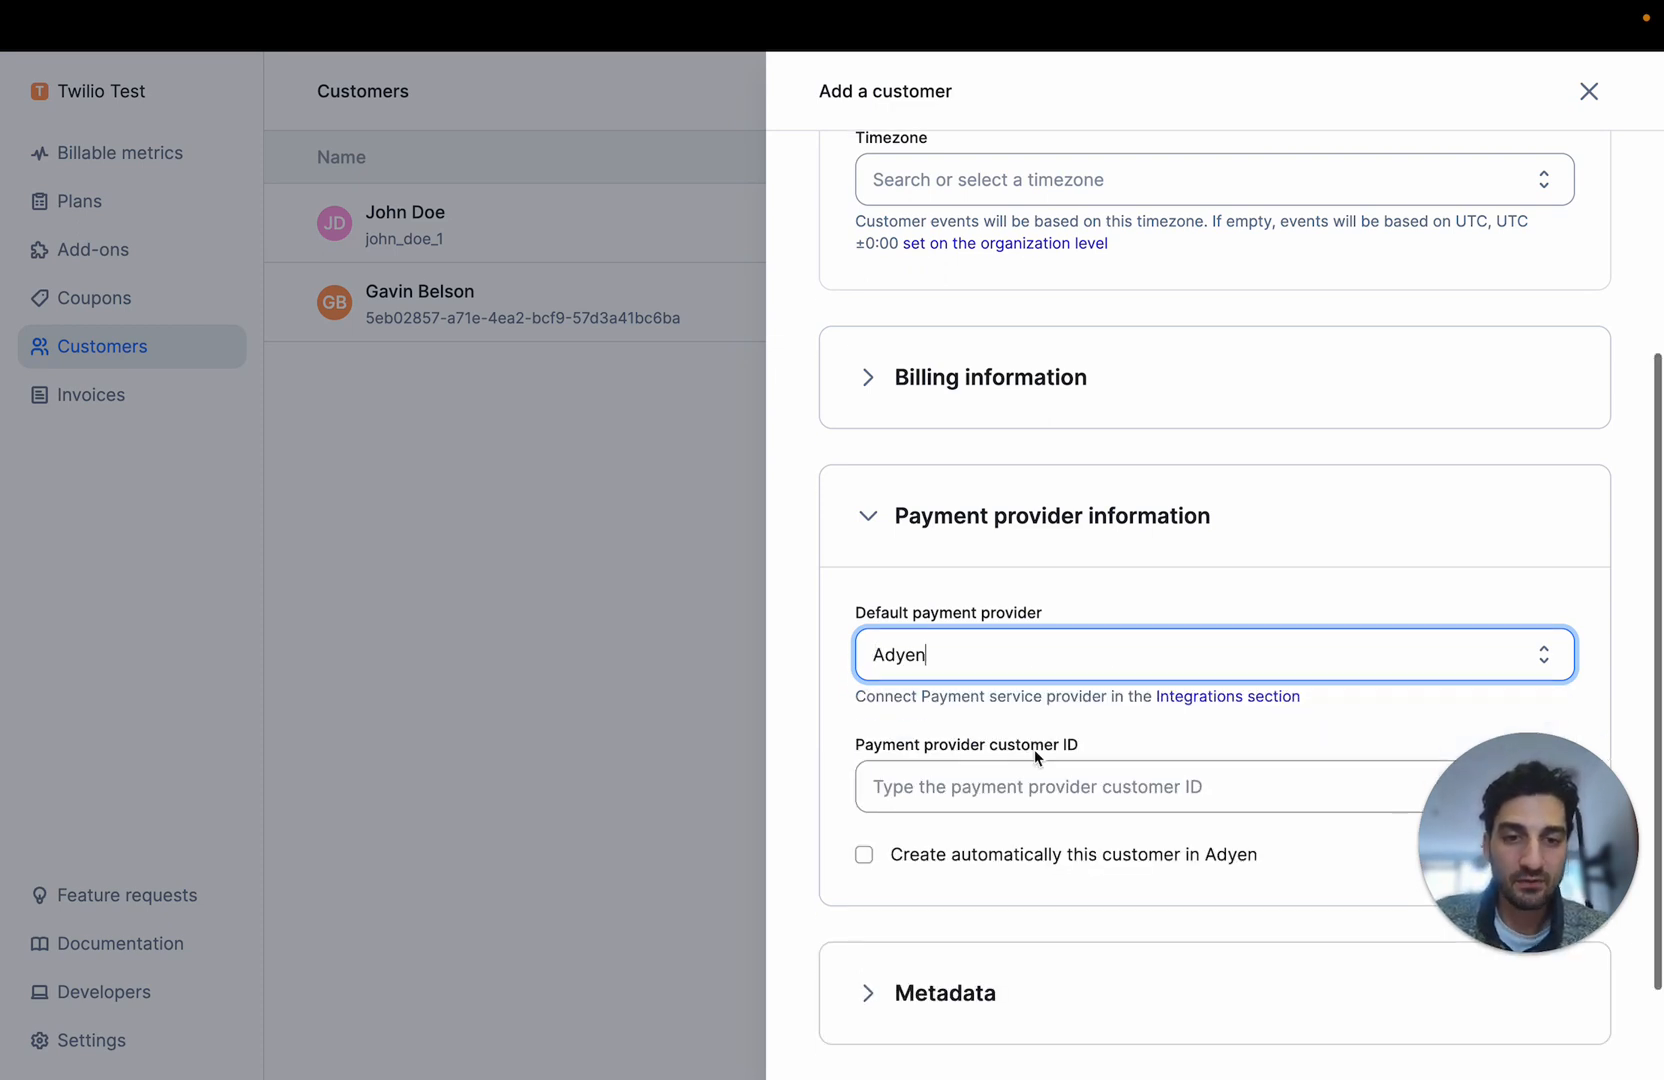
scroll("down", 3)
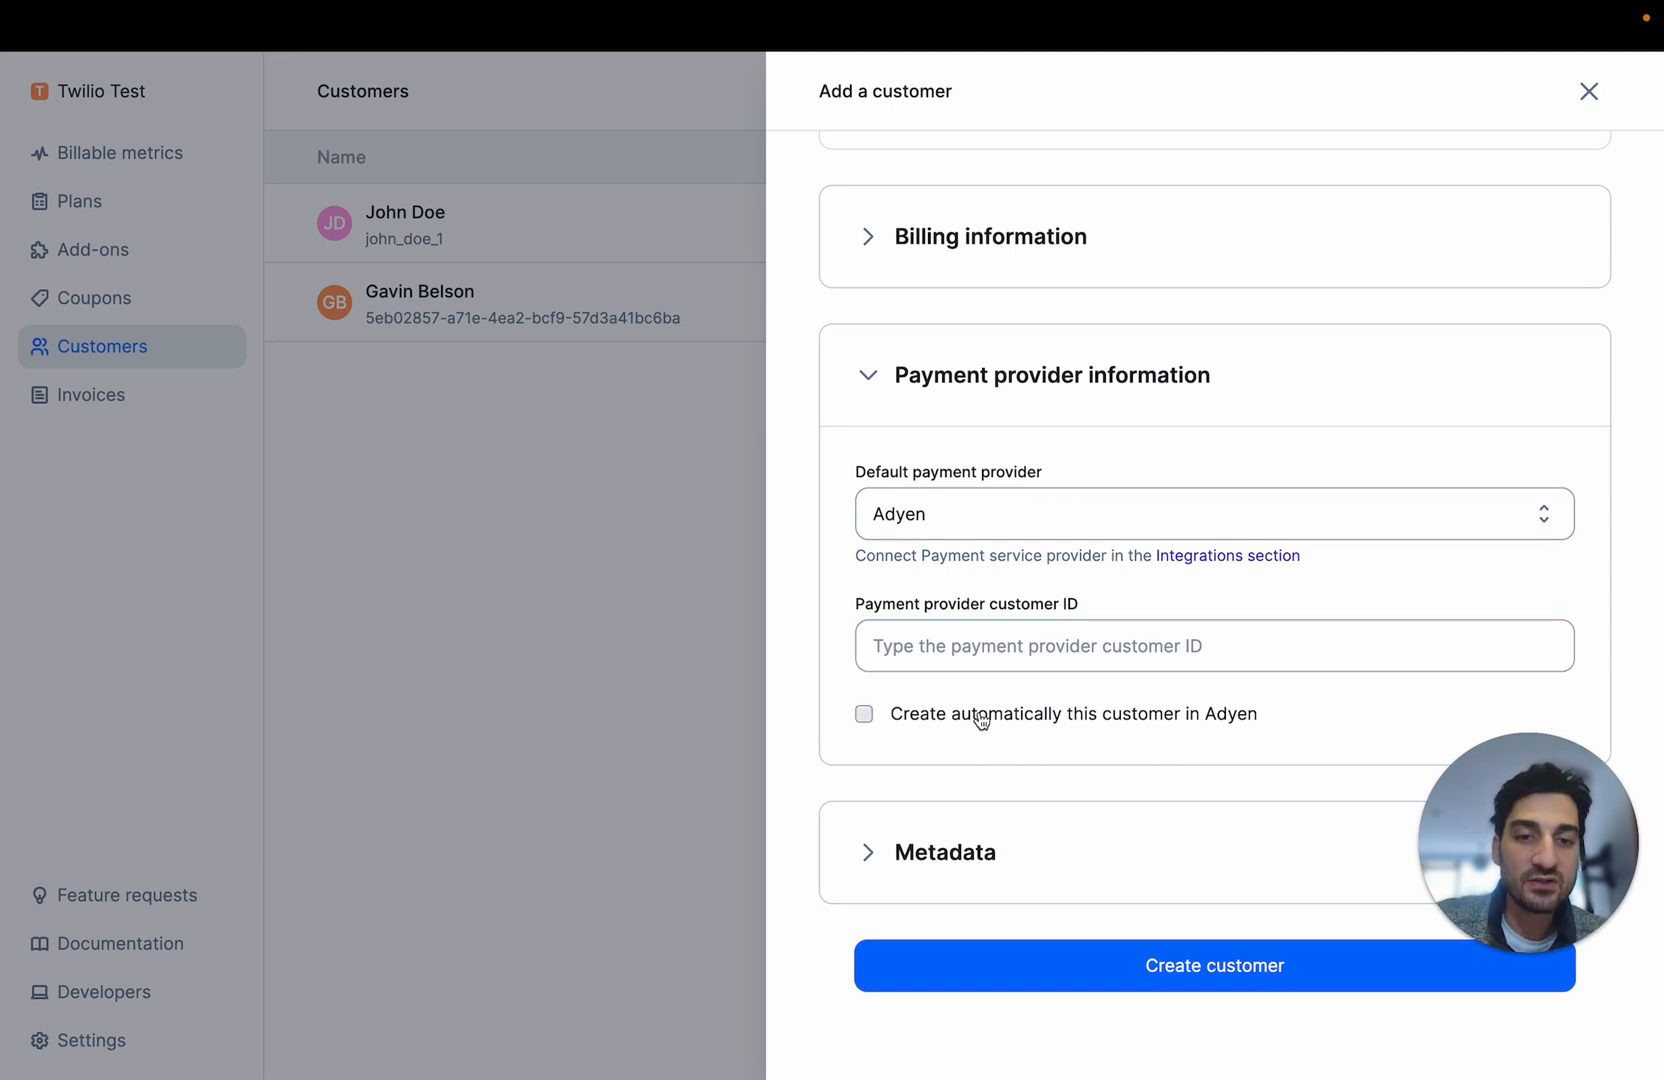
left_click(864, 714)
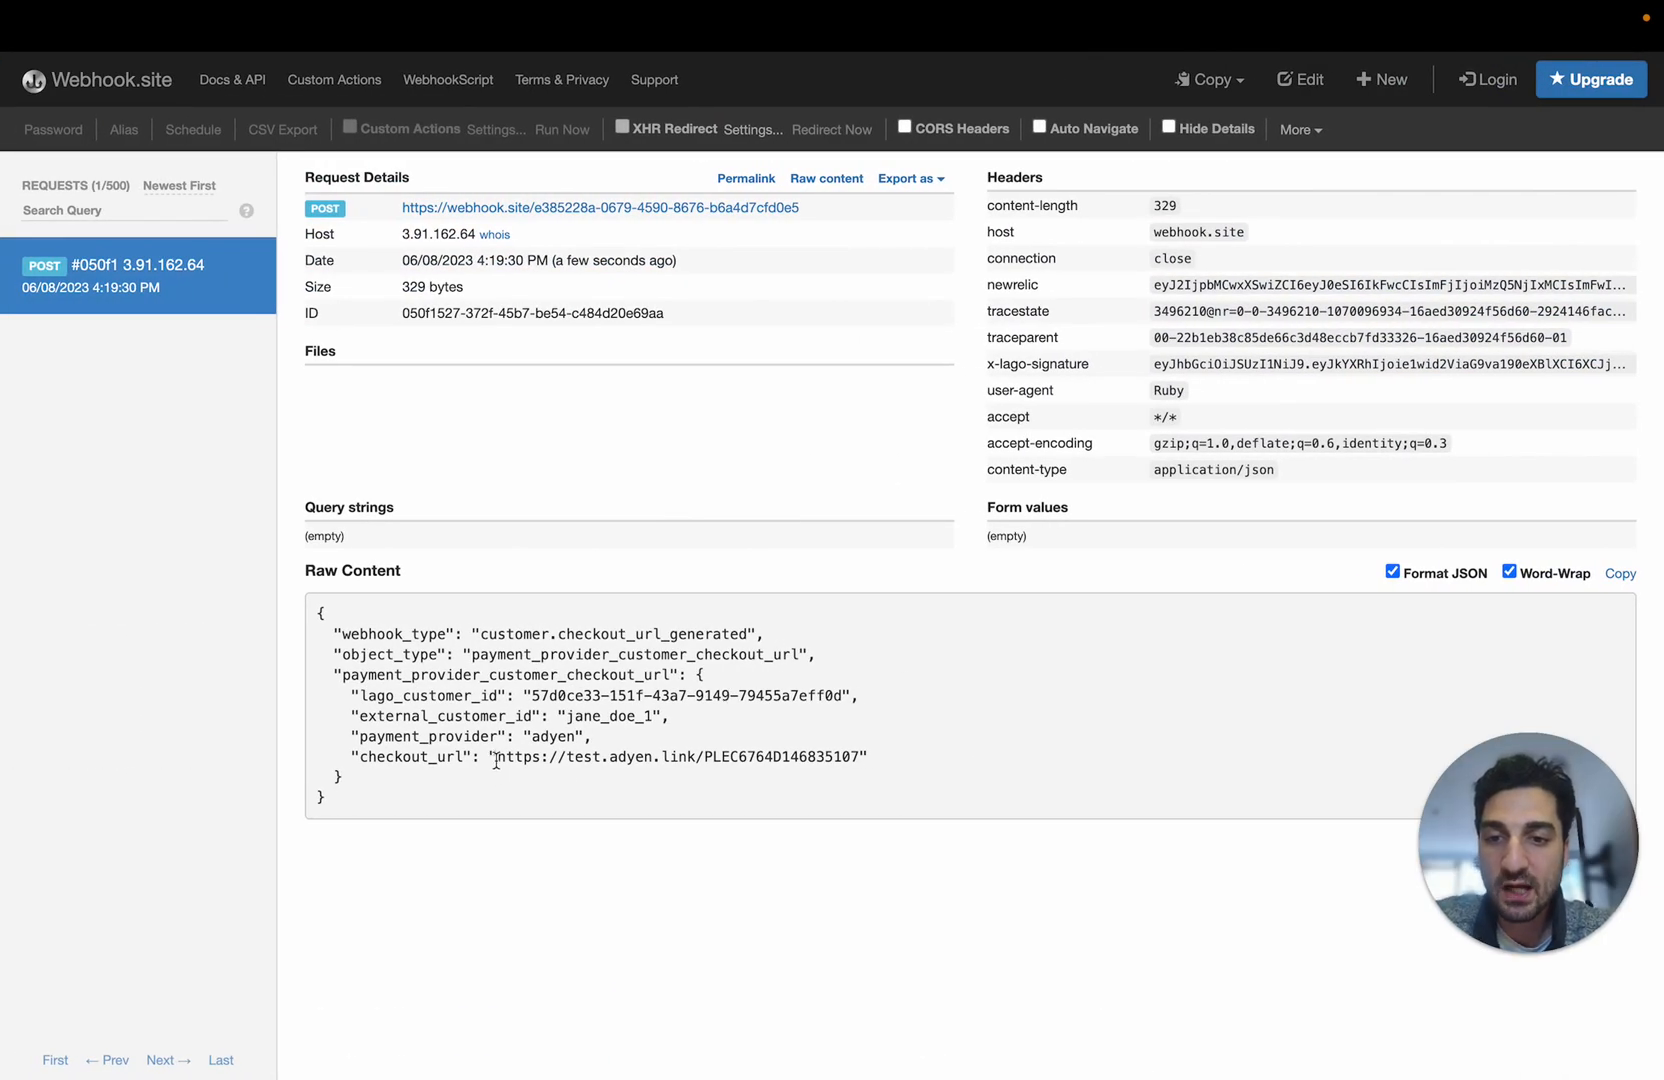
Step: Select the checkout_url value in the latest POST request's Raw Content JSON
left_click_drag(496, 758, 860, 758)
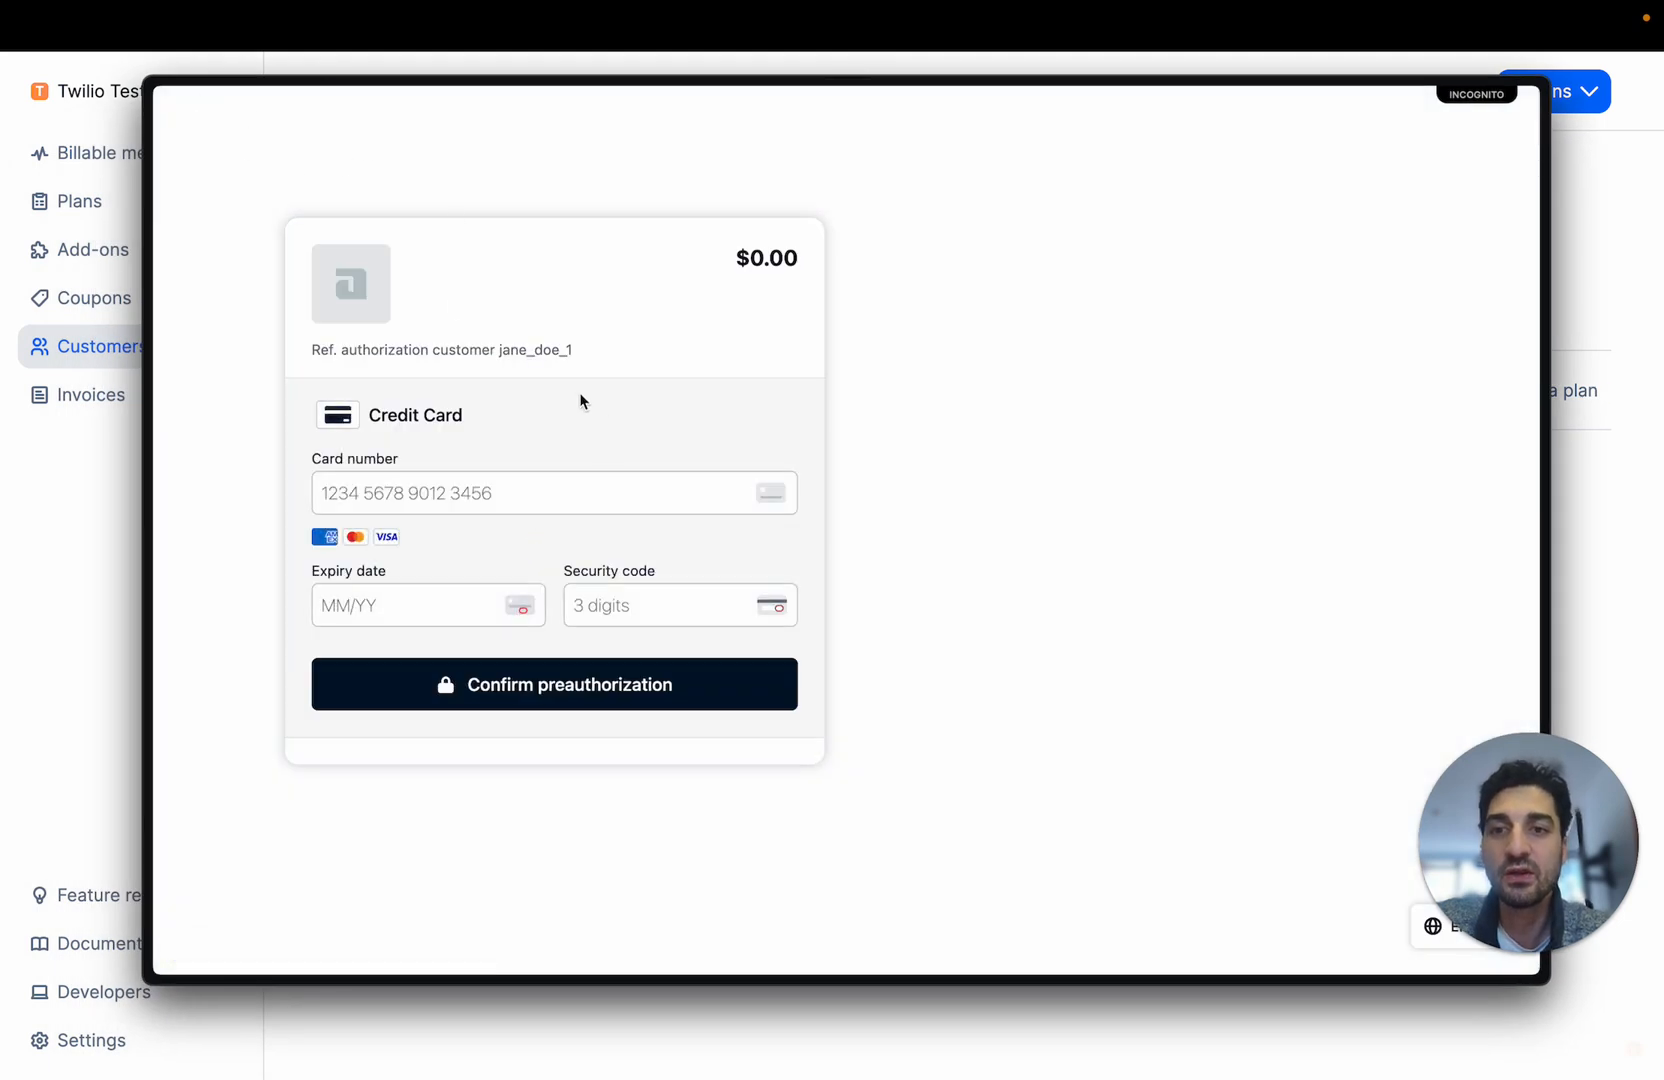
double_click(372, 350)
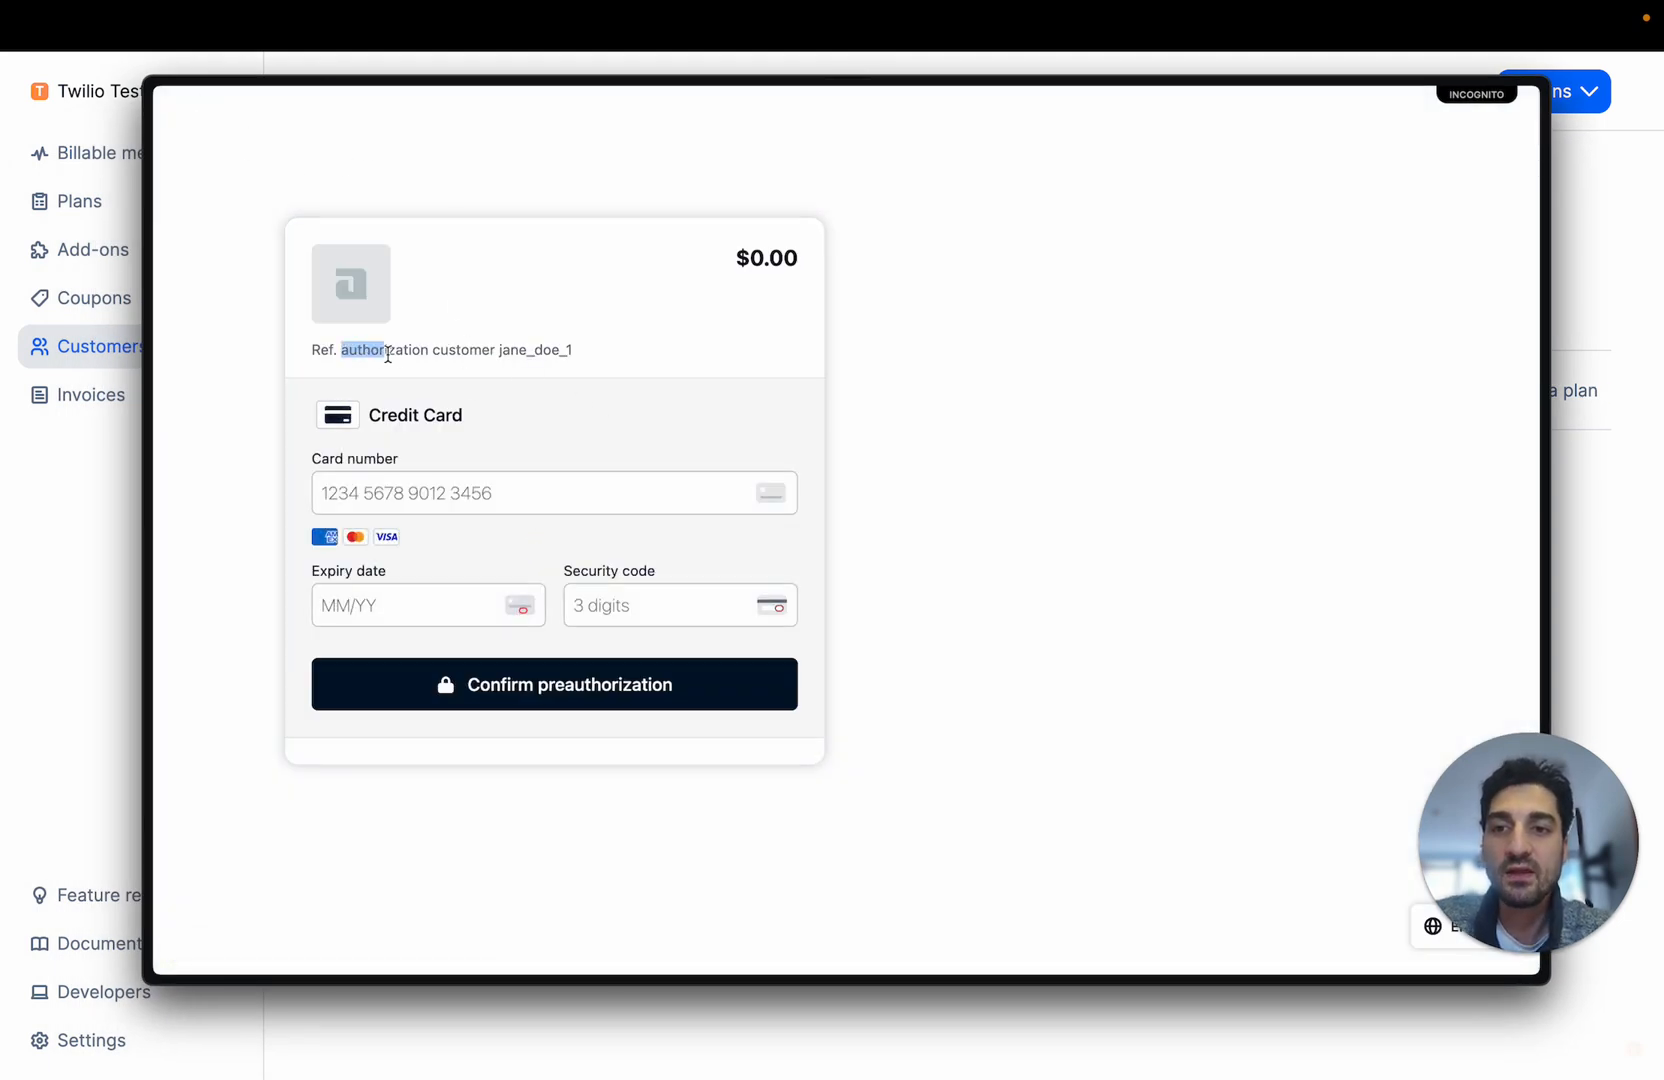
left_click_drag(342, 350, 570, 350)
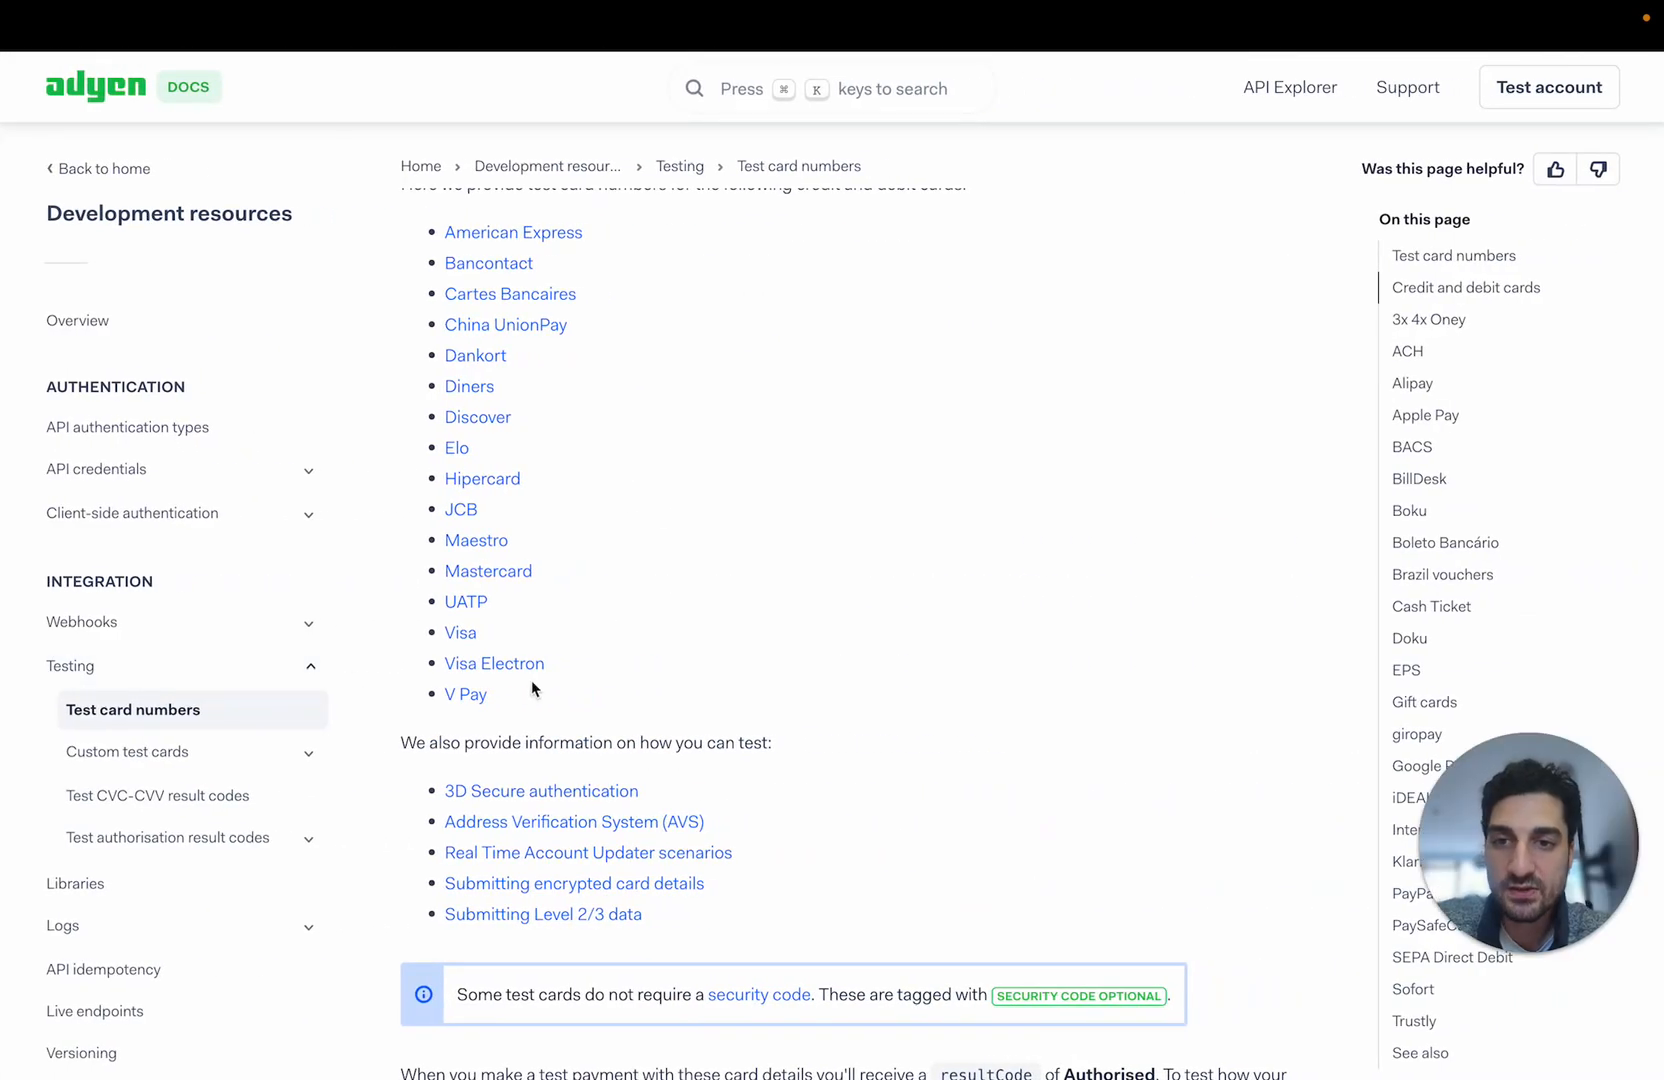
mouse_move(492, 638)
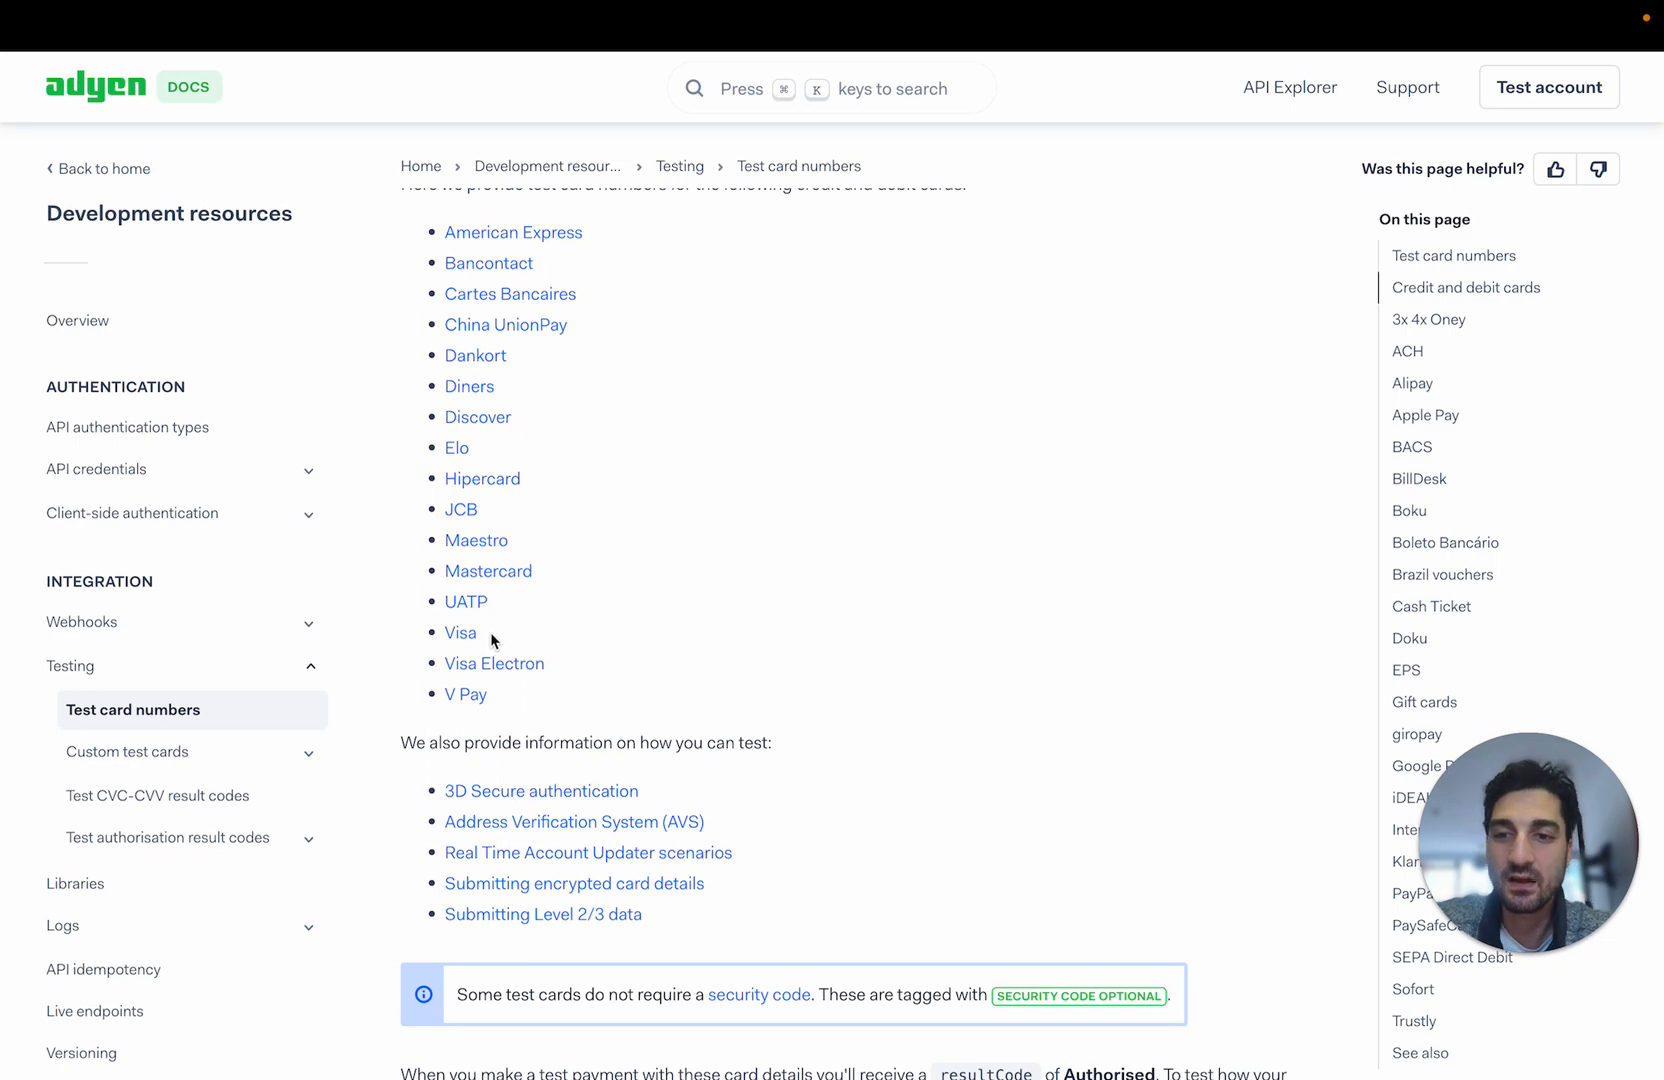
Step: Jump to the Visa test card numbers in Adyen Docs
left_click(460, 632)
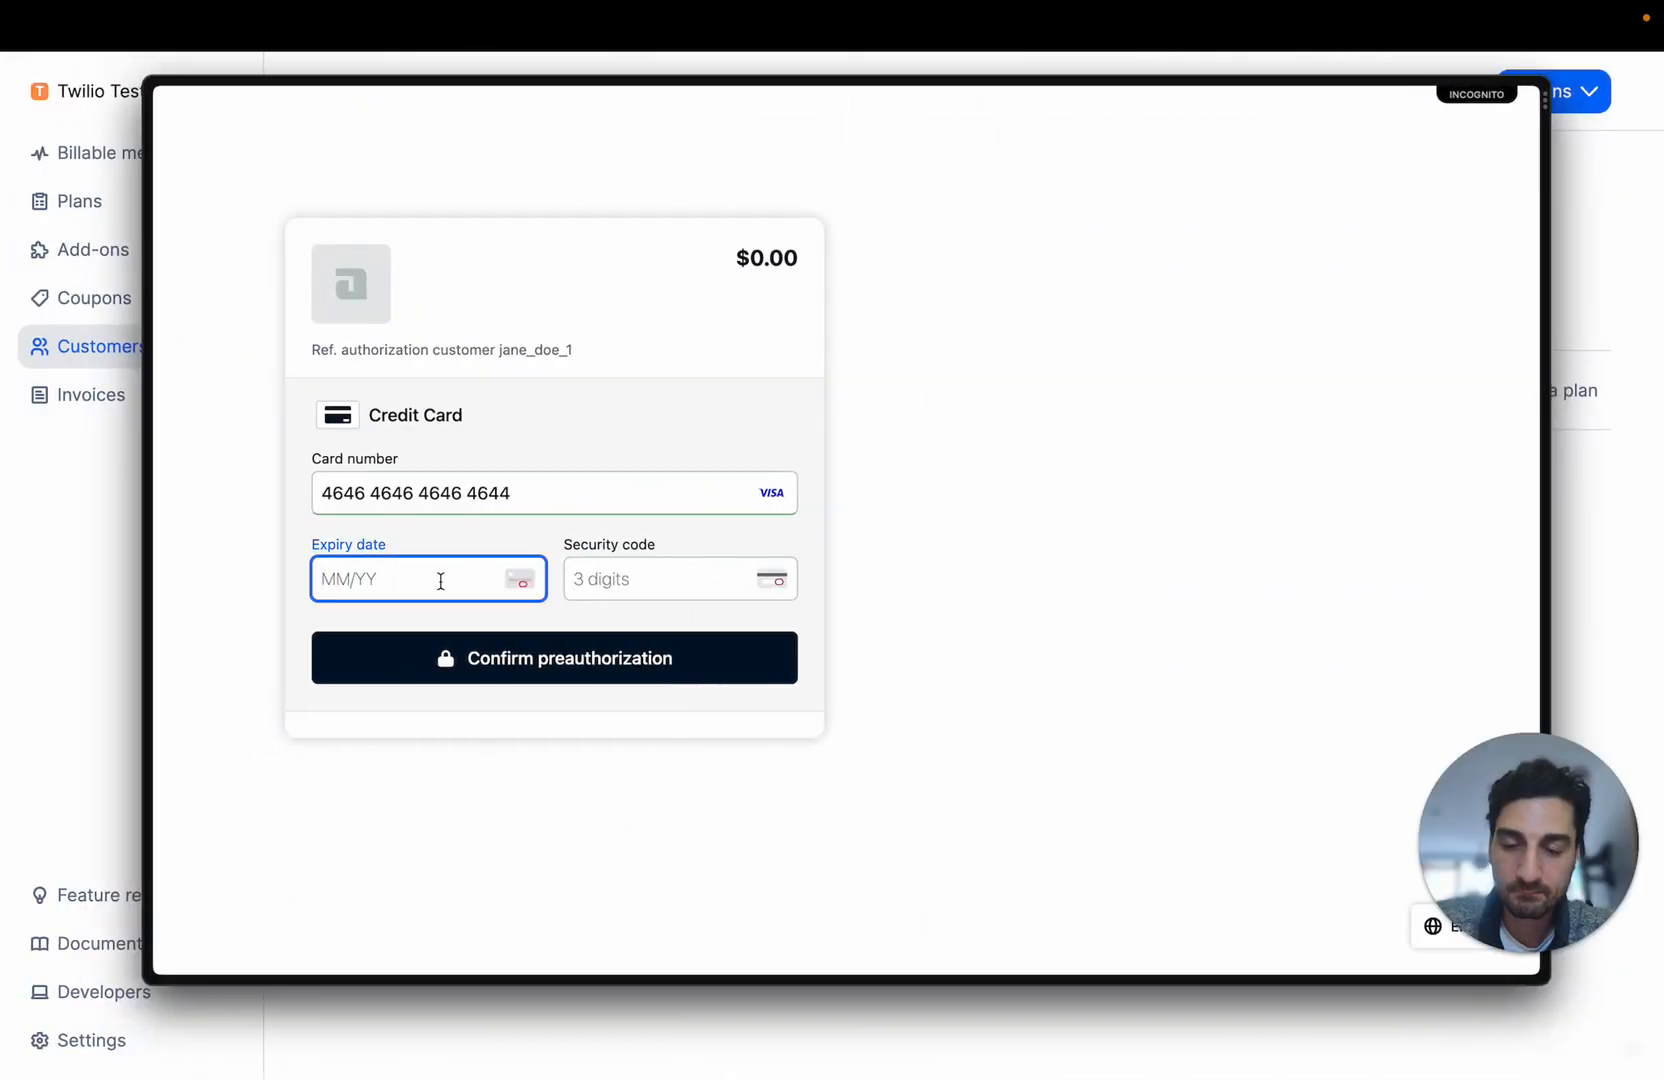
type("03/30")
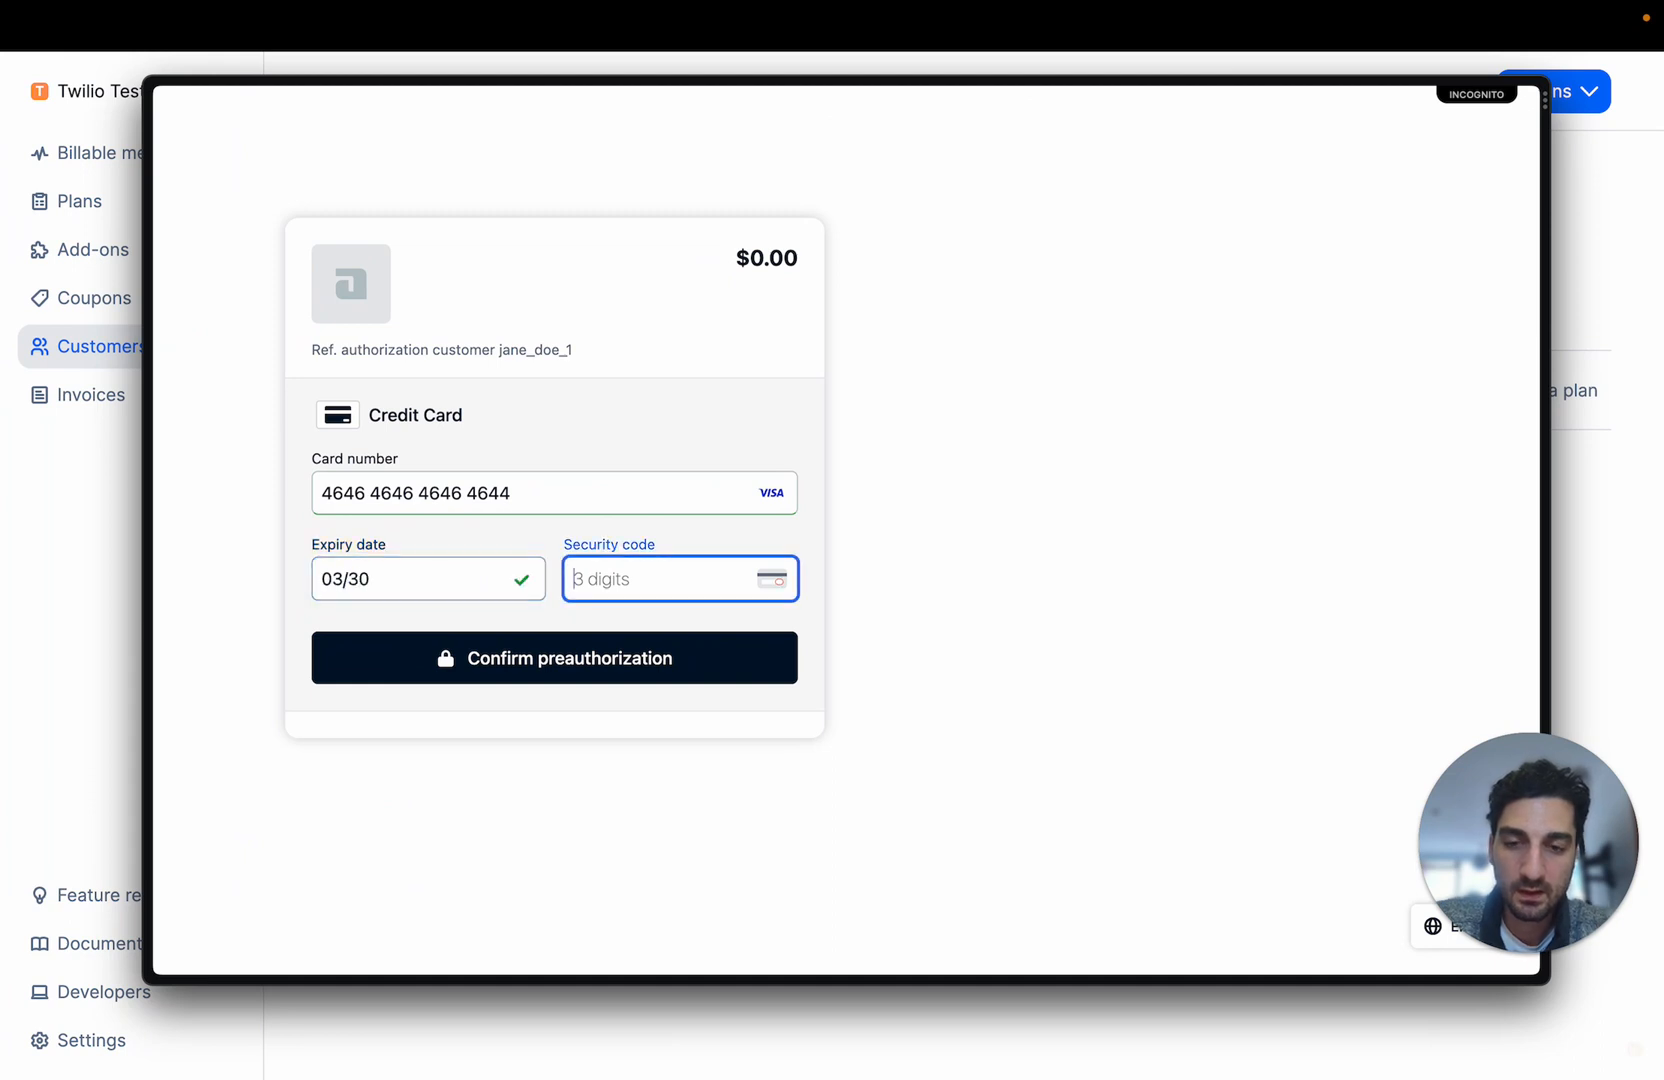
type("737")
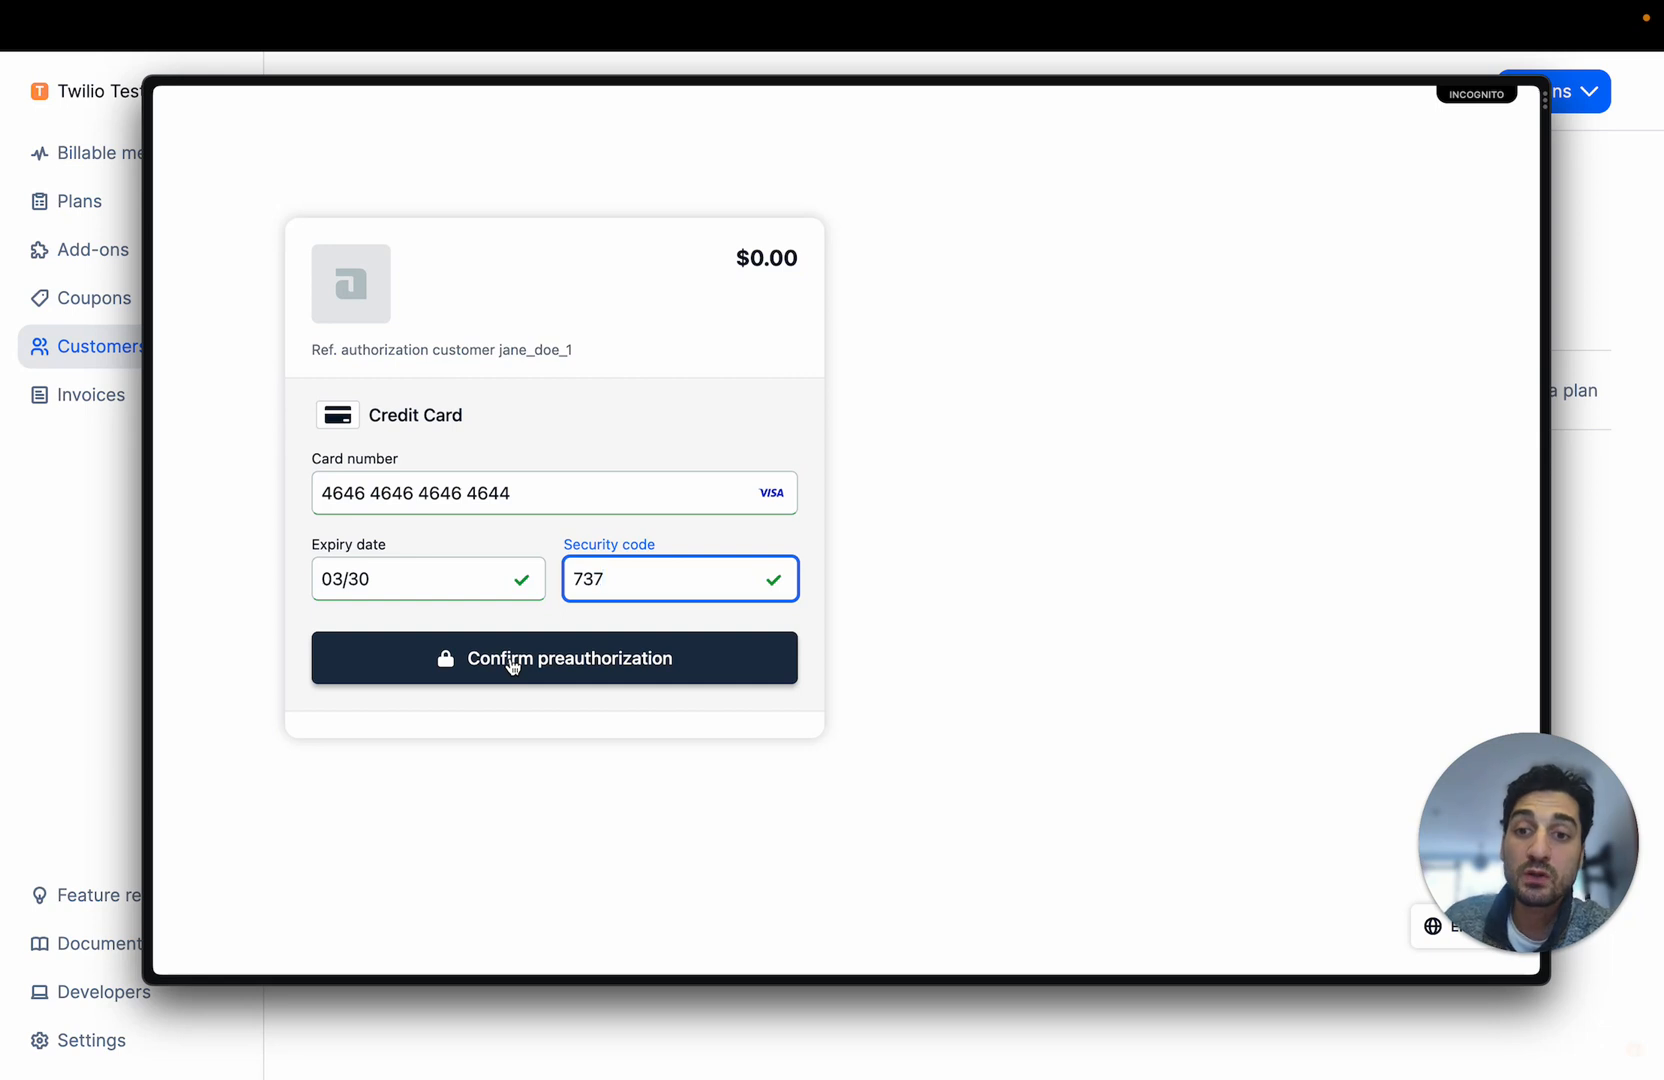
left_click(554, 658)
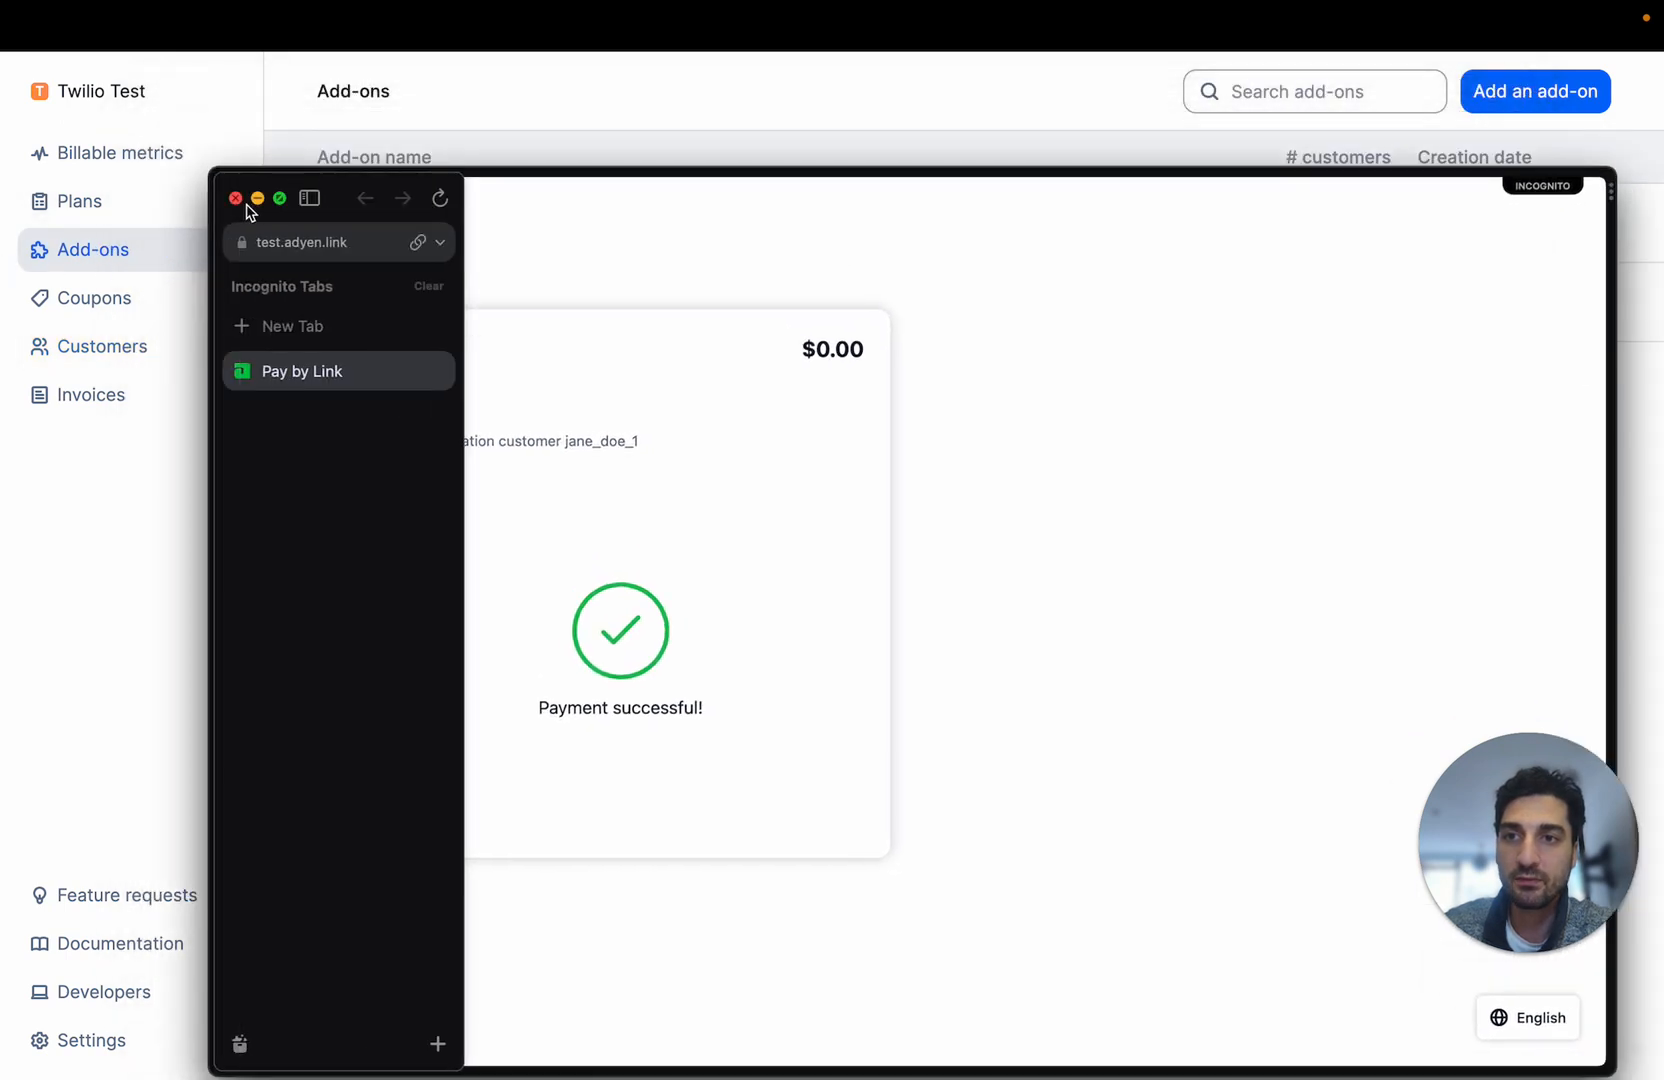
Step: Leave the payment link window and return to Jane Doe's customer page in Lago
left_click(236, 196)
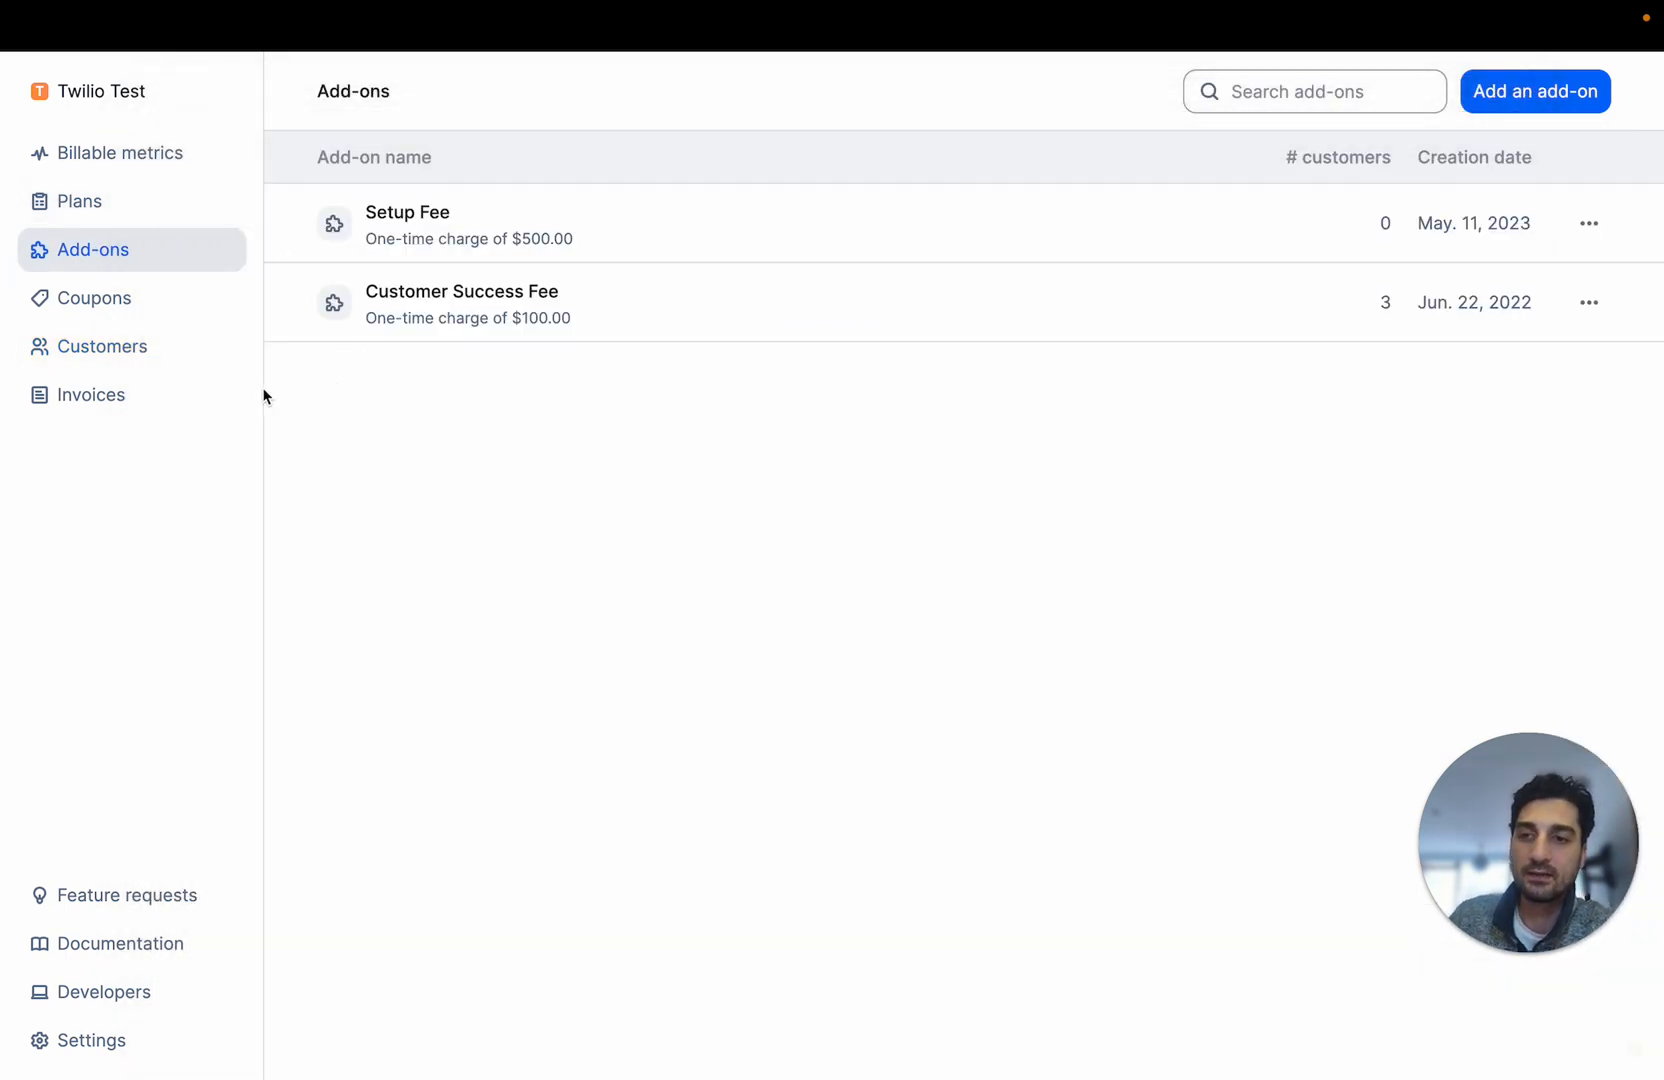
left_click(104, 346)
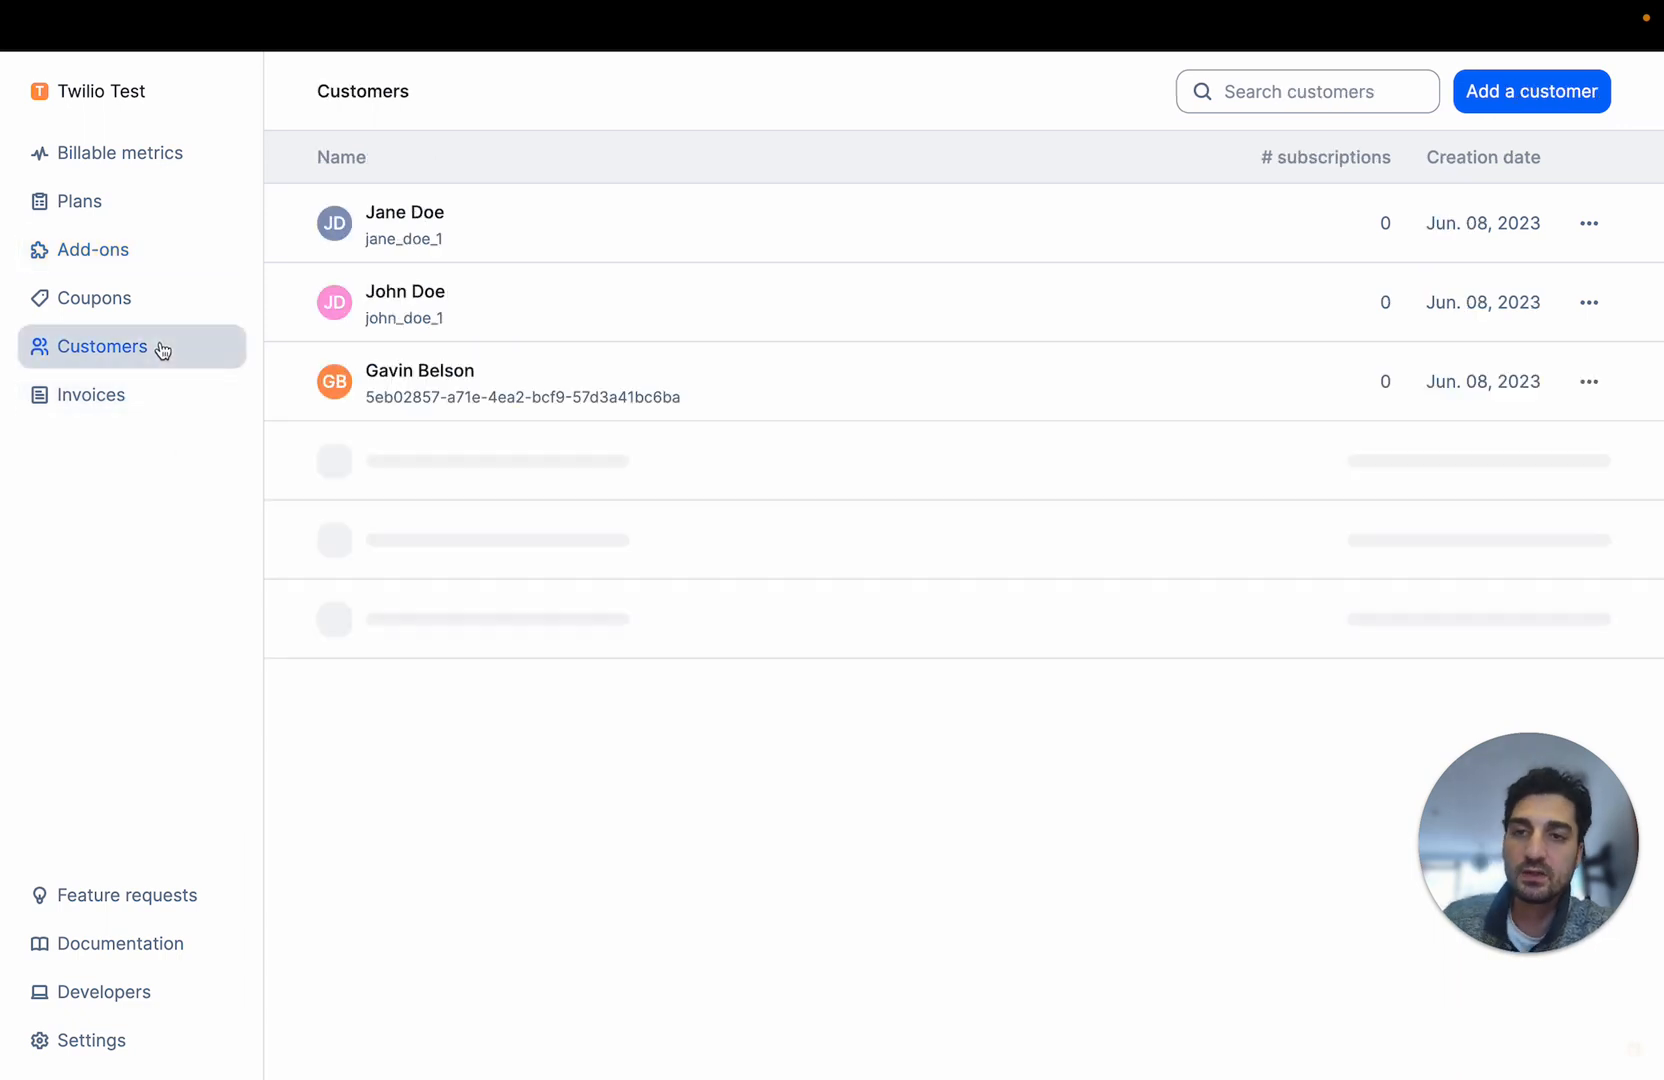
left_click(404, 212)
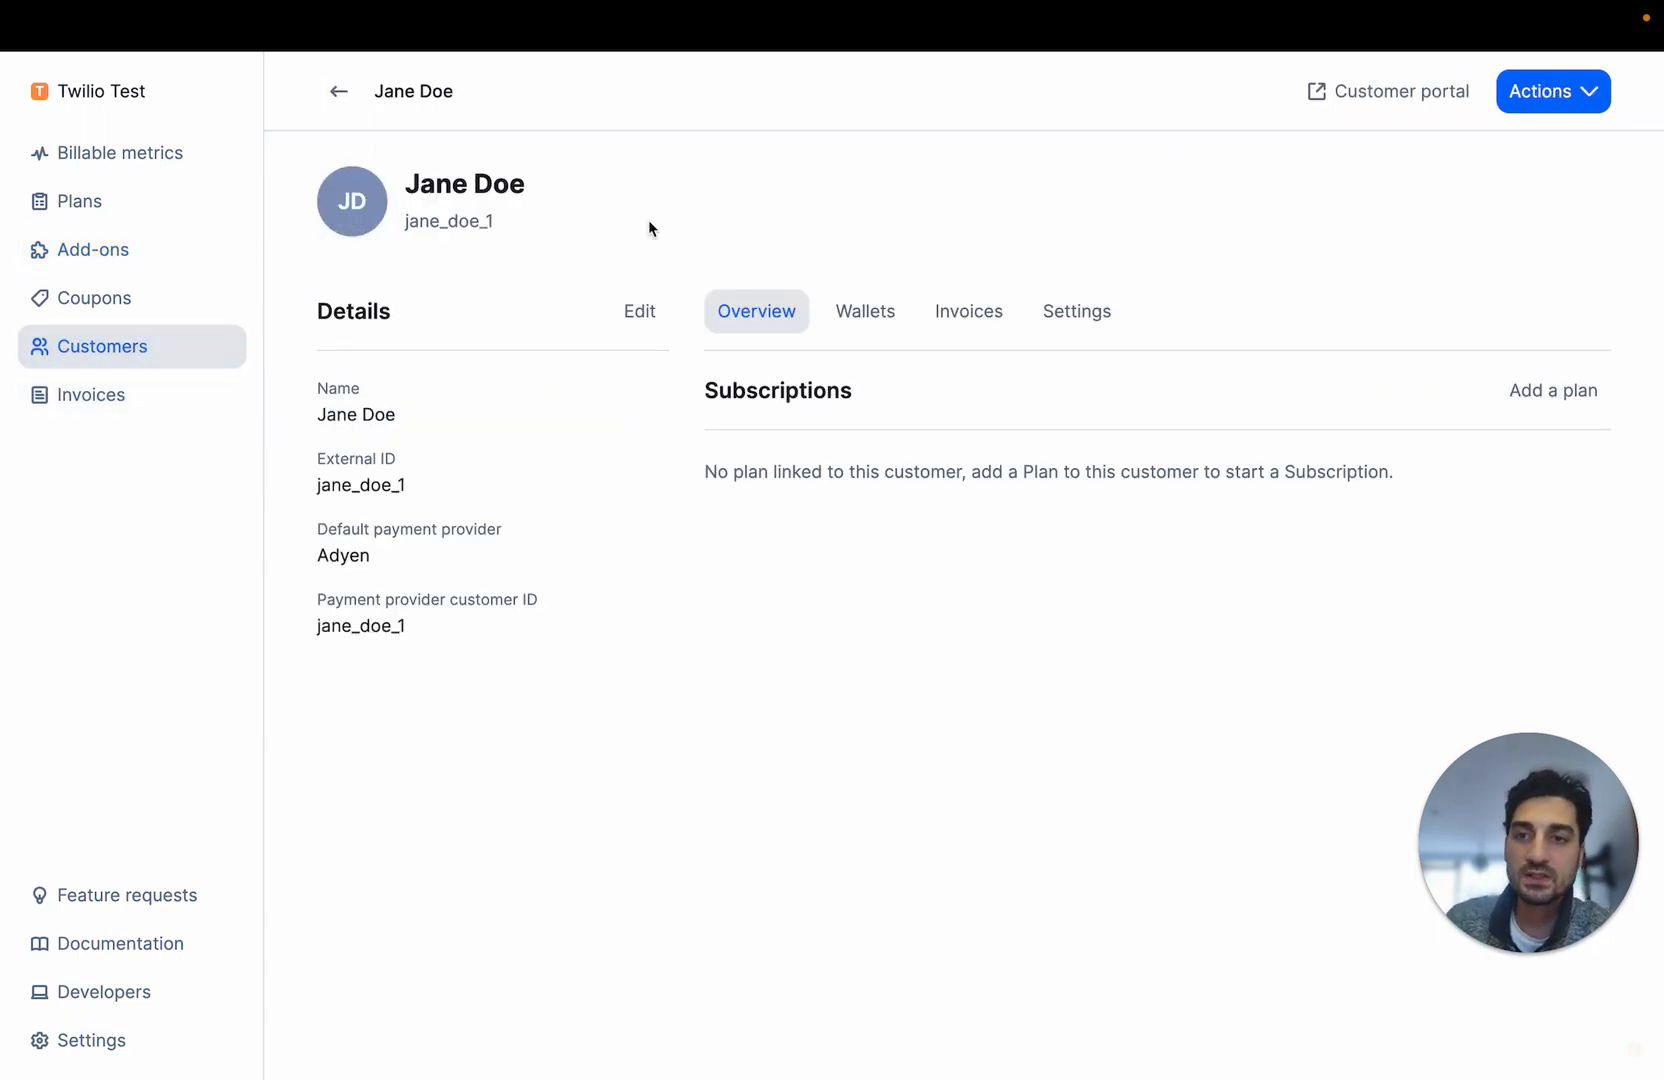
double_click(344, 554)
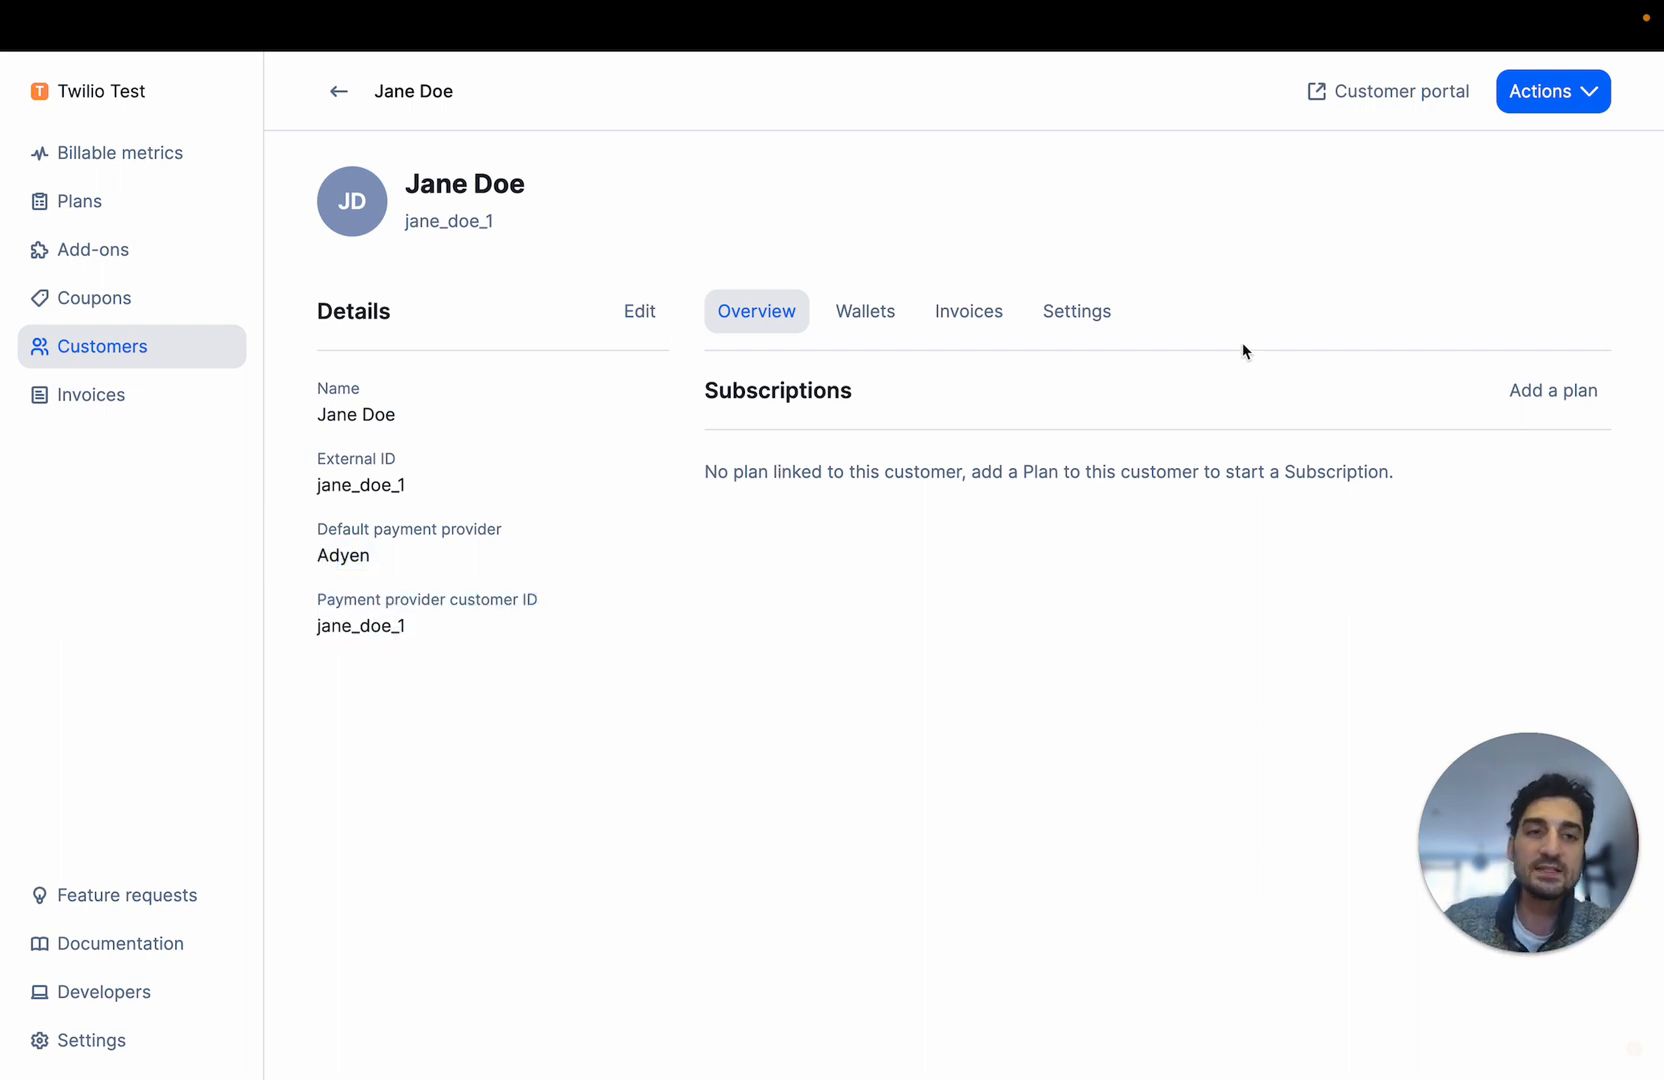
Step: Create a one-off invoice for Jane Doe with the $500 Setup Fee, $550 with tax
left_click(1550, 90)
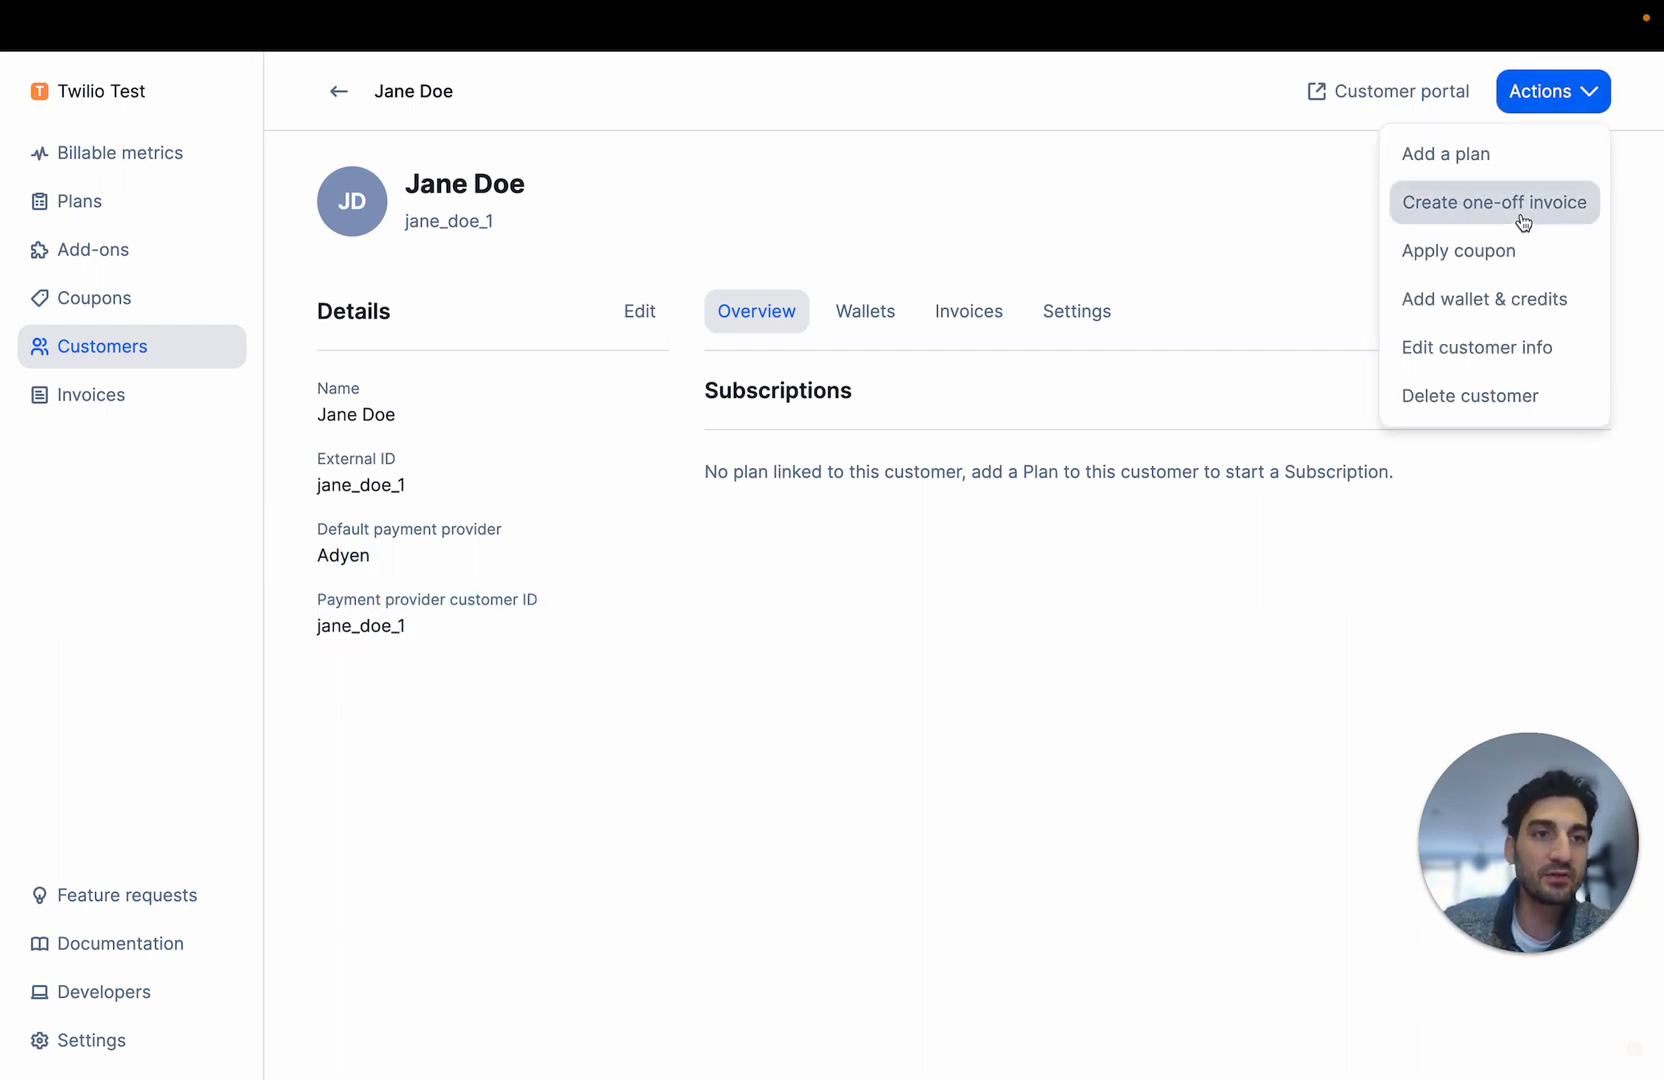
left_click(1492, 202)
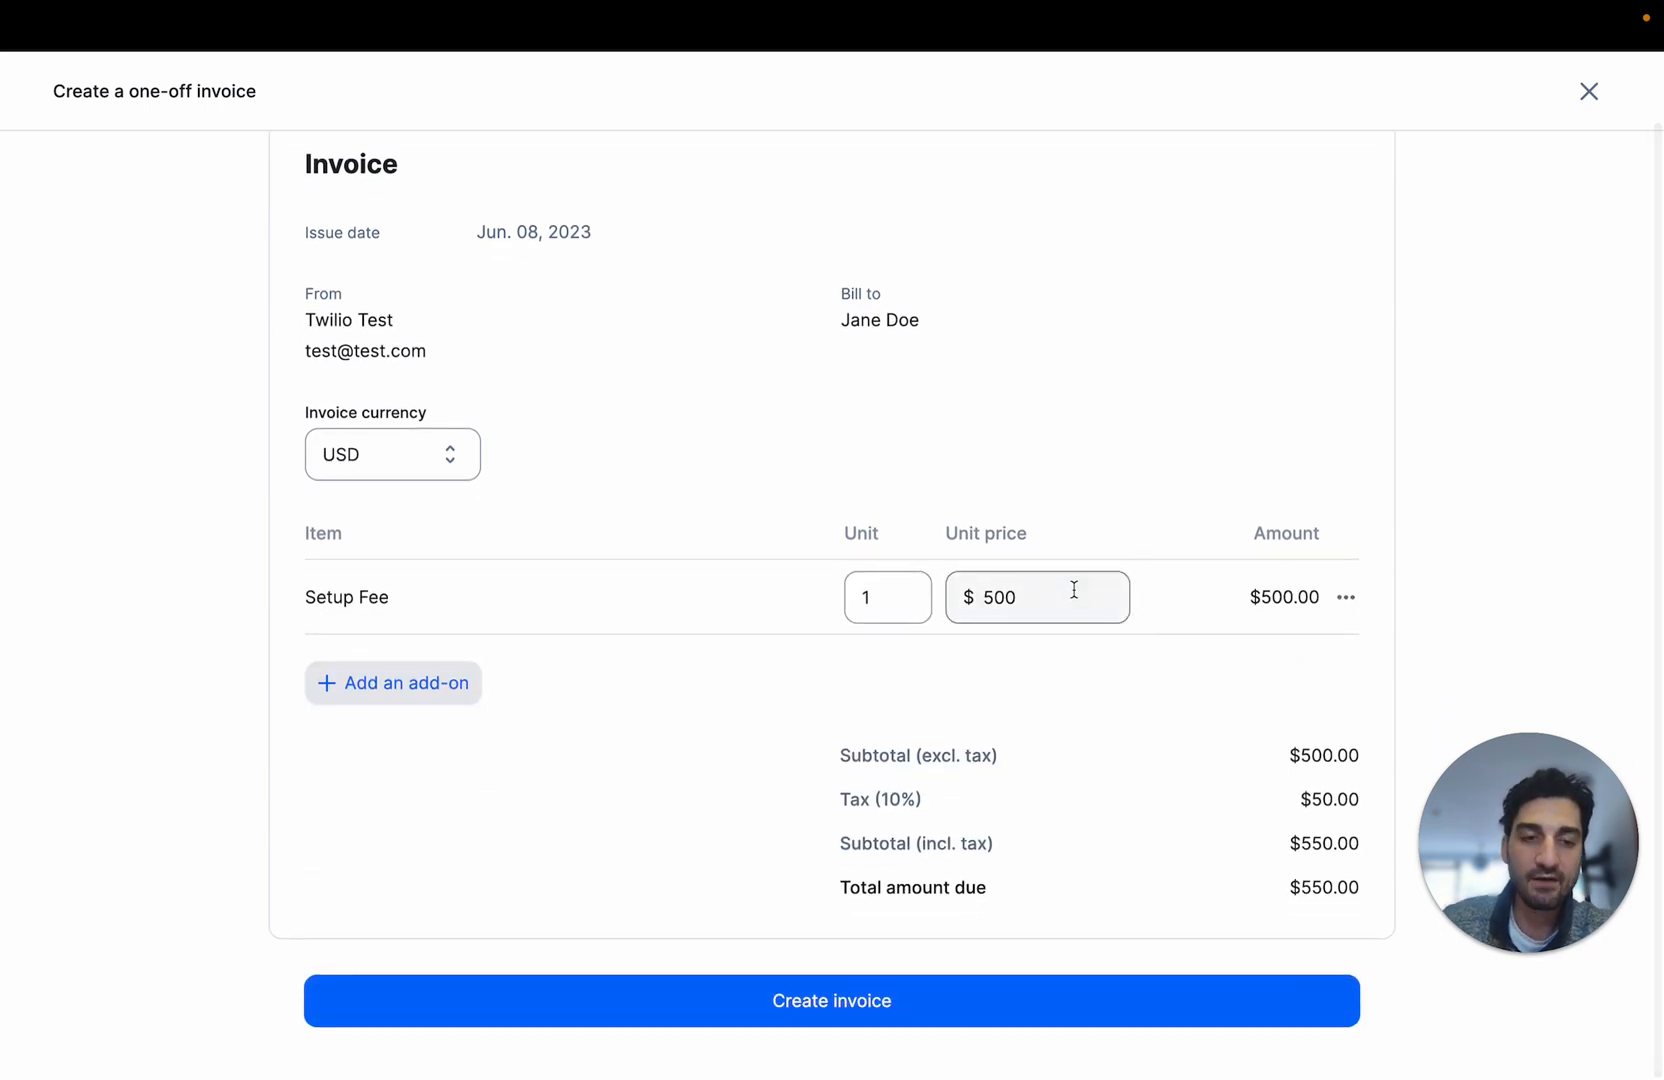
mouse_move(1100, 702)
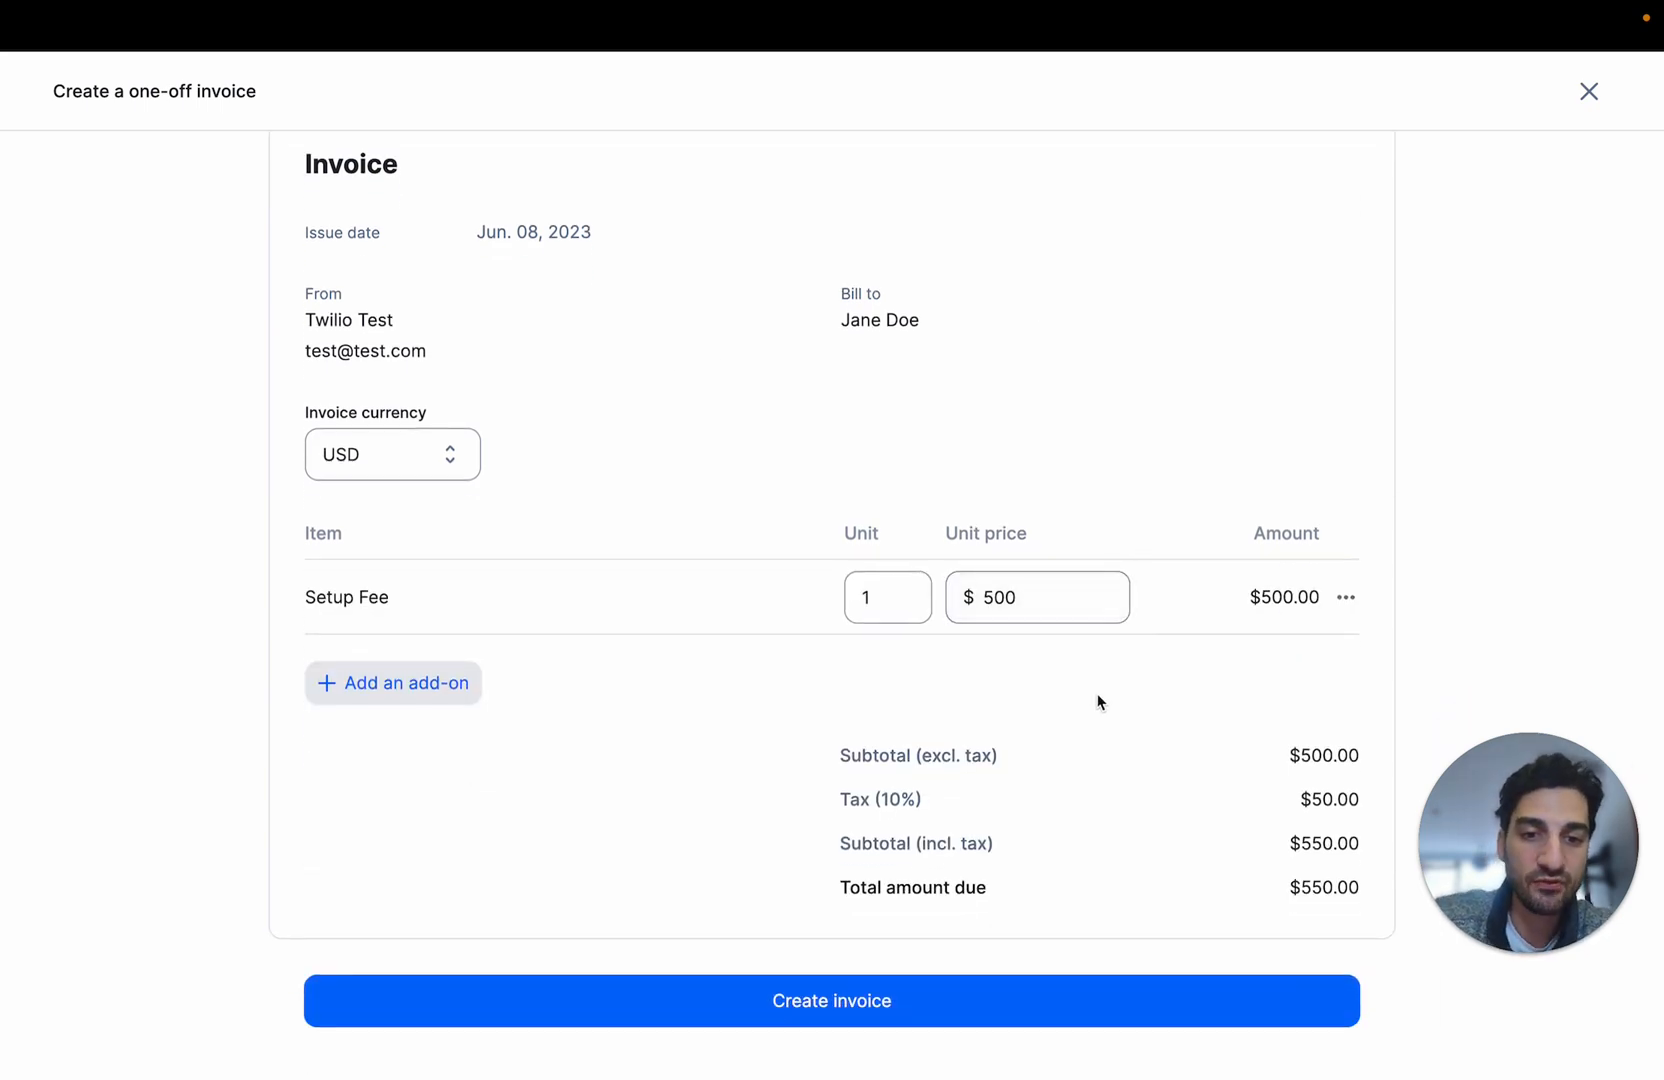
mouse_move(898, 996)
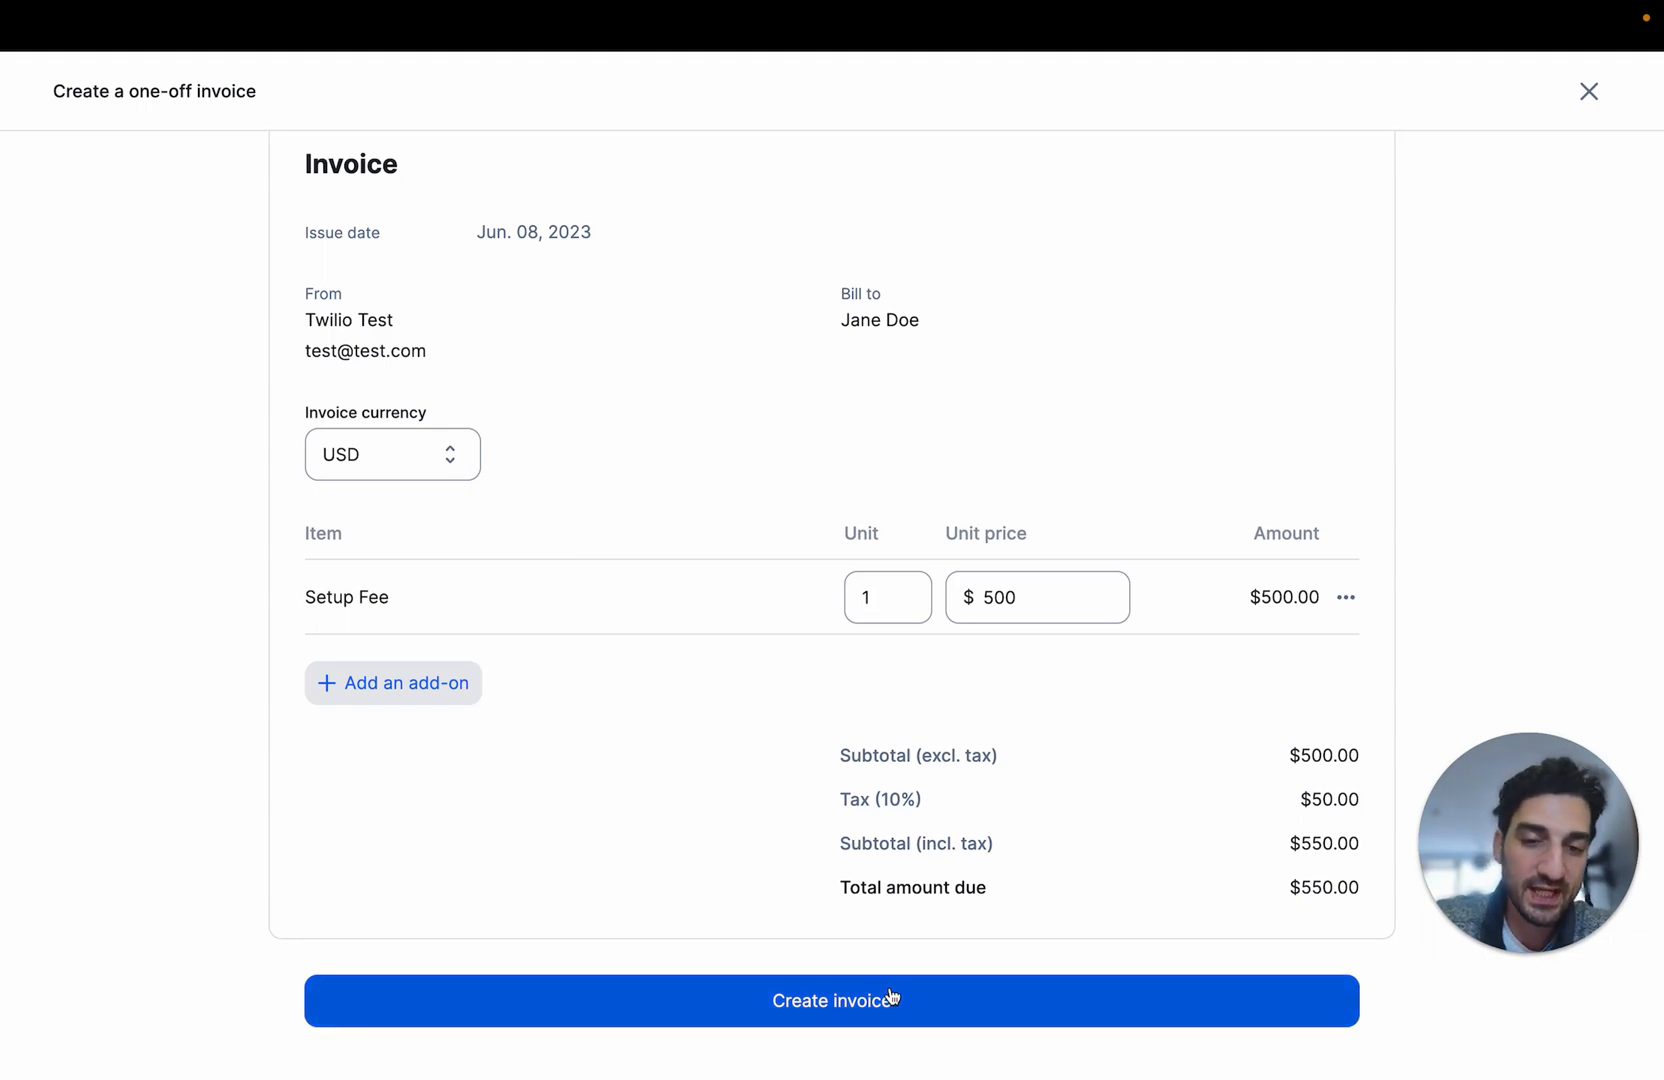
left_click(872, 1000)
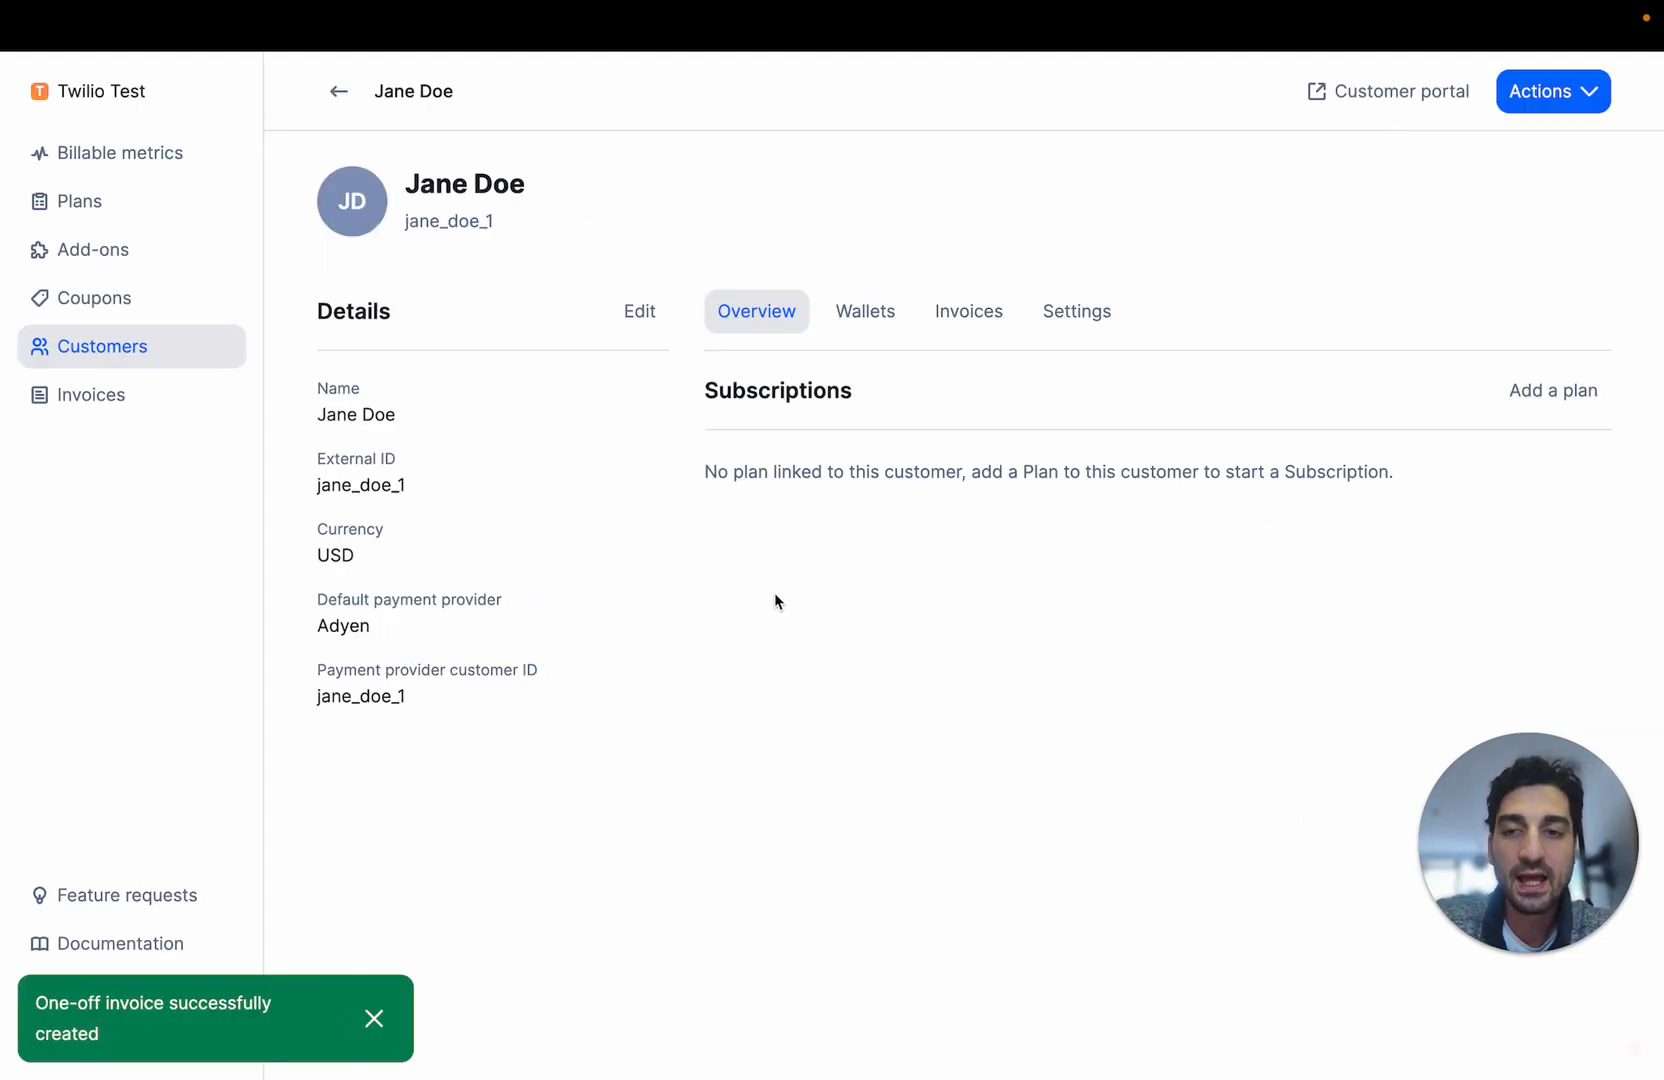
Step: Show Jane Doe's invoices with TWI-2B86-081-001 for $550.00 marked Succeeded
left_click(968, 310)
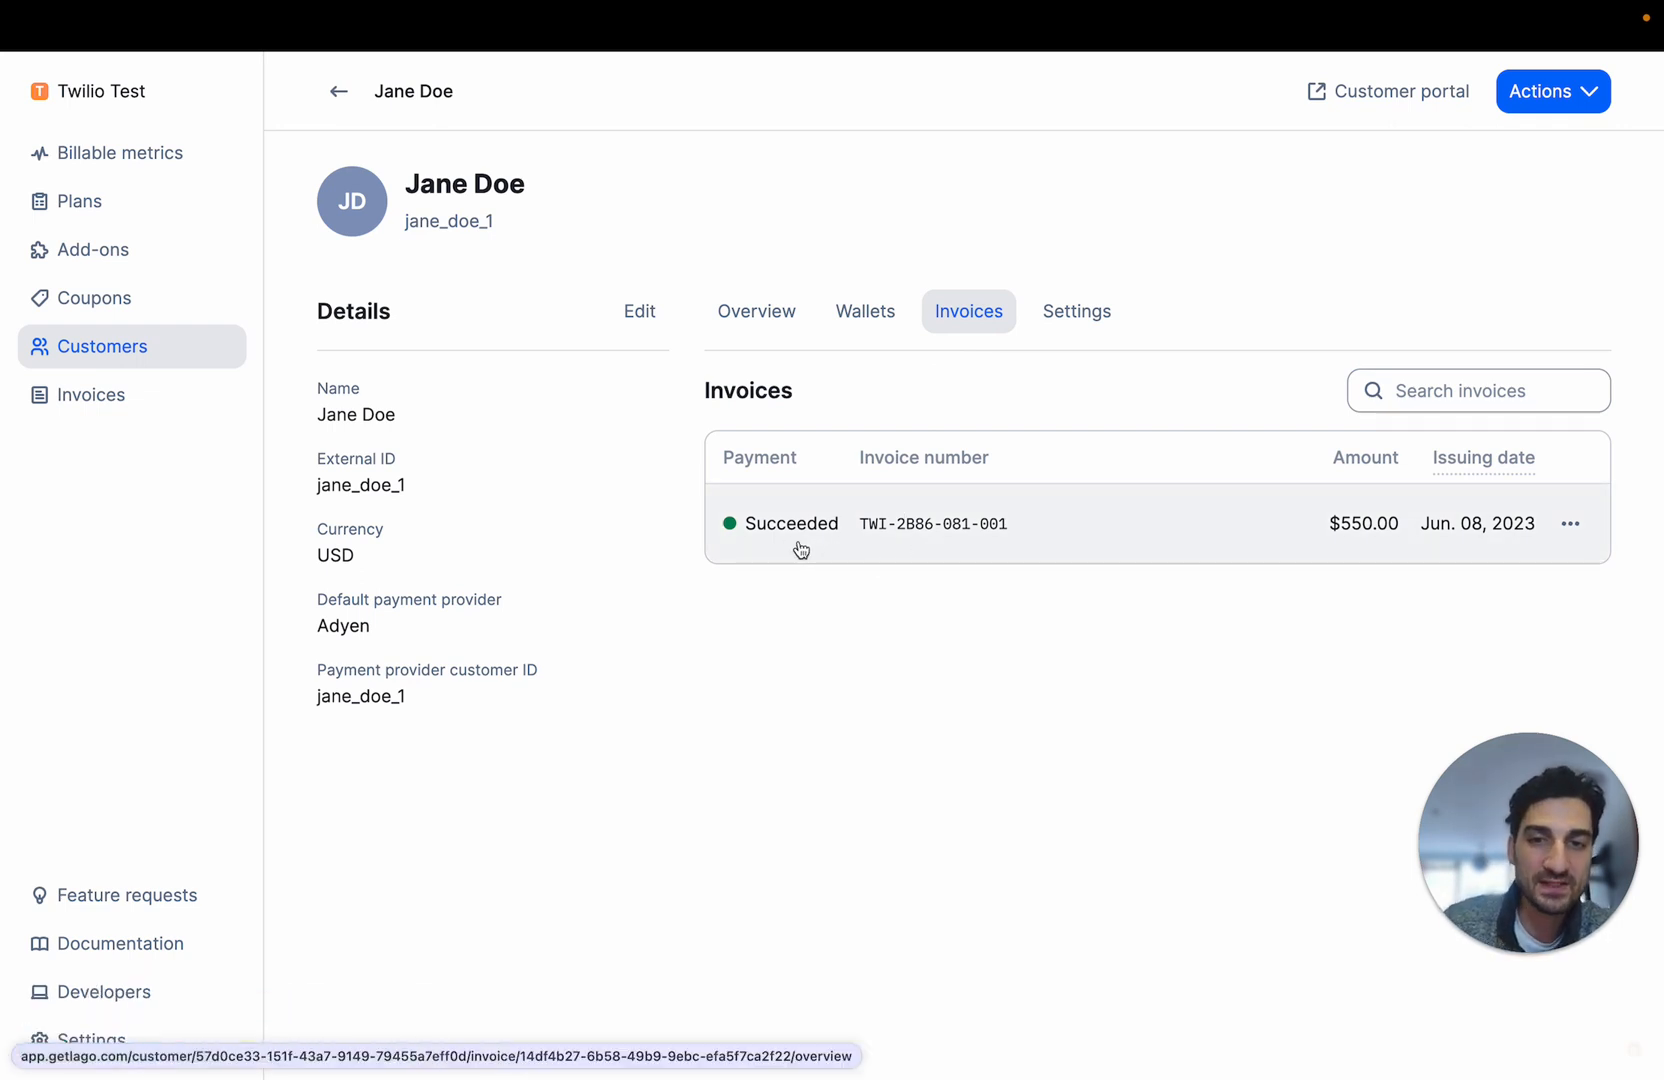
mouse_move(820, 616)
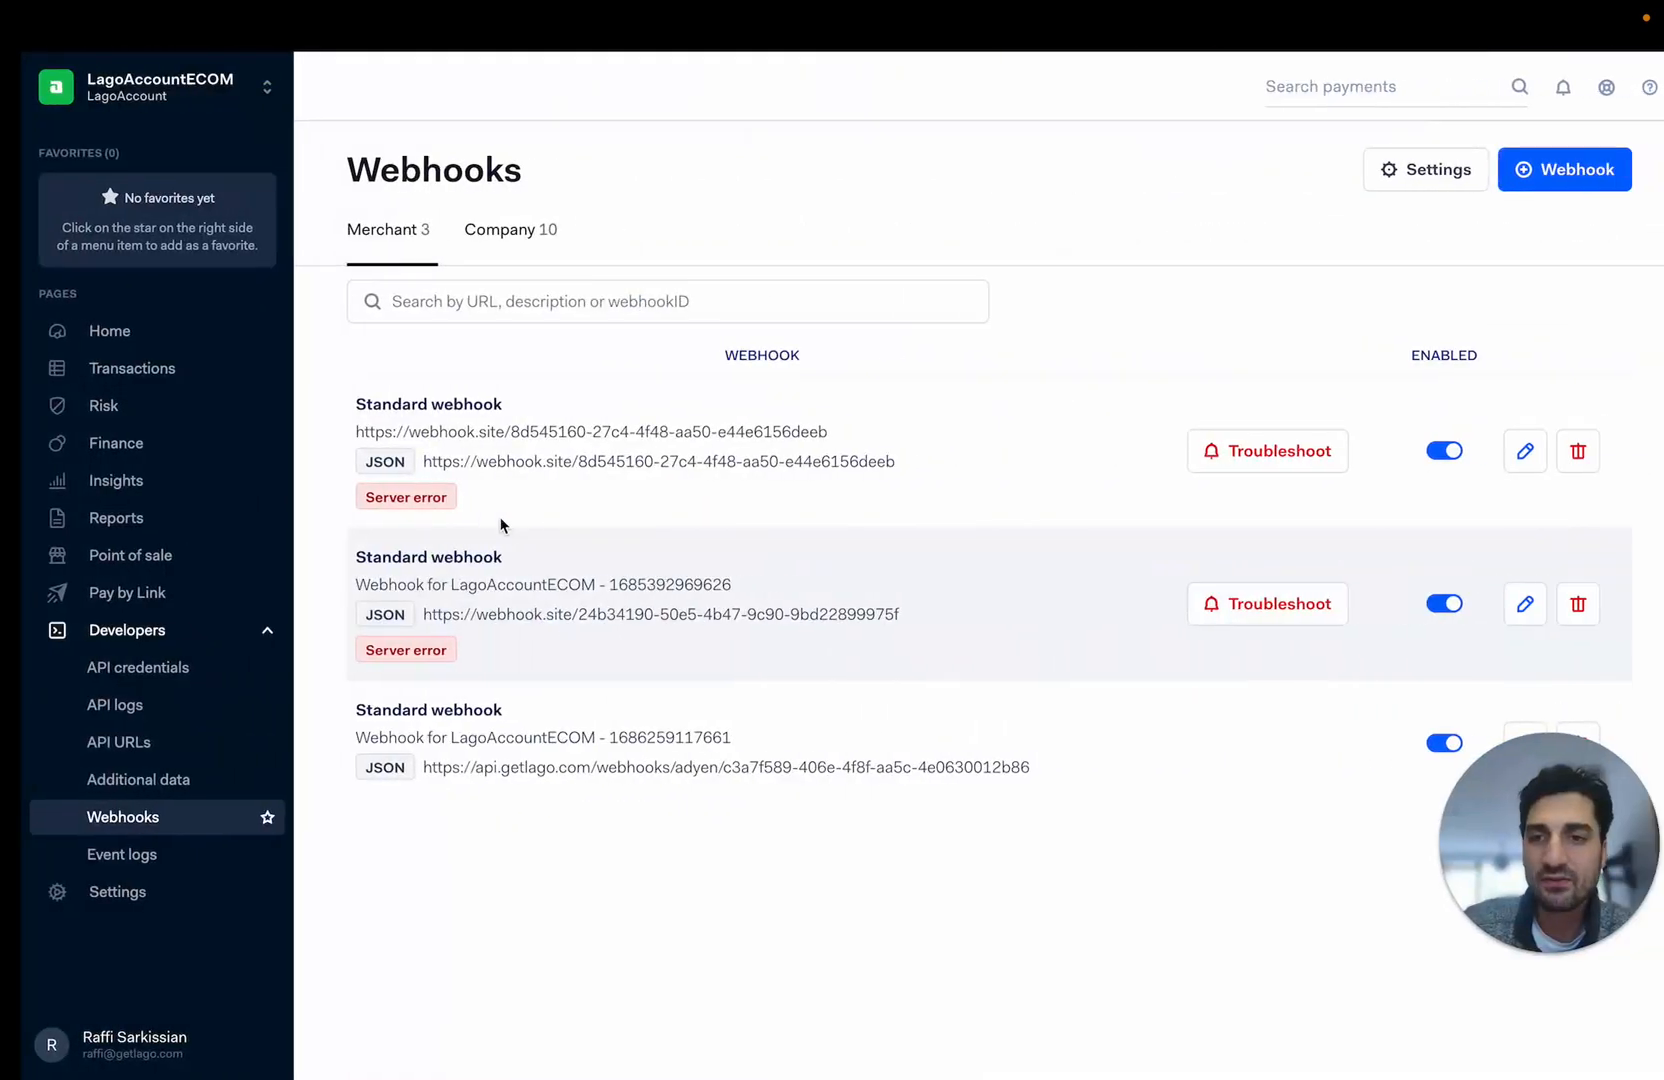
Step: Show Adyen's Transactions > Payments list with the USD 550.00 Visa payment for TWI-2B86-081-001
left_click(132, 368)
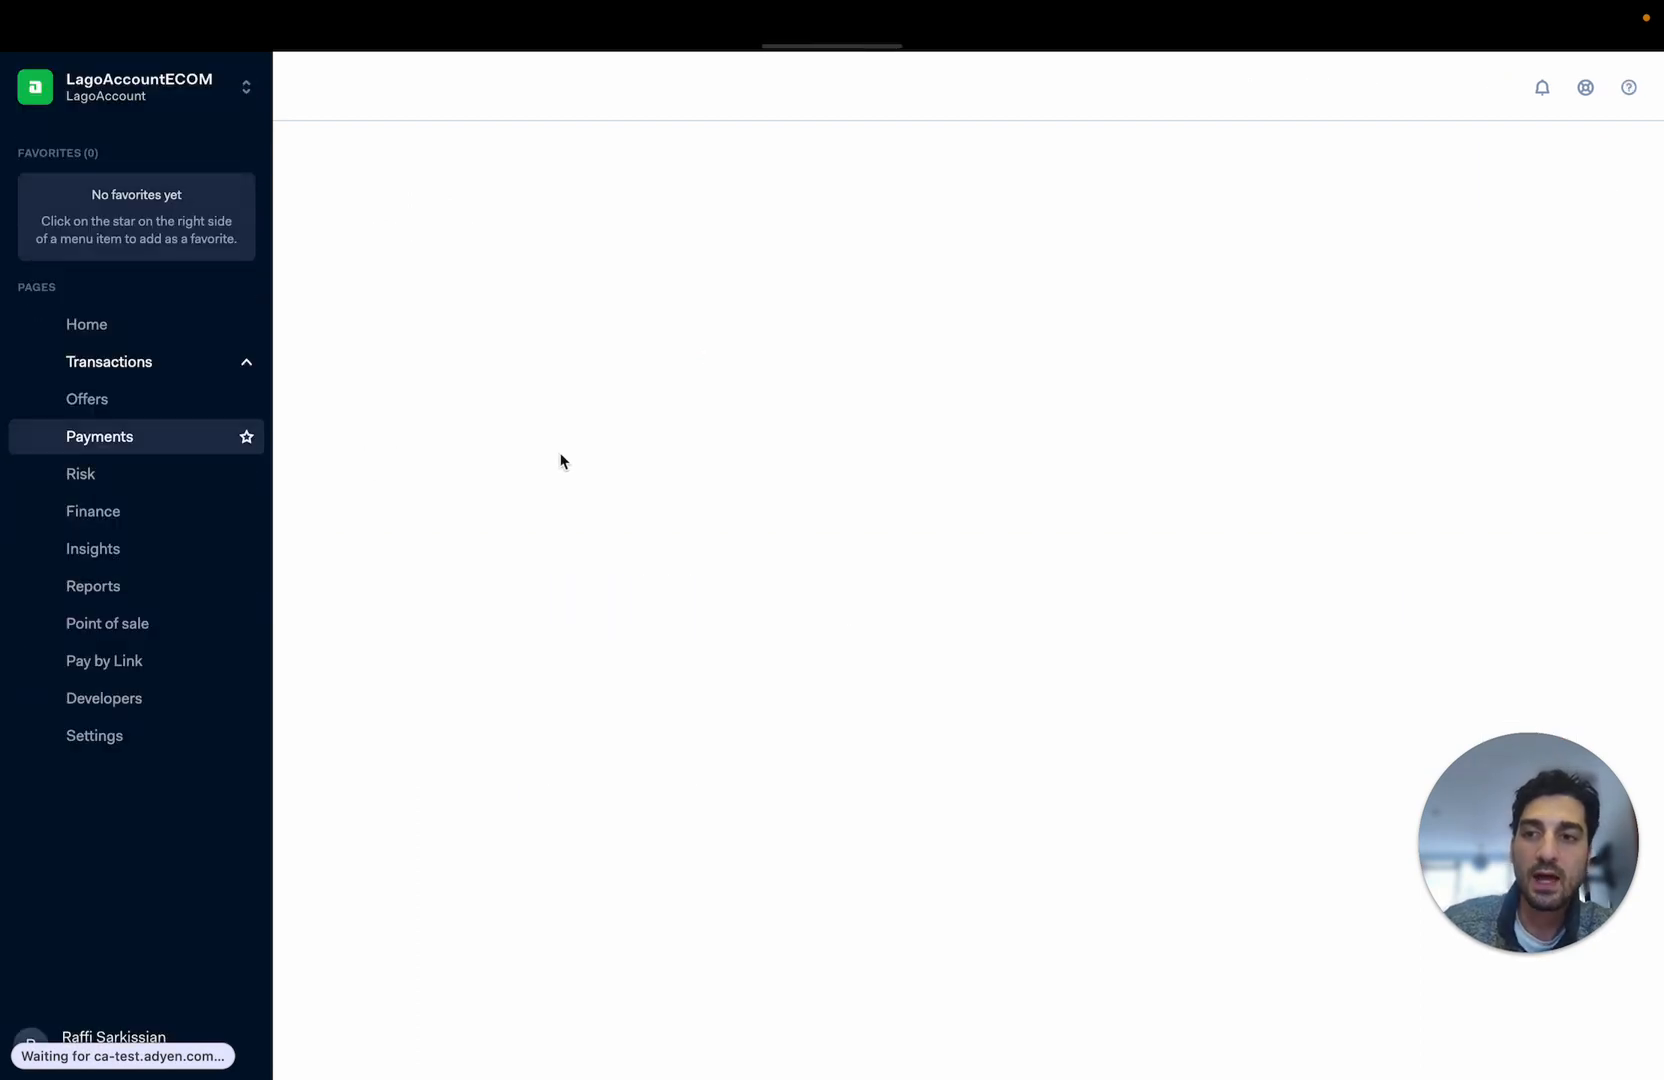
left_click(100, 436)
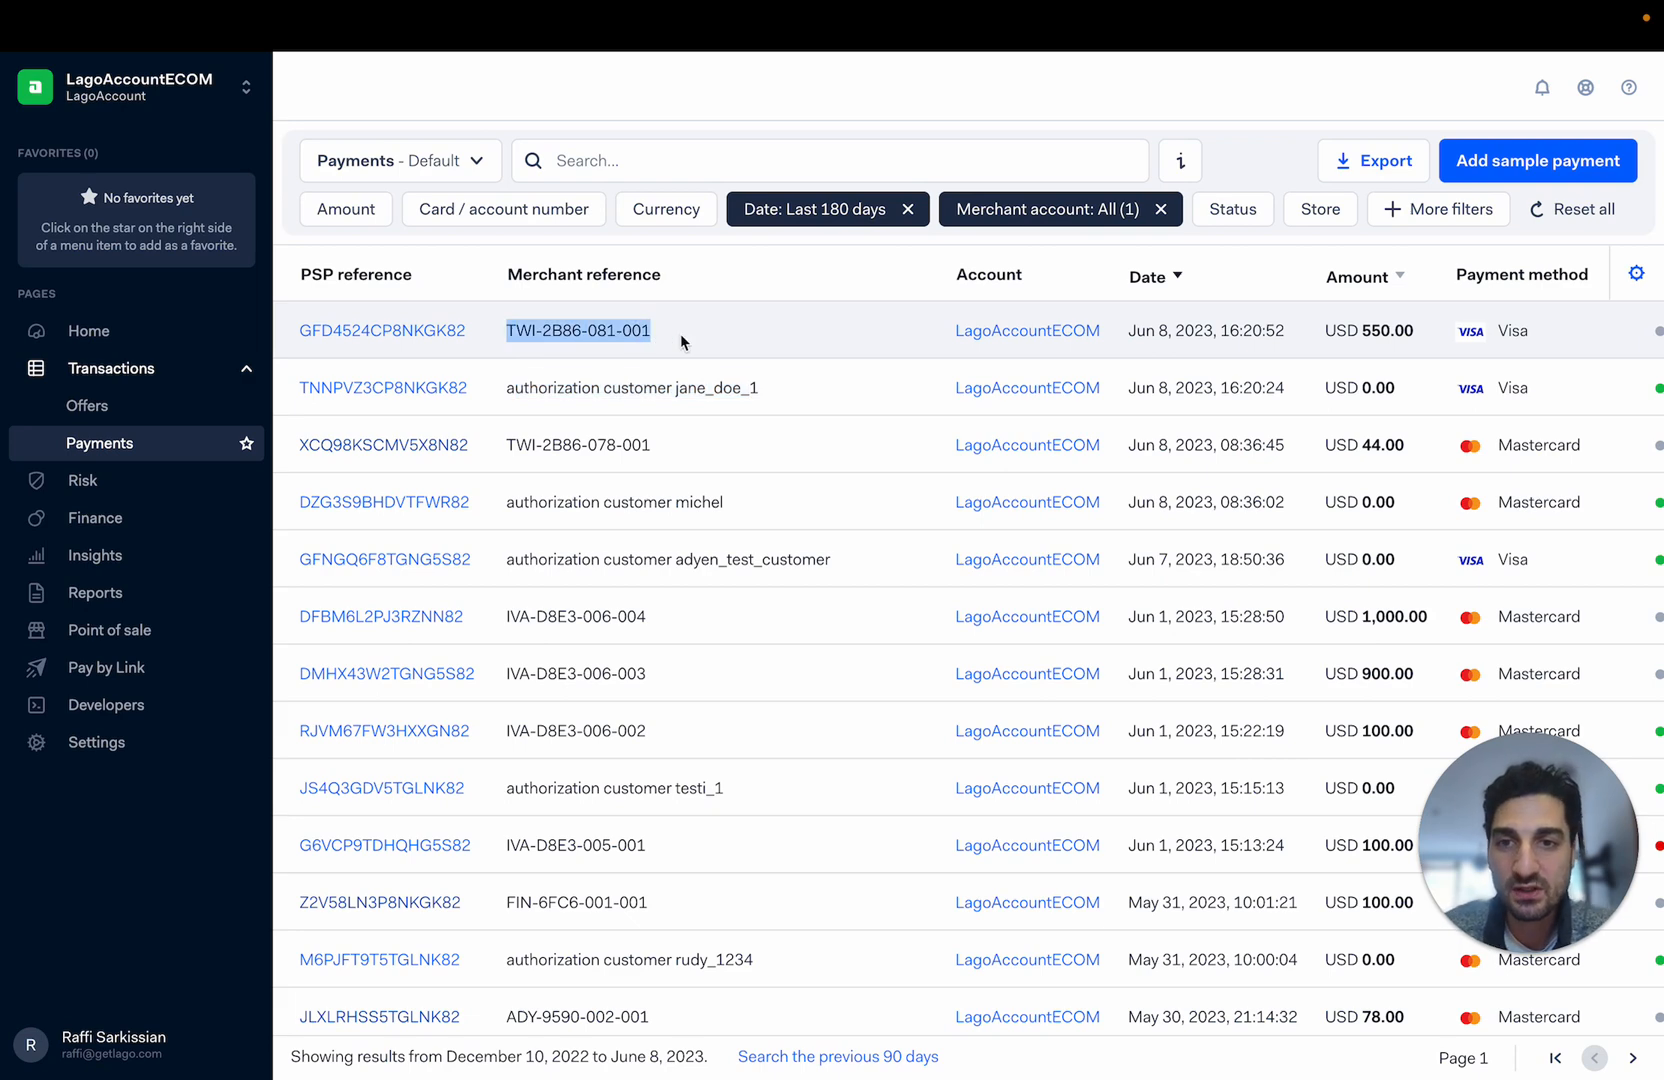
mouse_move(1344, 362)
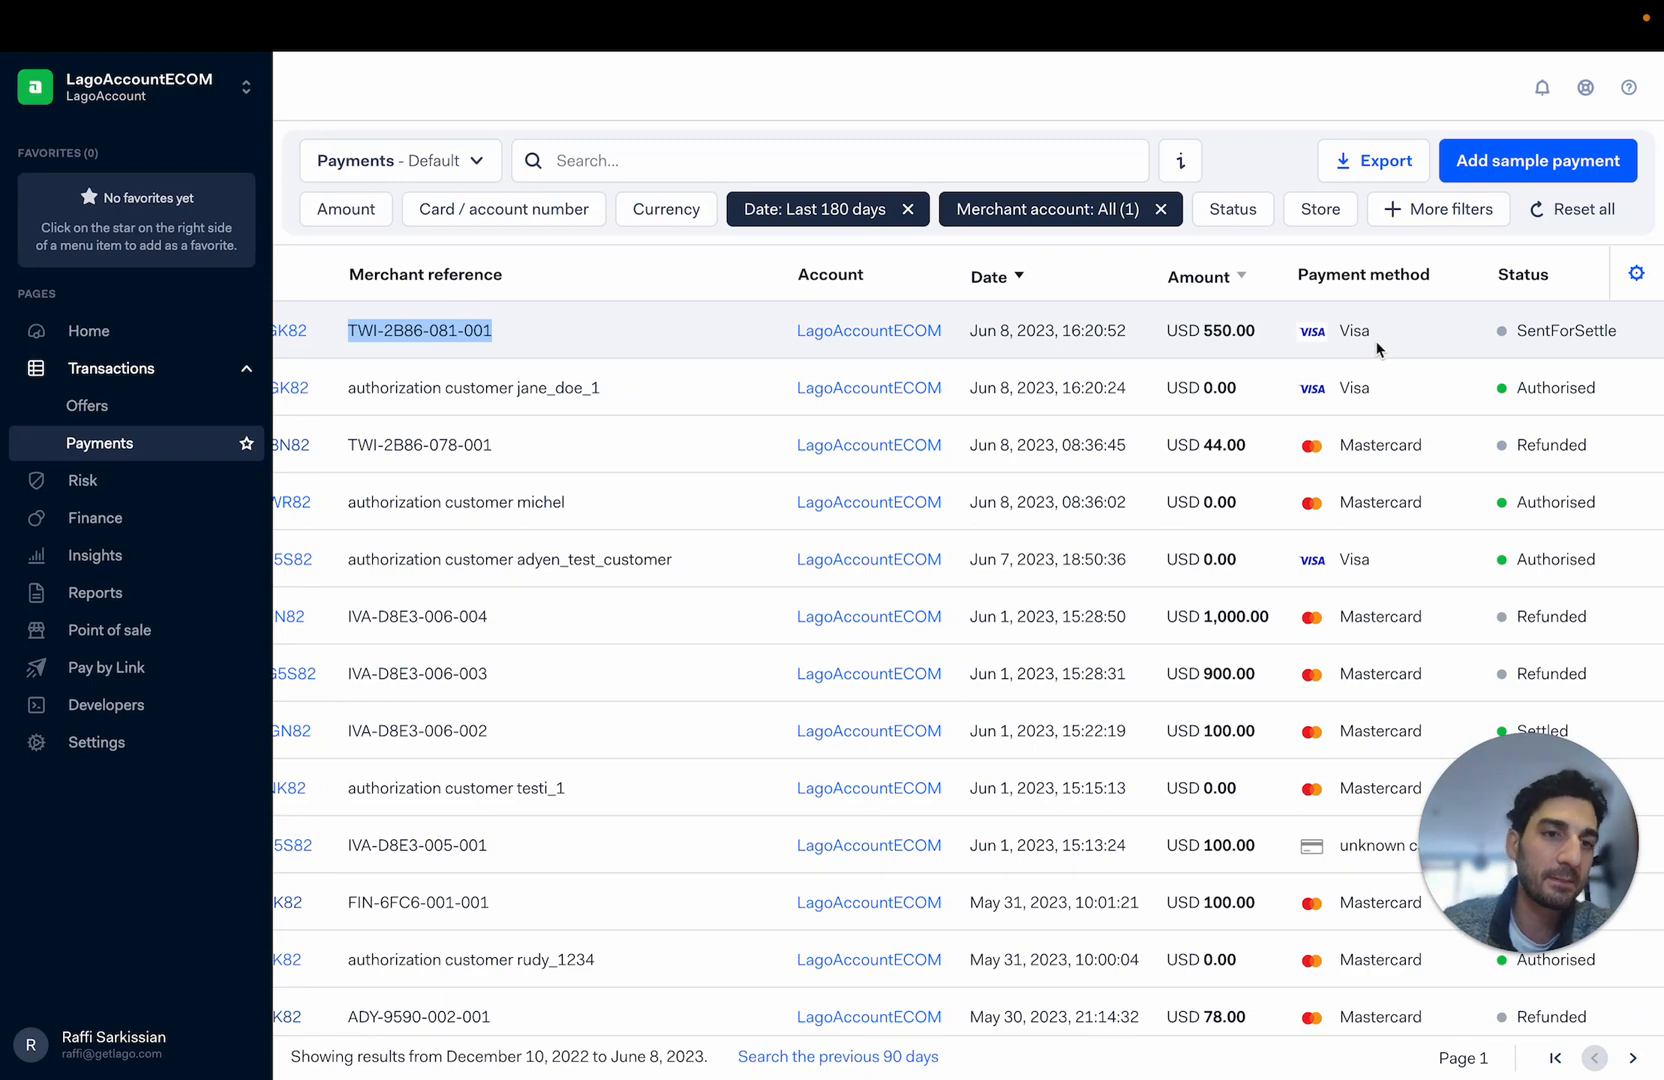
mouse_move(1376, 348)
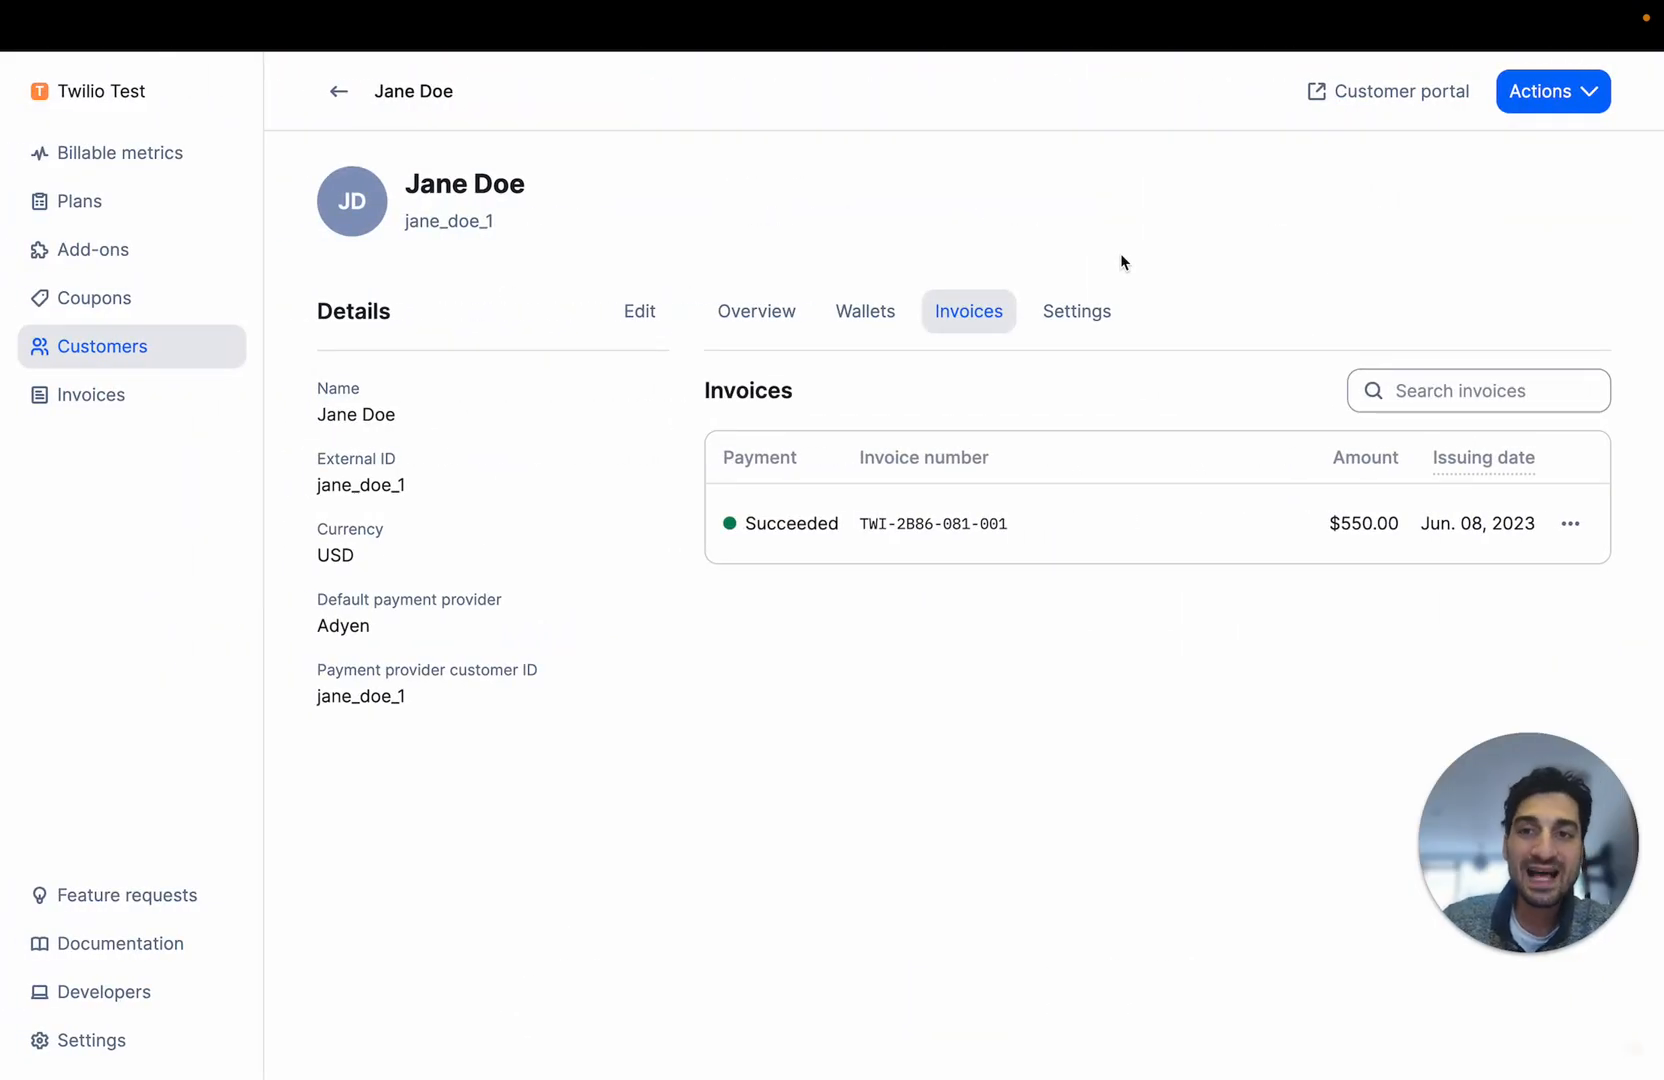
mouse_move(1060, 504)
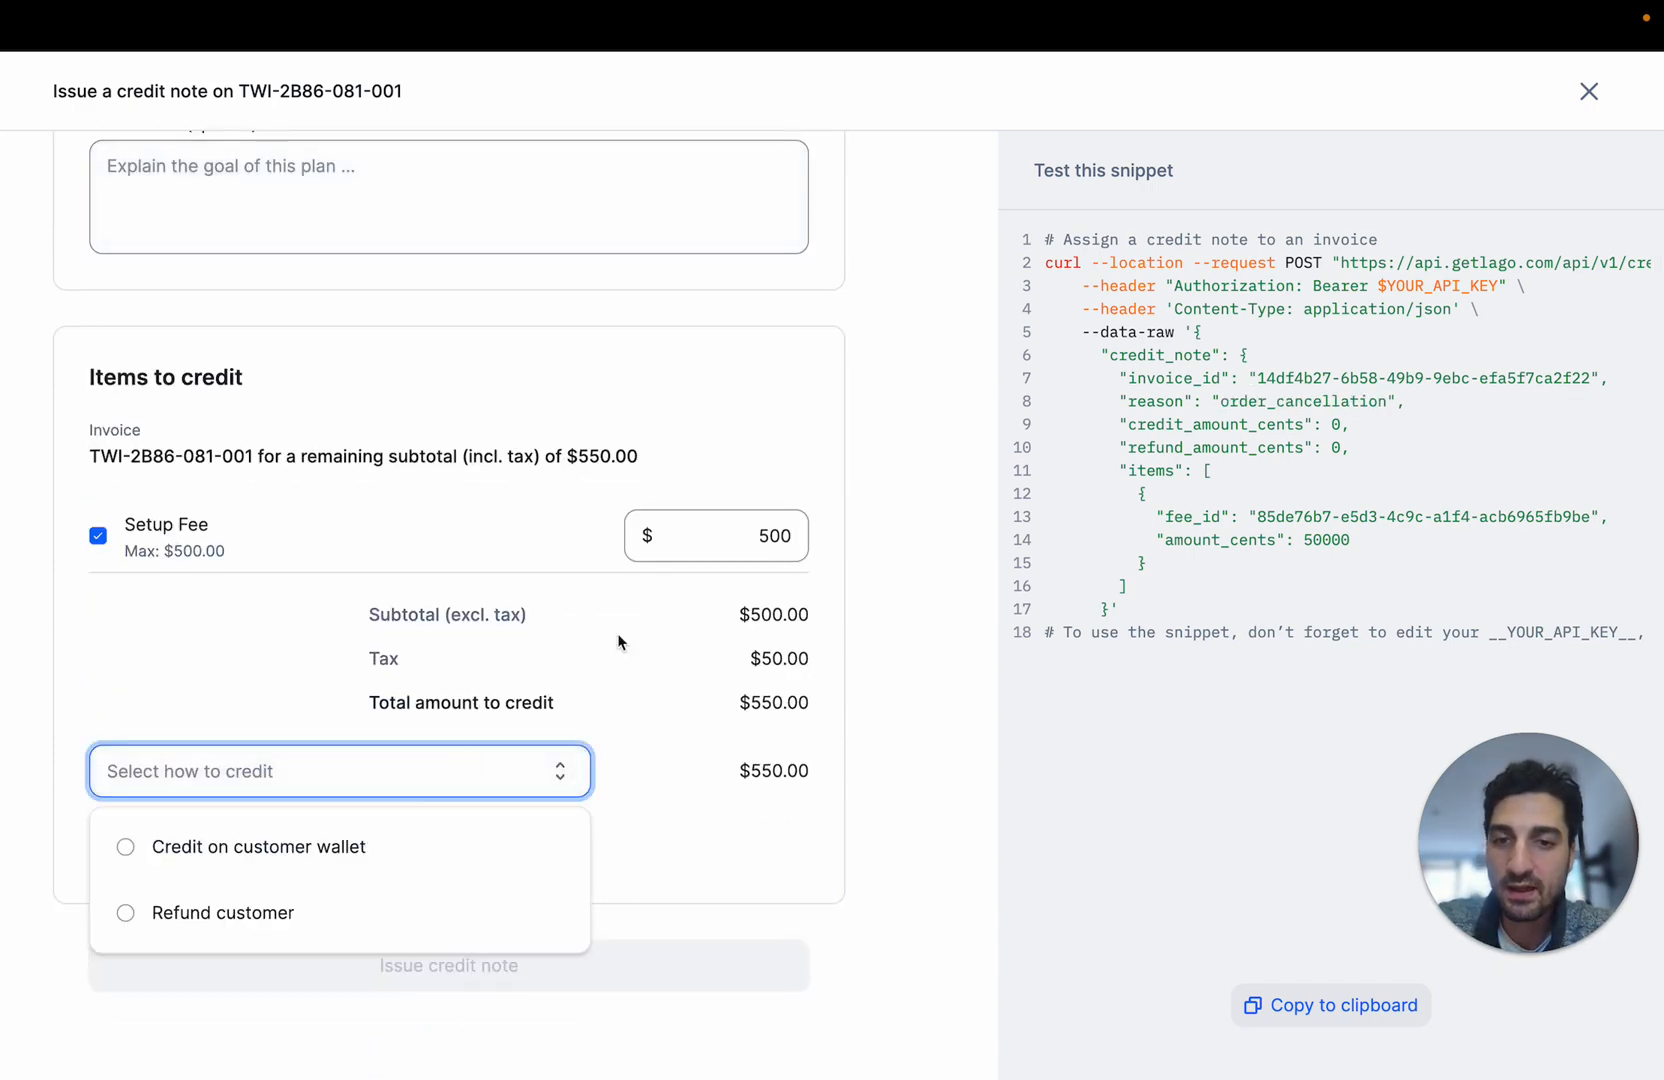
Step: Issue a credit note refunding $250 of the Setup Fee to the customer, $275.00 with tax
type("250")
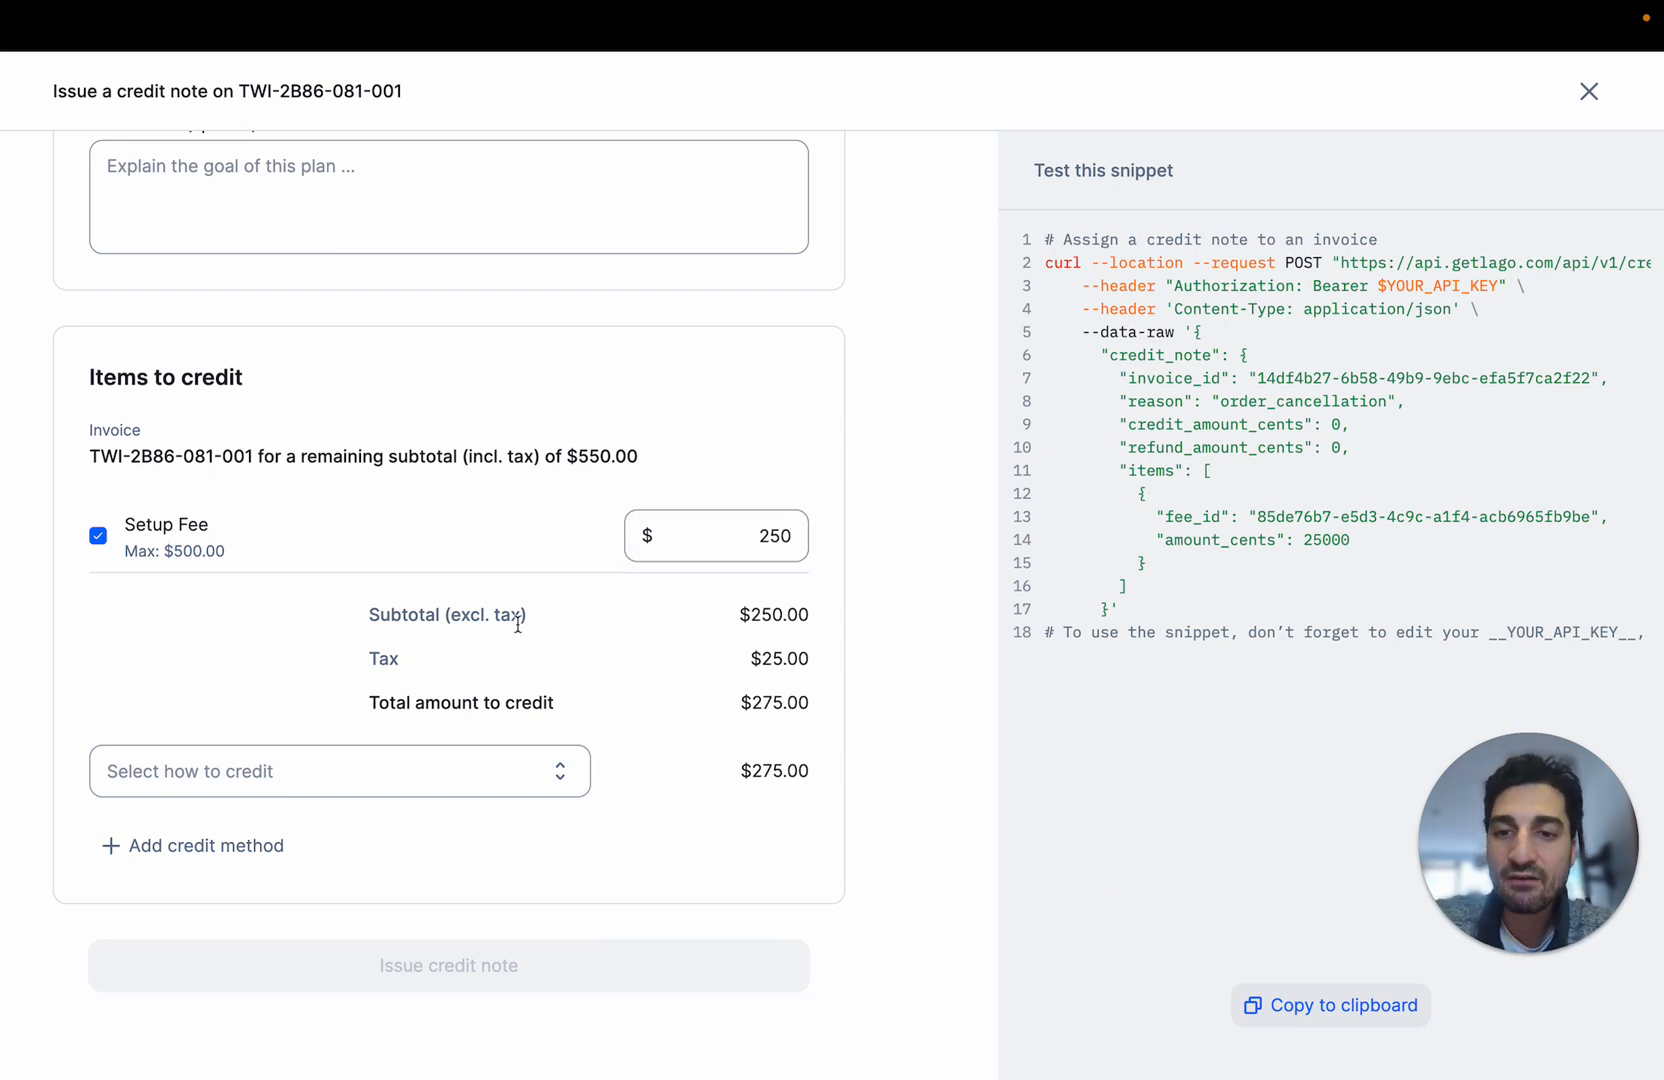
left_click(340, 770)
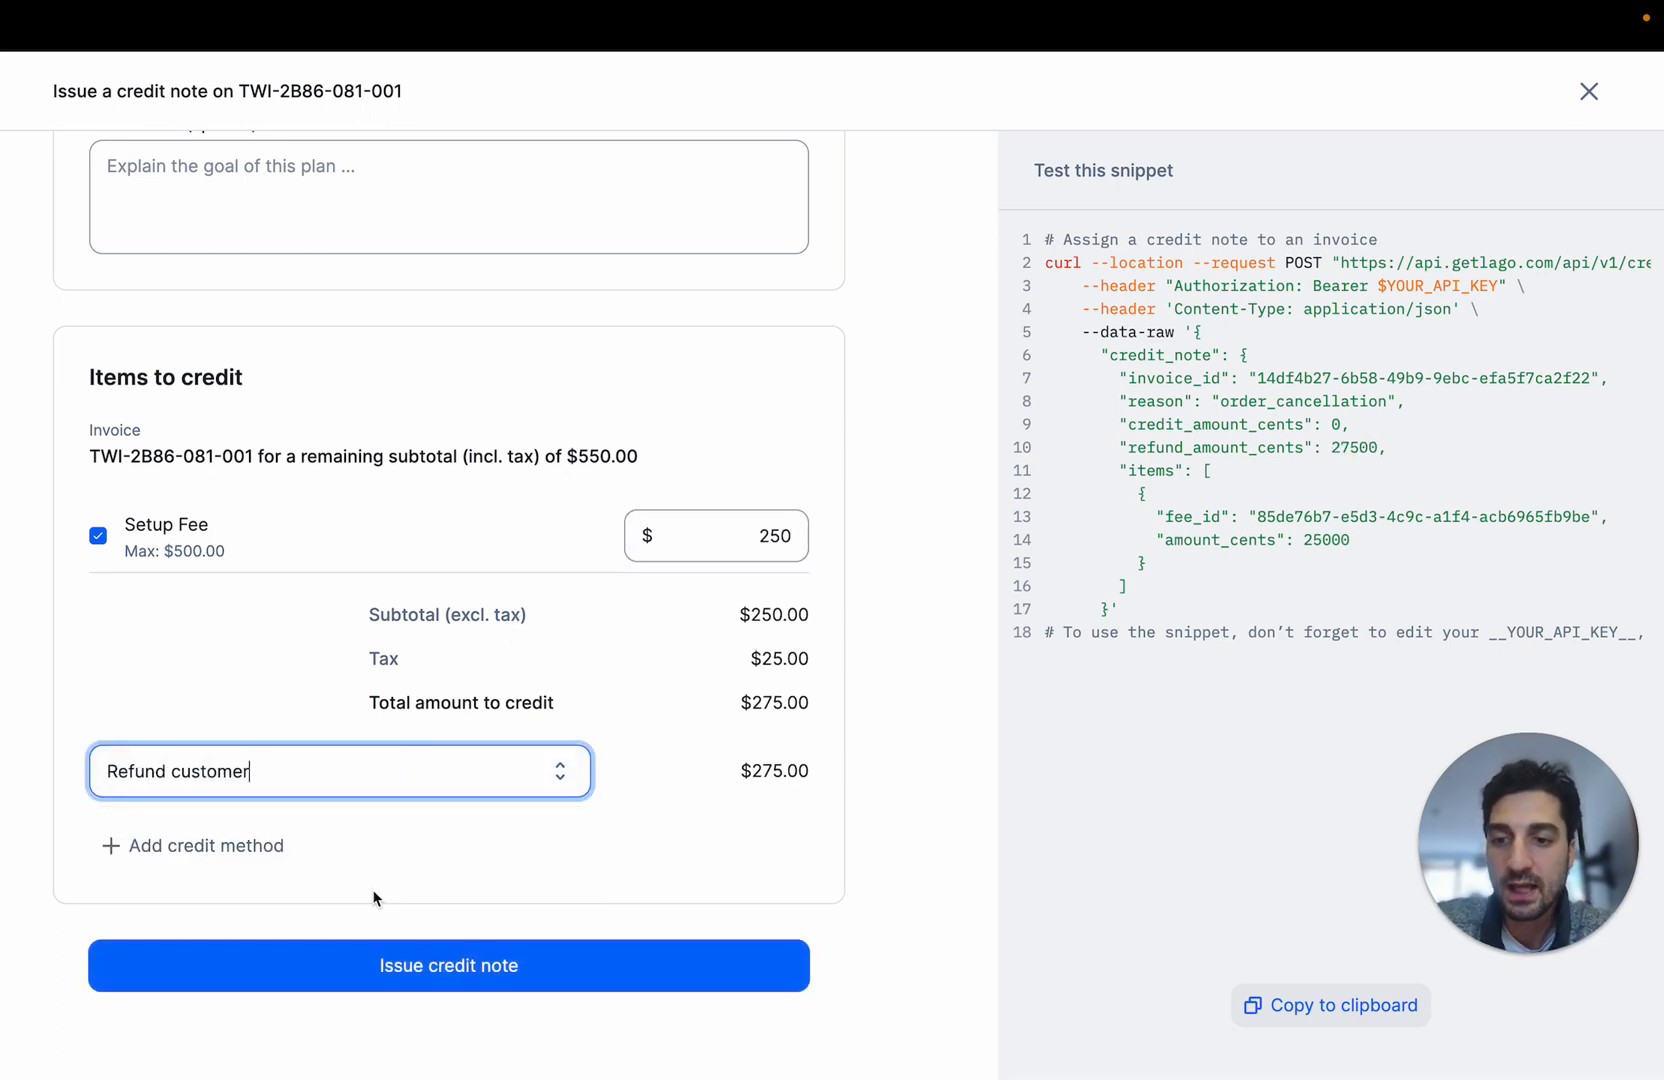
left_click(448, 966)
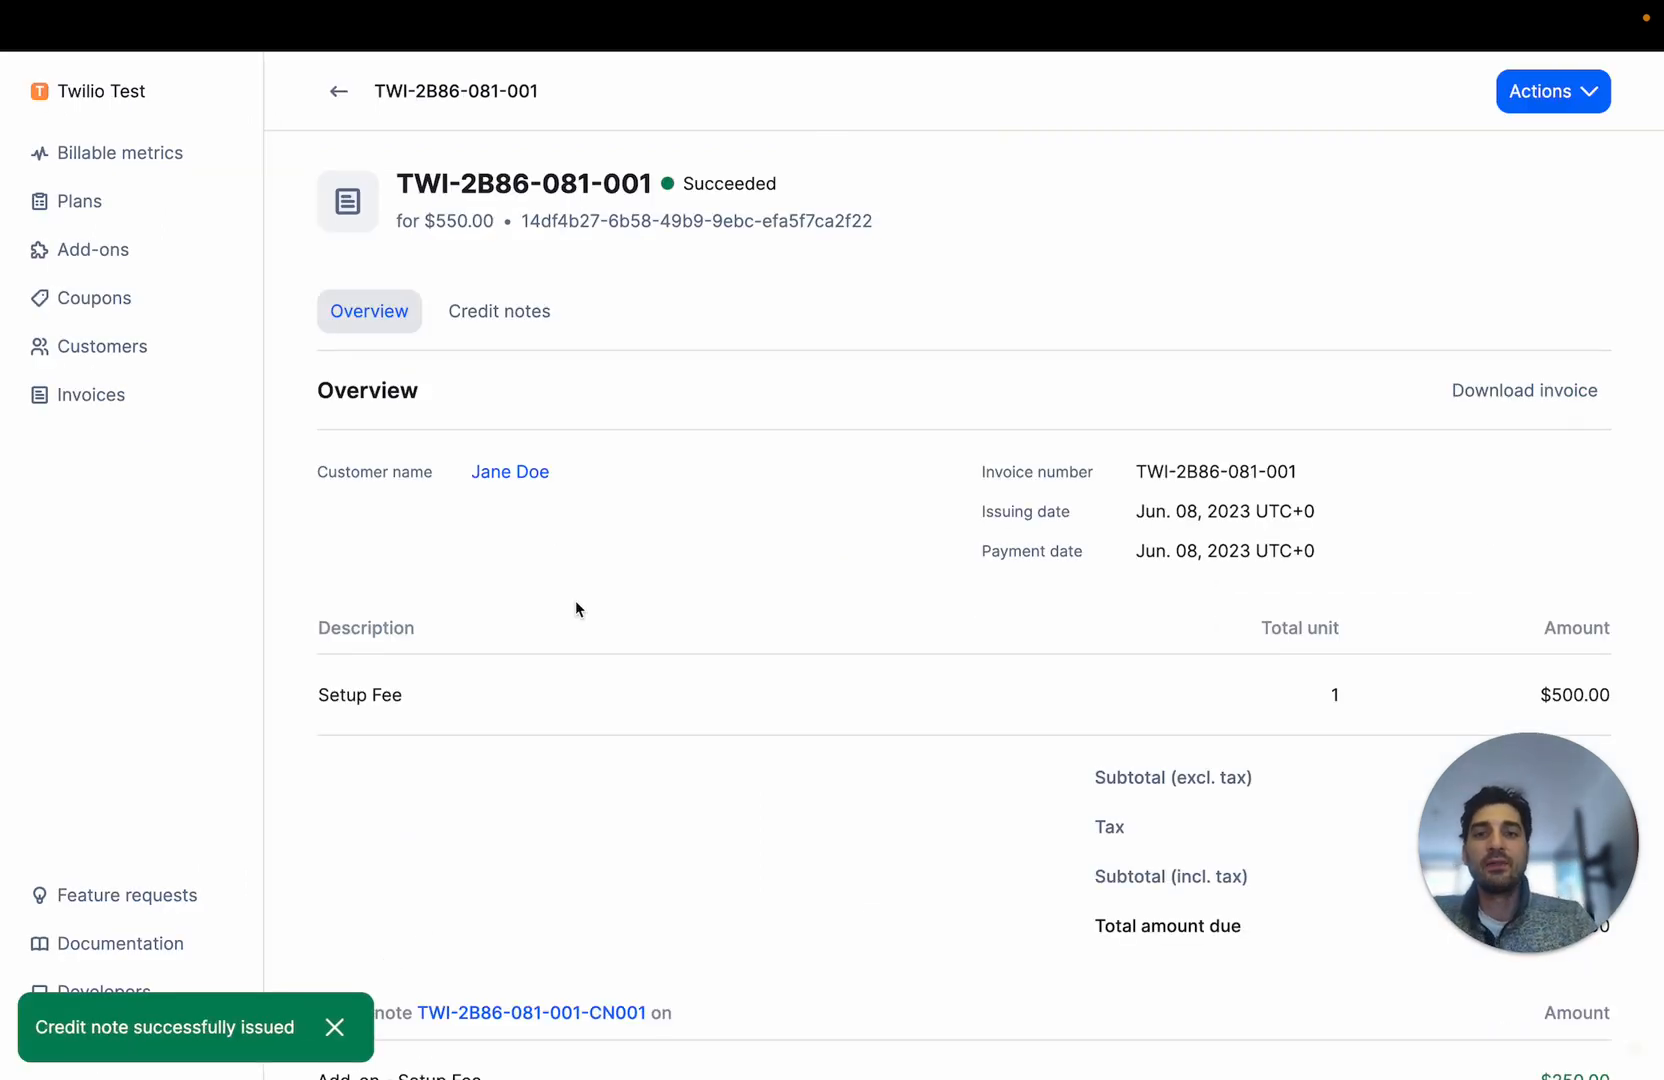
Step: Review credit note TWI-2B86-081-001-CN001 listed on invoice TWI-2B86-081-001
left_click(334, 1026)
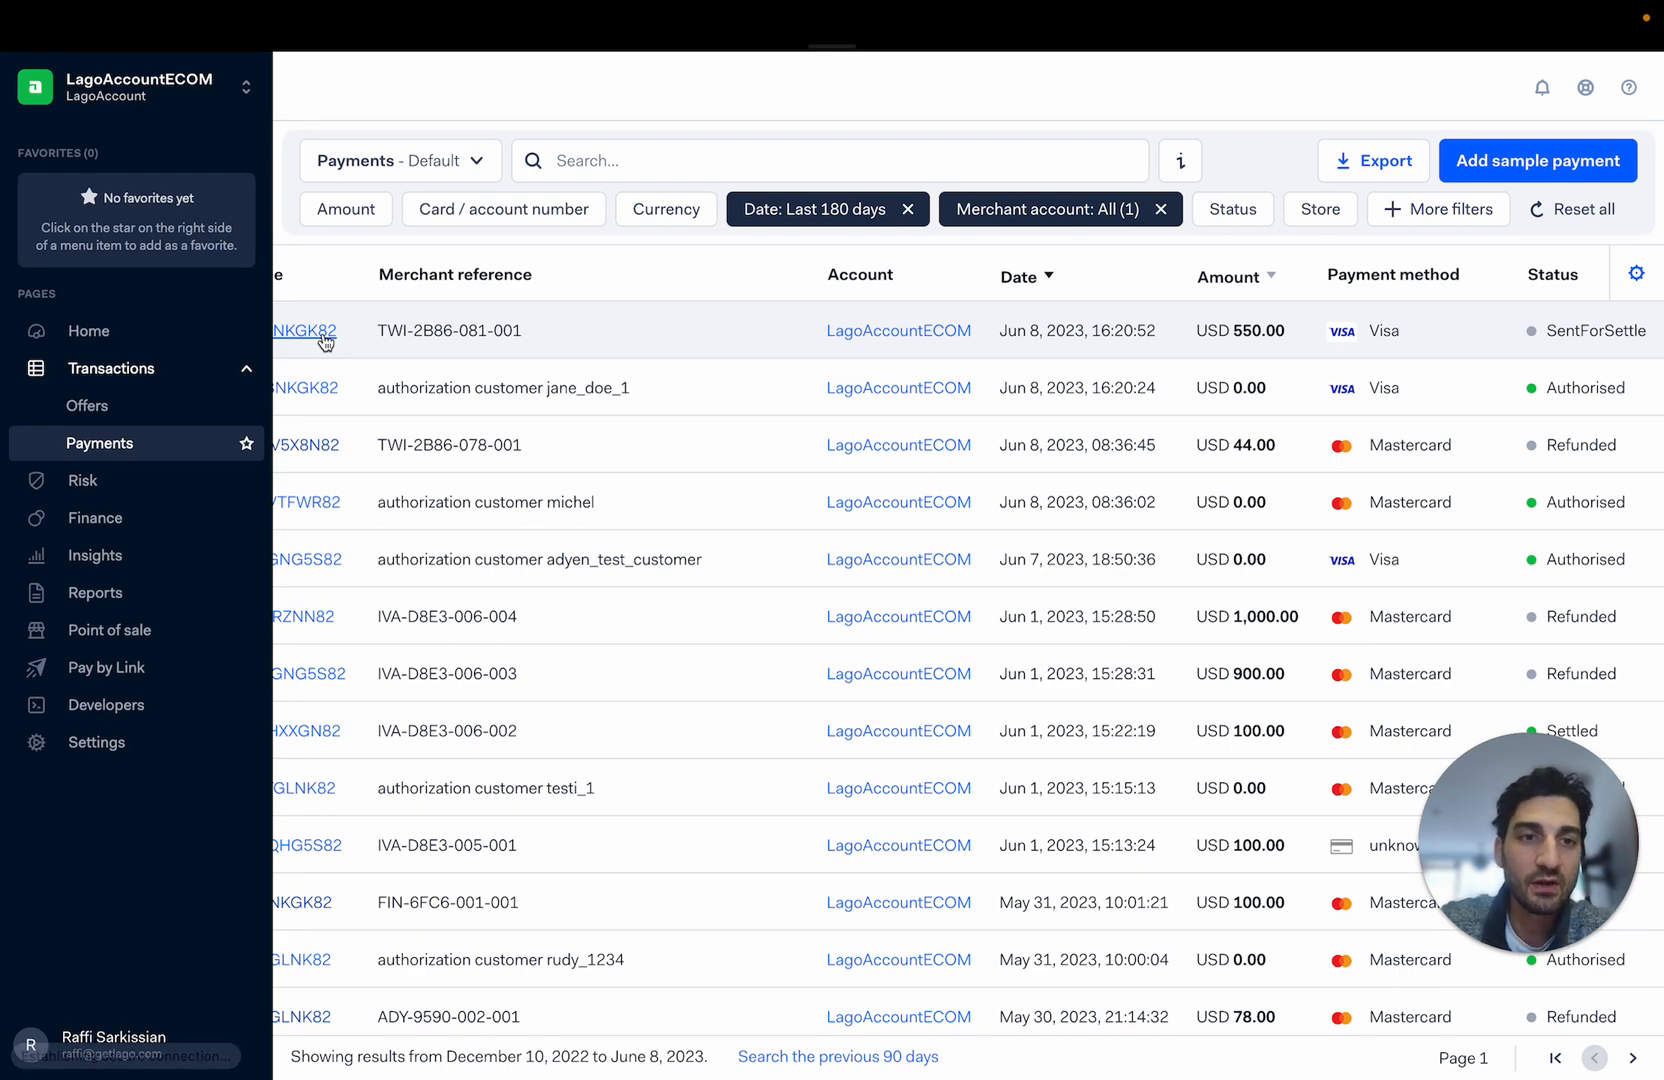
Step: Inspect the TWI-2B86-081-001 payment details showing USD 550.00 SentForSettle, then return to Lago's customers
left_click(304, 330)
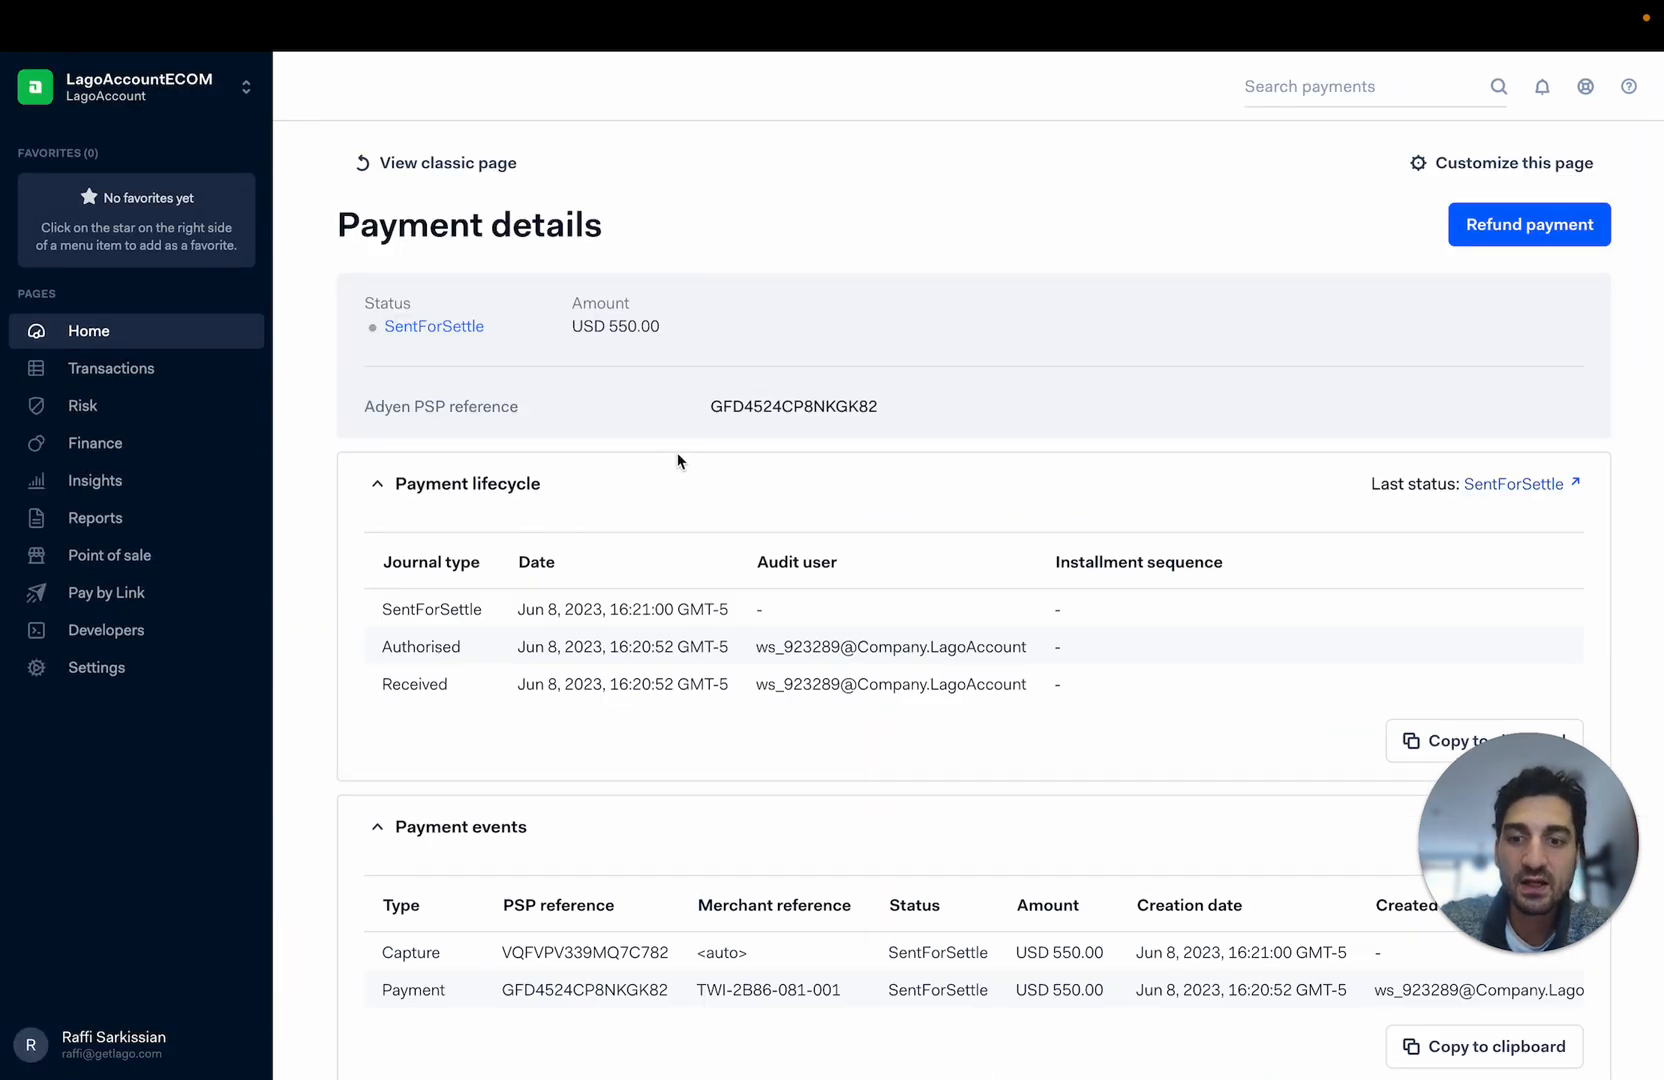
scroll("down", 3)
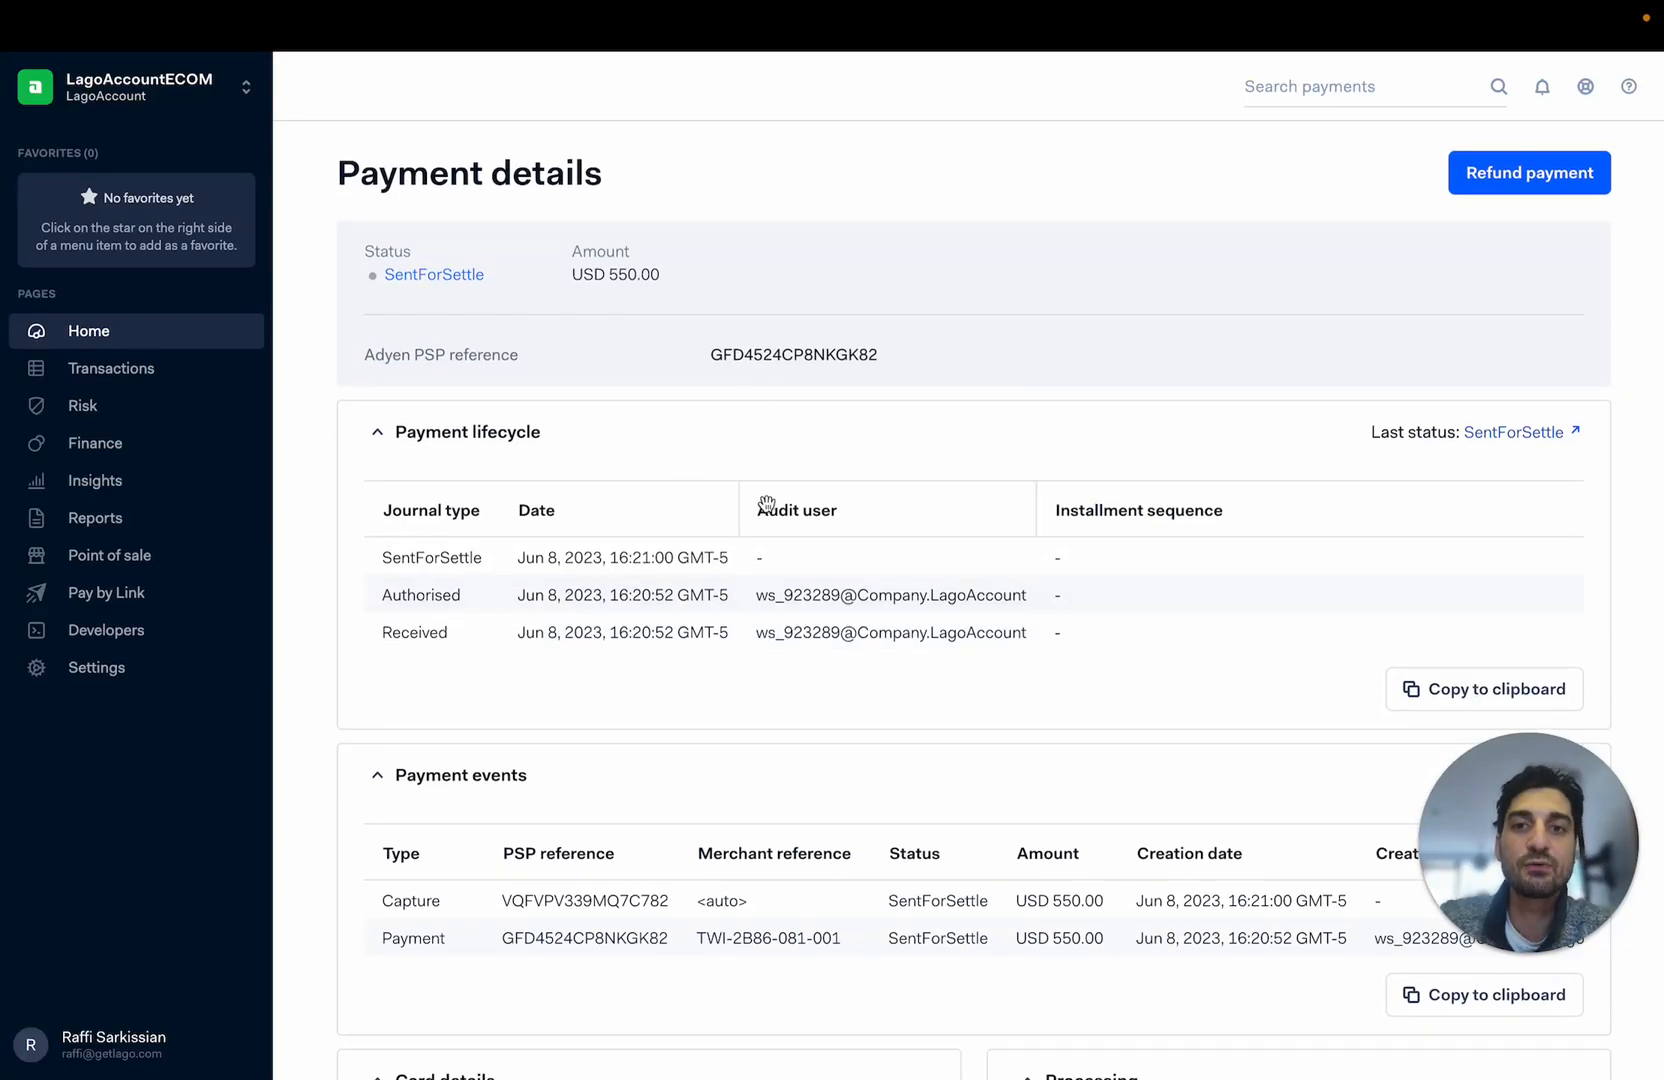
scroll("down", 3)
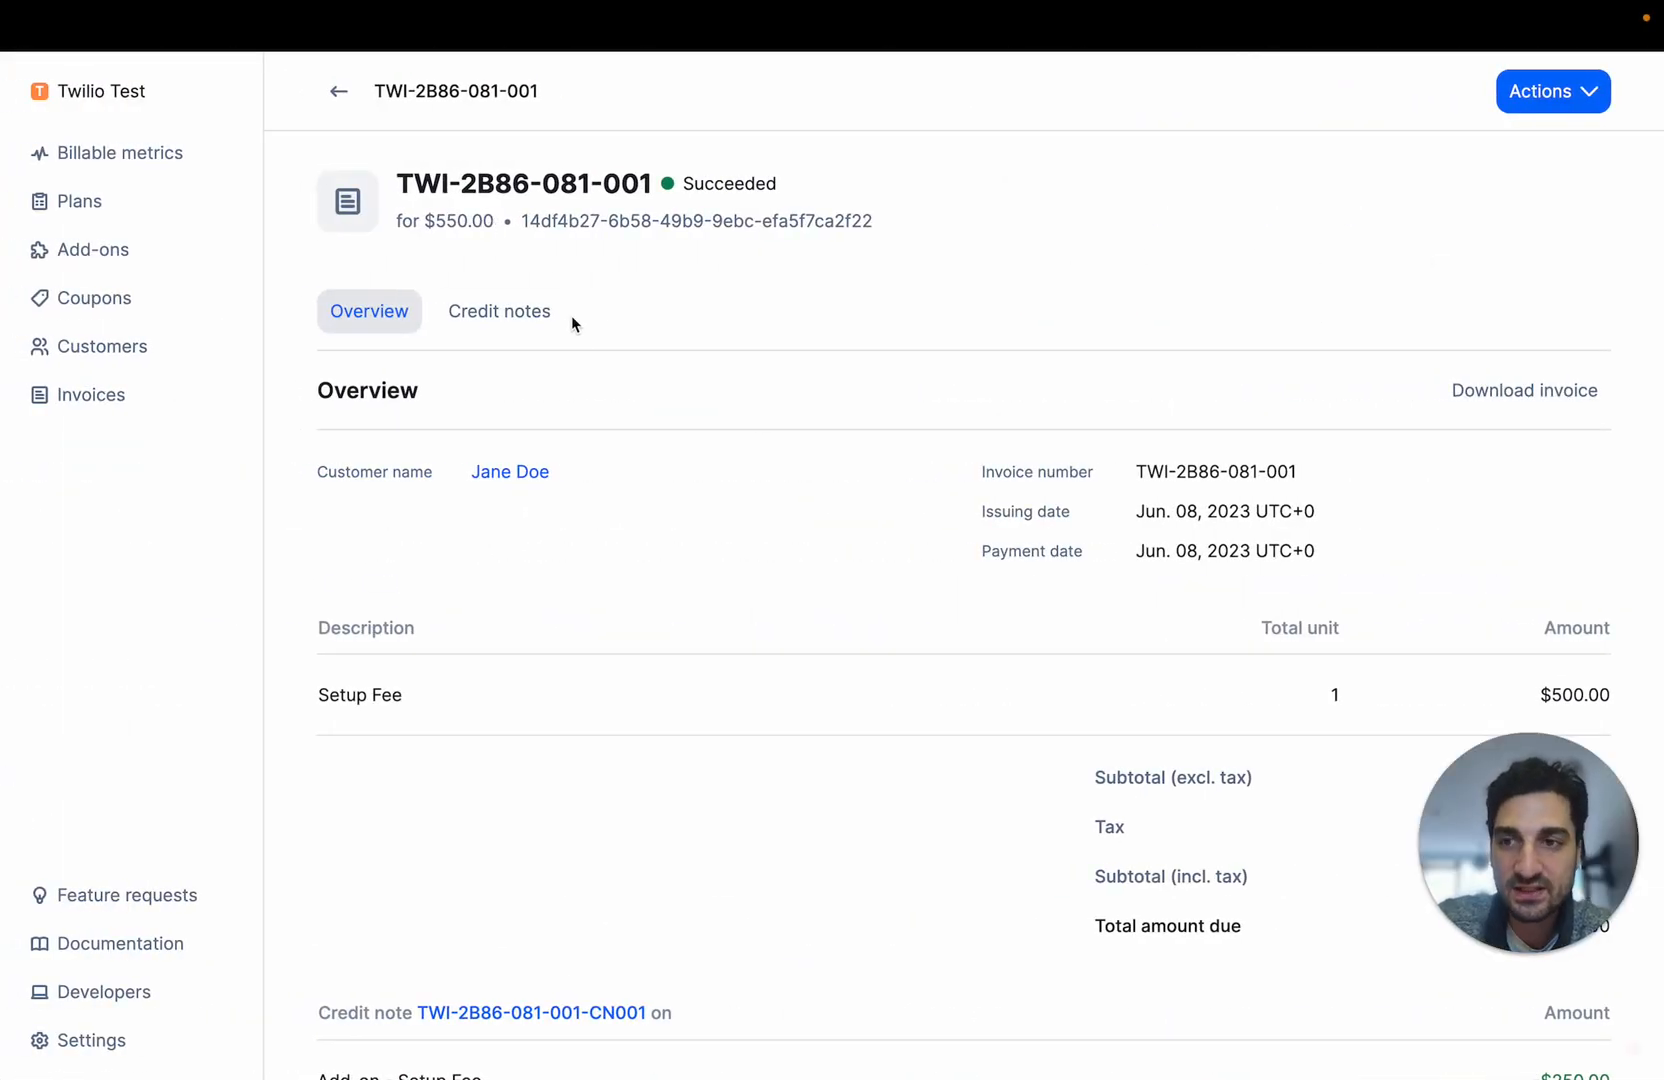
left_click(104, 346)
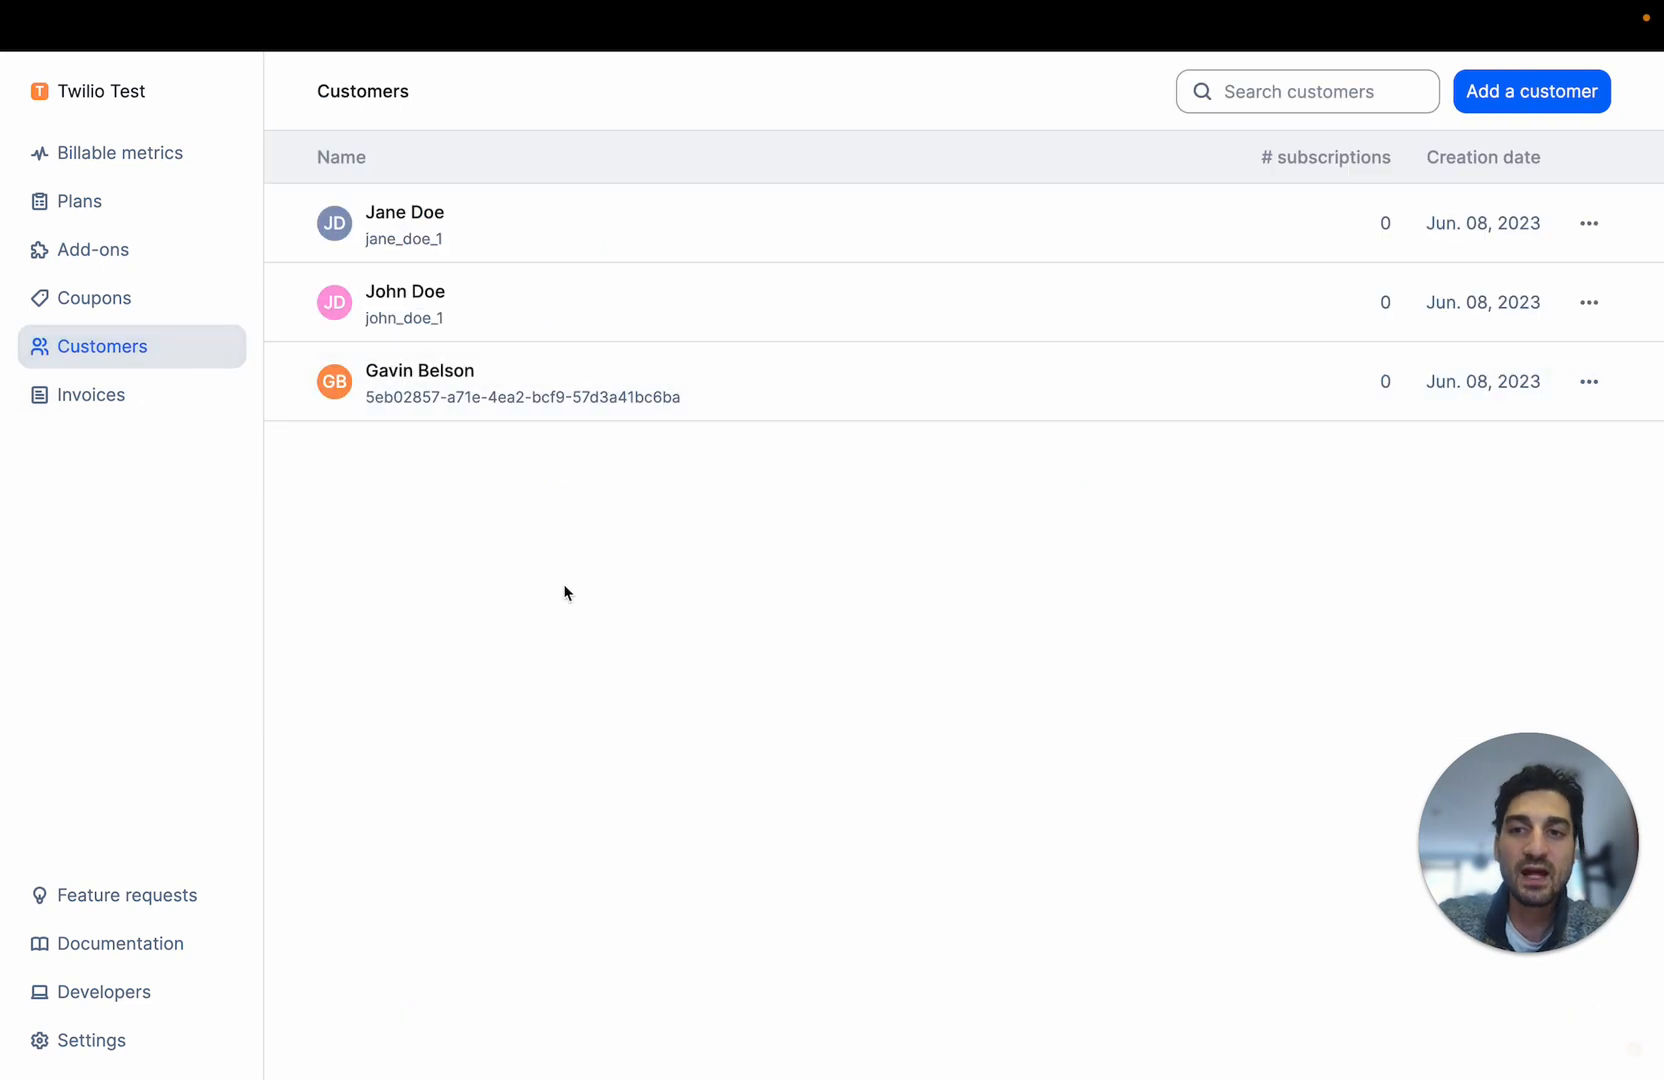